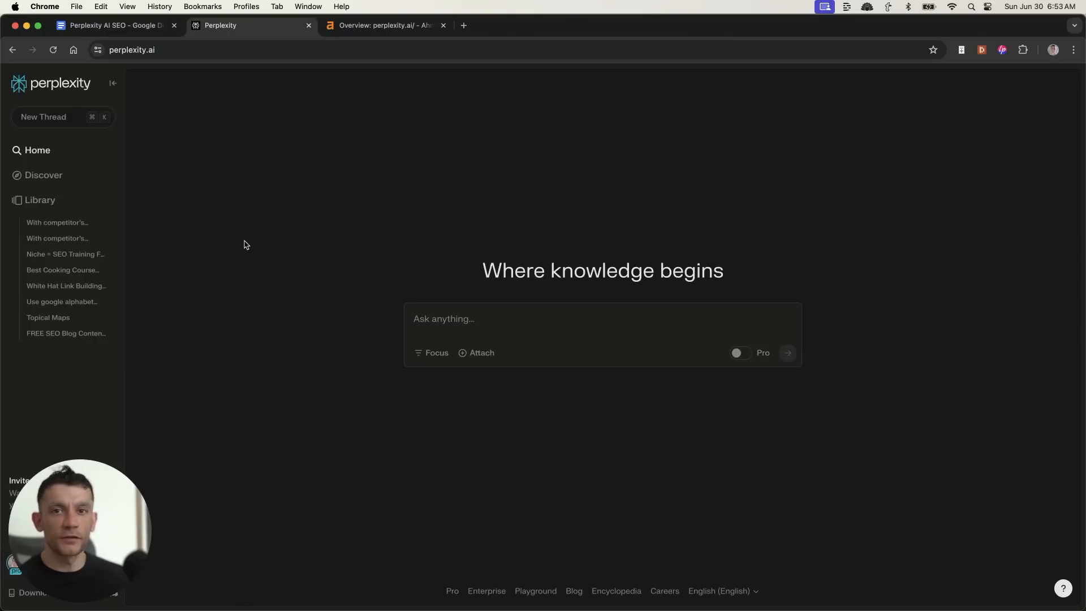
mouse_move(354, 238)
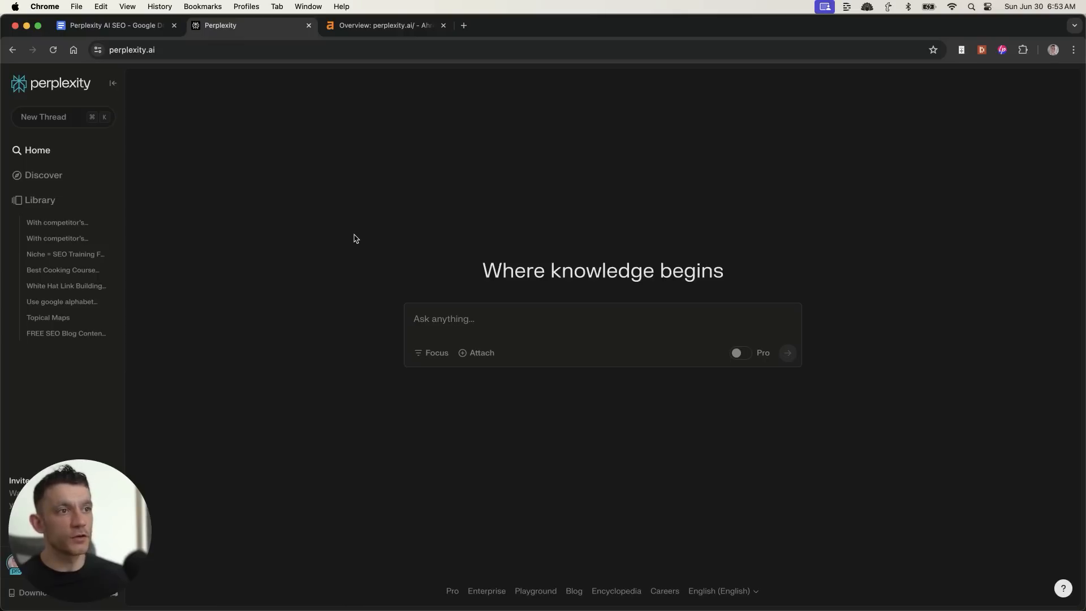
mouse_move(506, 402)
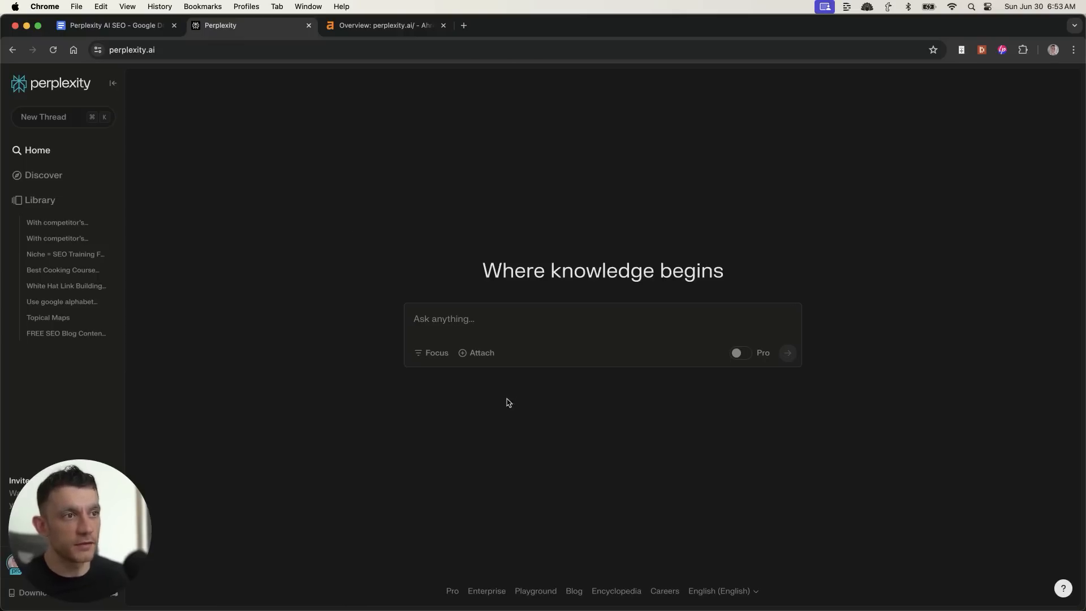
mouse_move(448, 363)
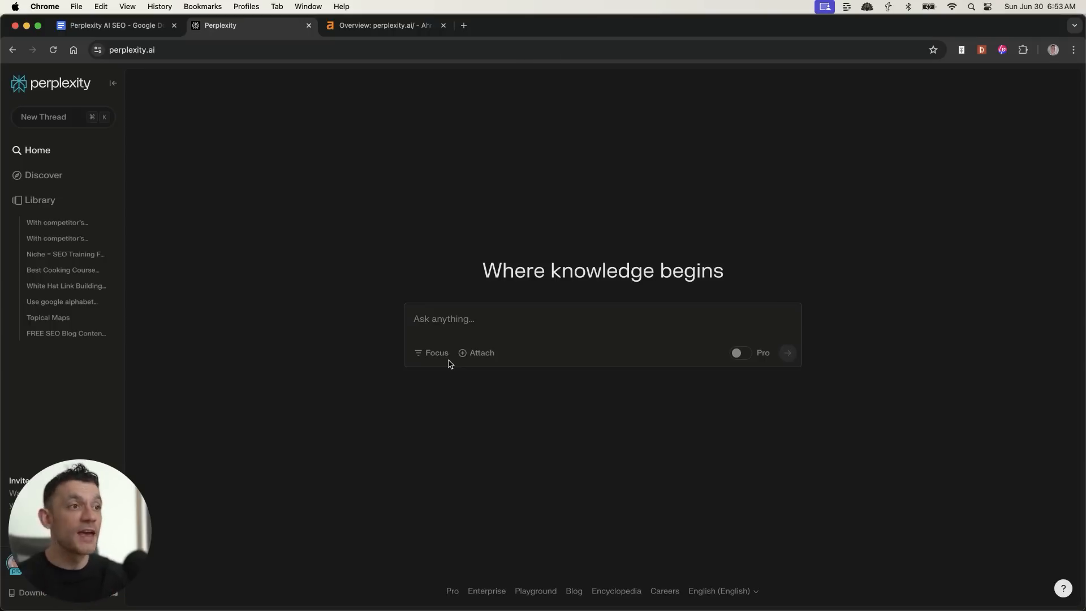
mouse_move(426, 349)
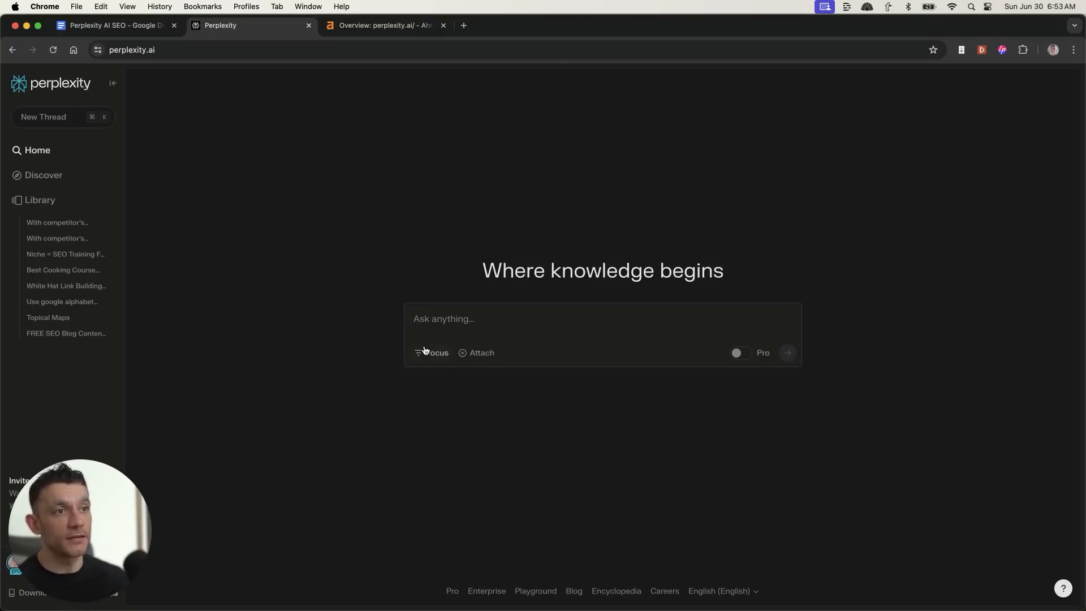
mouse_move(419, 229)
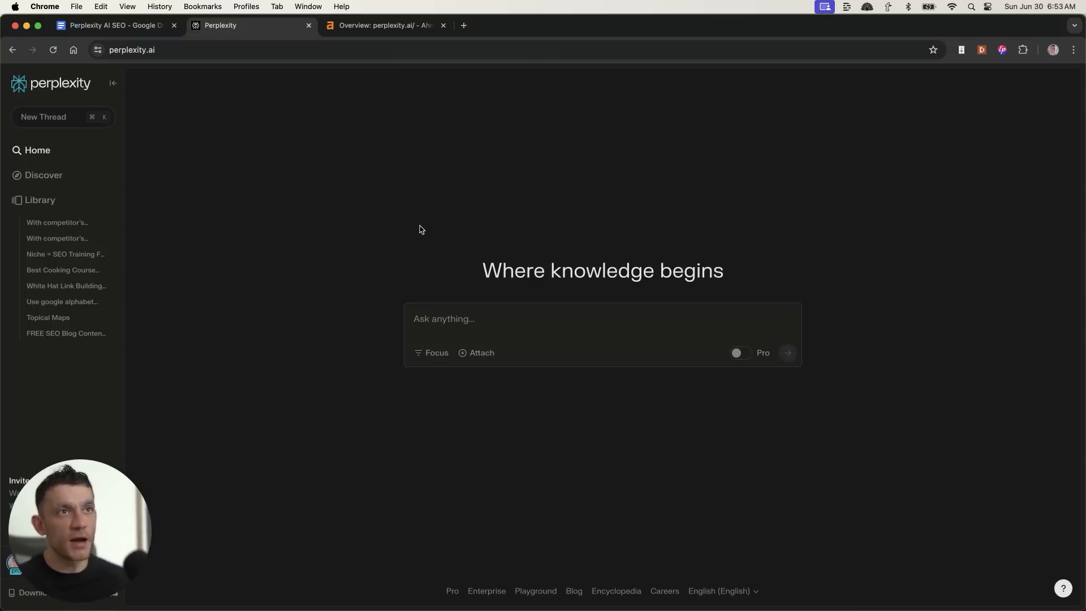
Show Ahrefs Site Explorer for perplexity.ai: DR 79, 1.9M backlinks, 2.6M organic traffic
left_click(386, 25)
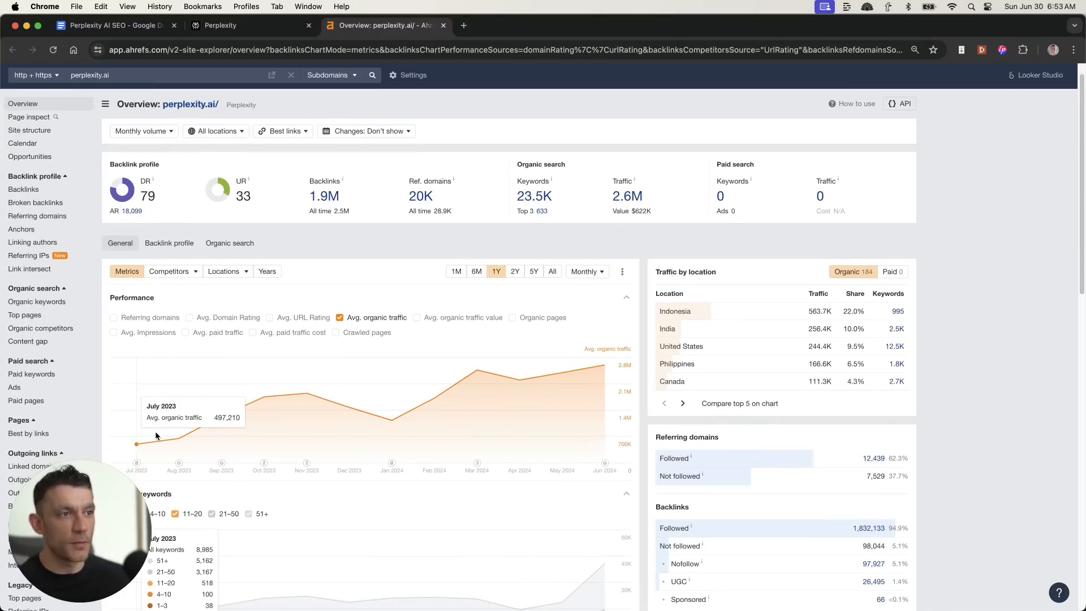
mouse_move(604, 365)
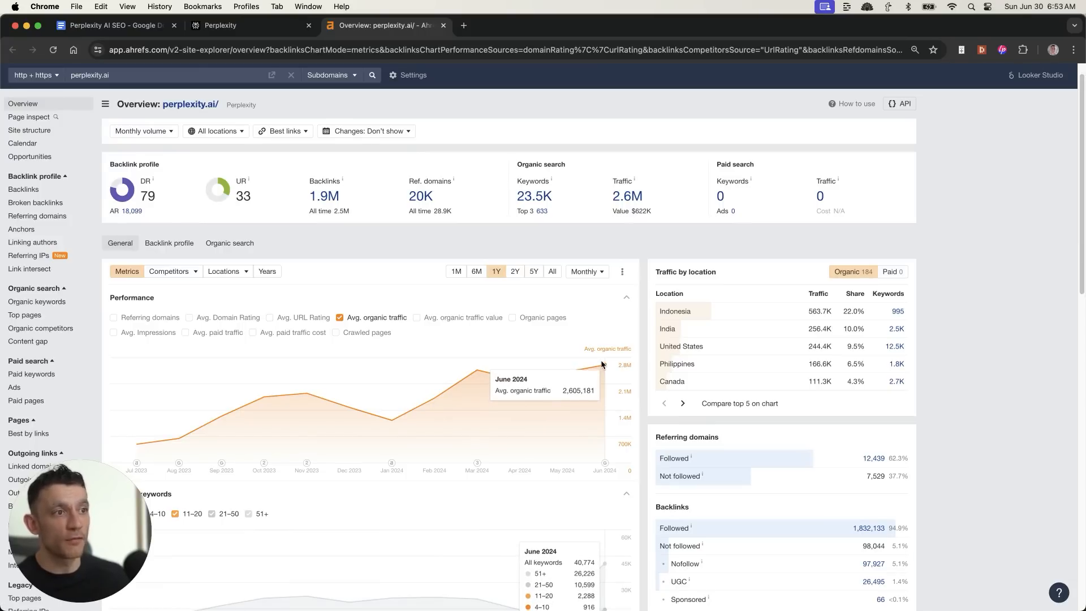
mouse_move(534, 181)
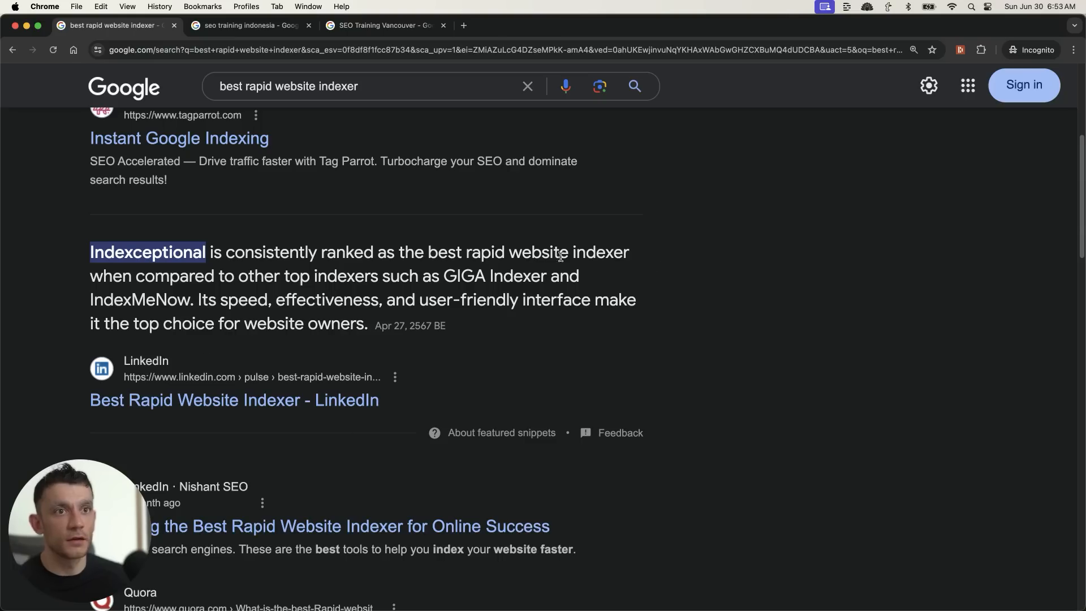
Browse the indexer, Indonesia and Vancouver SEO training results, then return to Perplexity
scroll("up", 3)
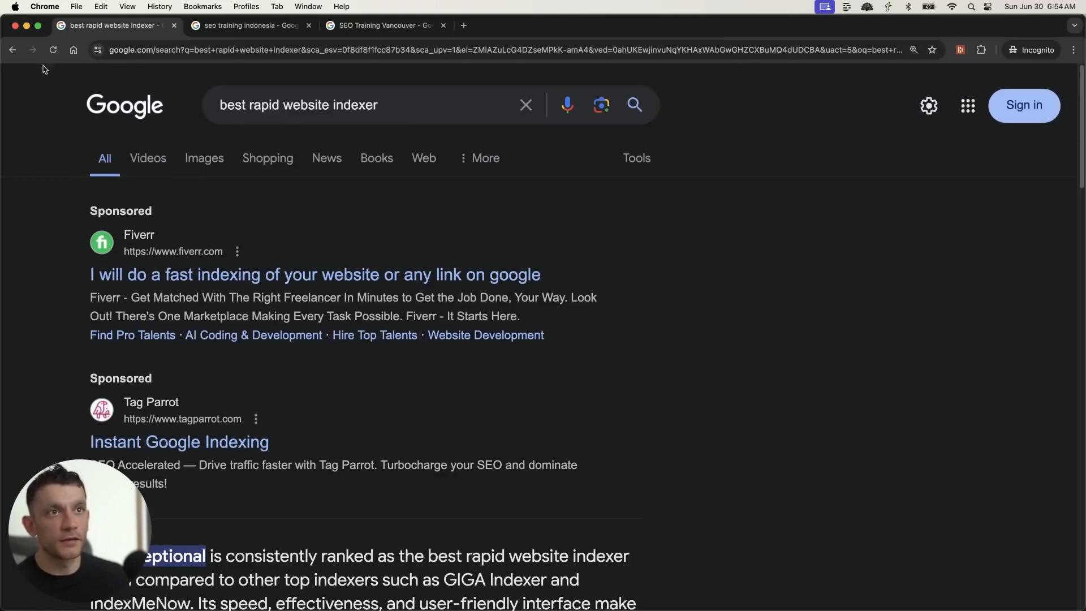
scroll("down", 3)
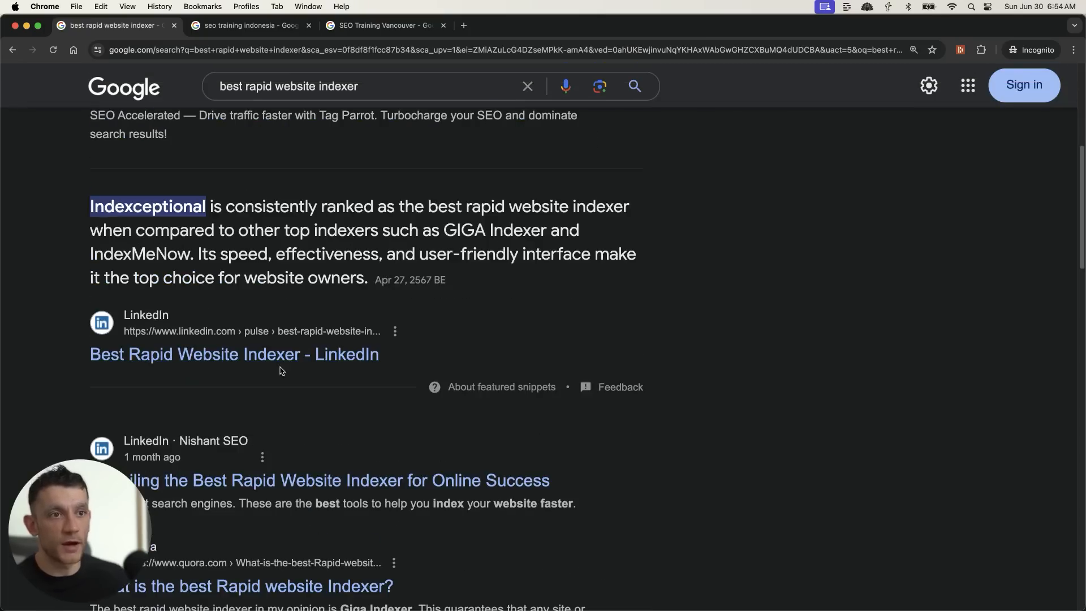
left_click(249, 25)
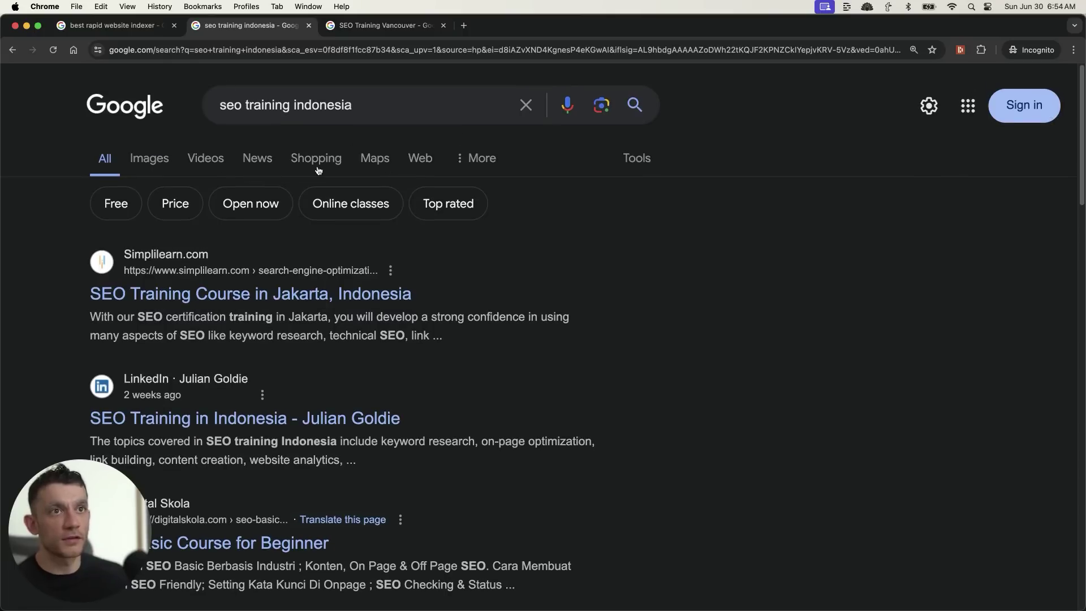
mouse_move(386, 25)
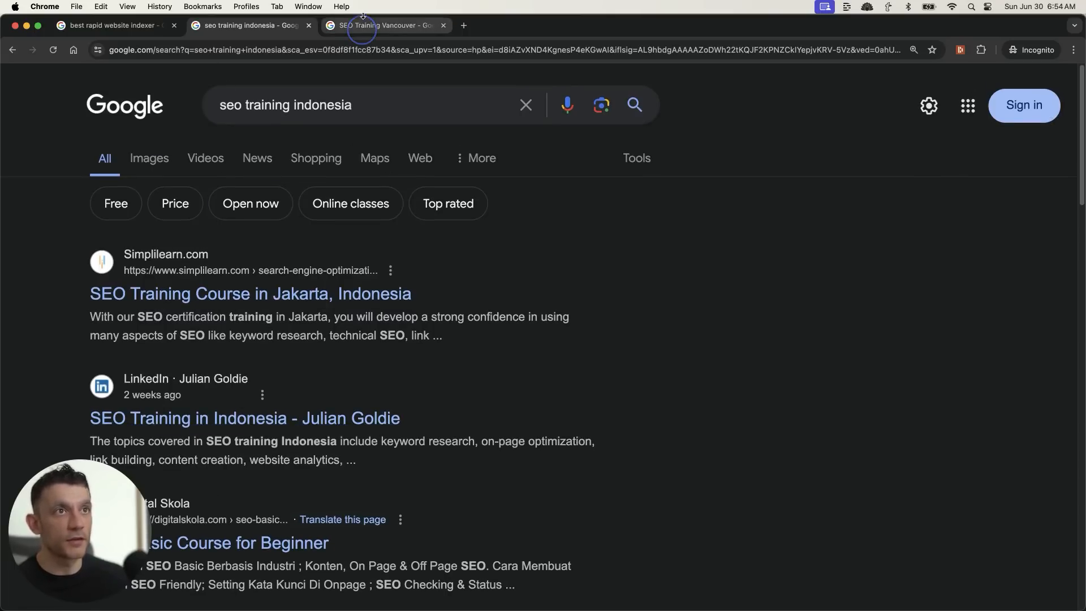
left_click(381, 25)
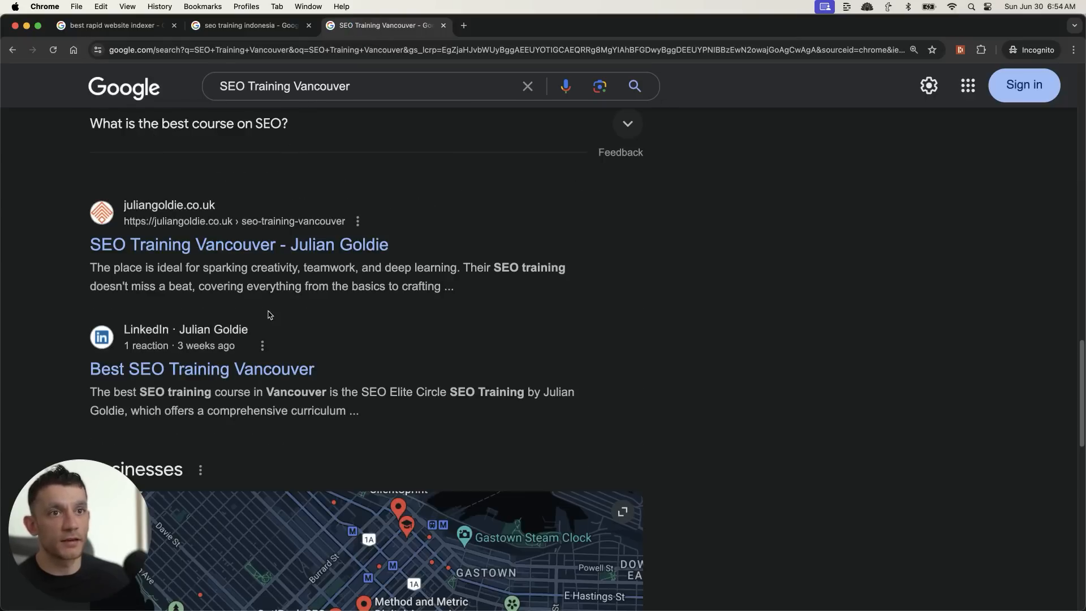
left_click(251, 25)
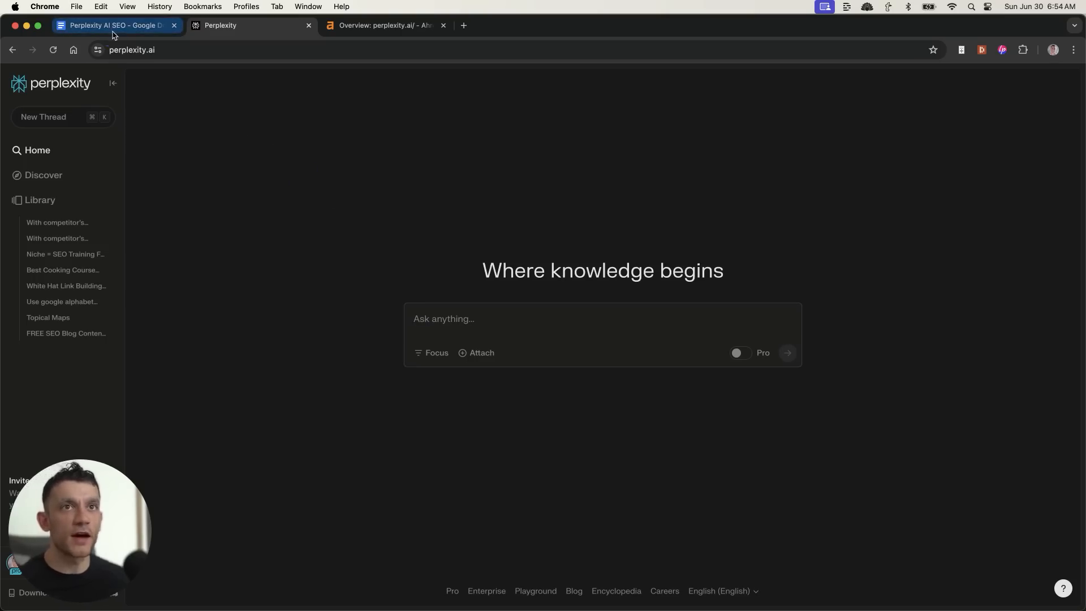
left_click(384, 25)
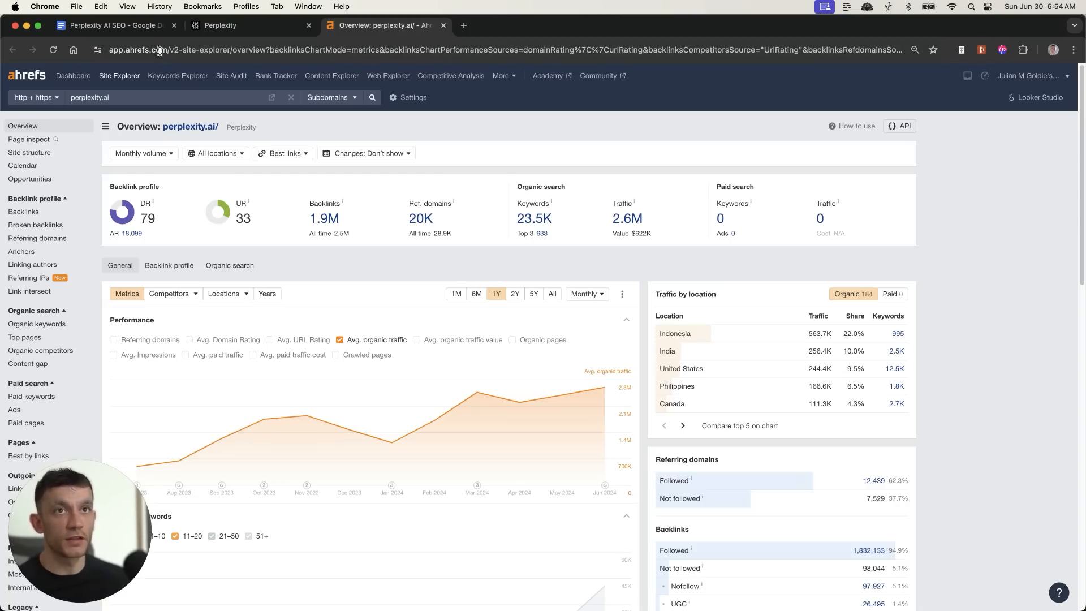
left_click(114, 25)
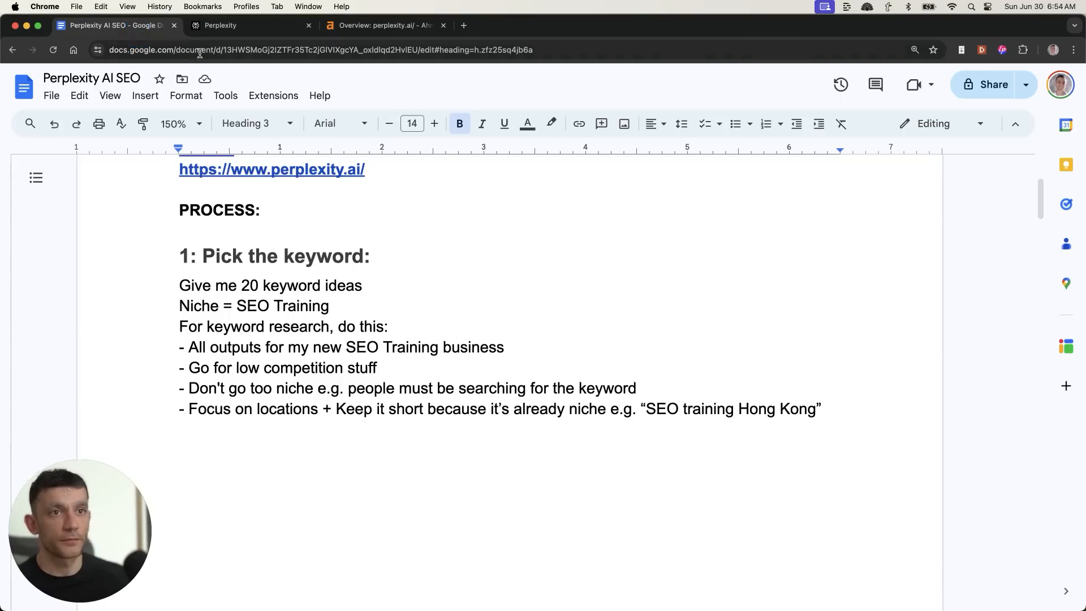
left_click(384, 25)
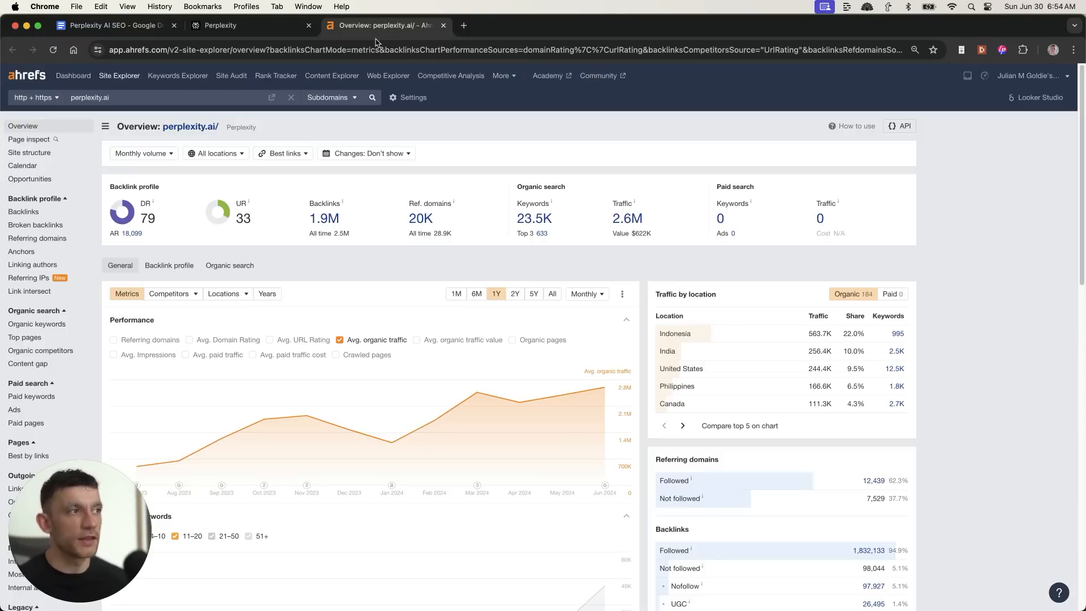
mouse_move(311, 4)
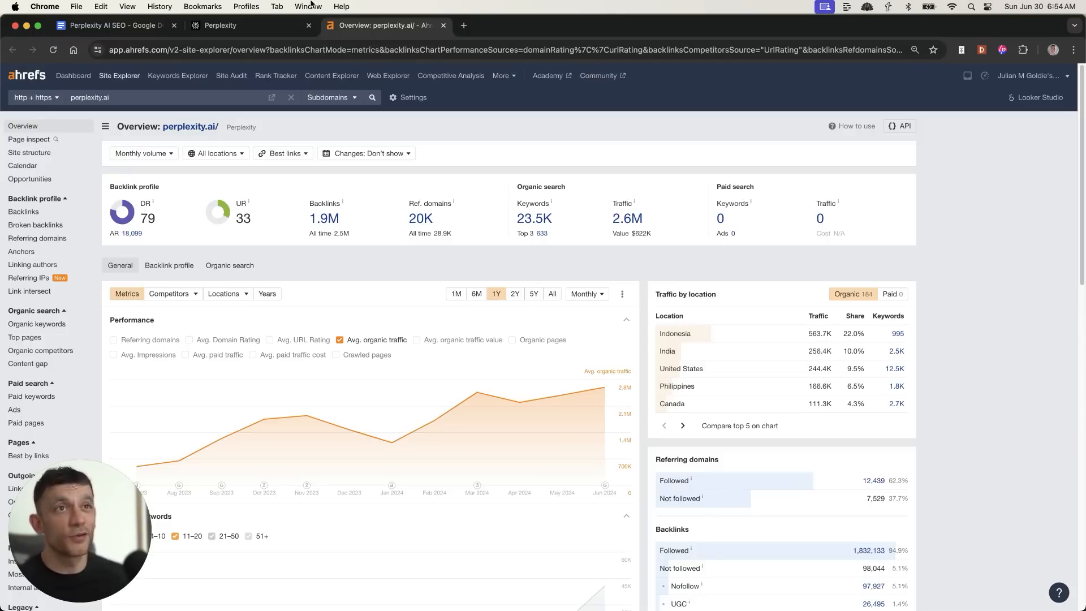
mouse_move(250, 25)
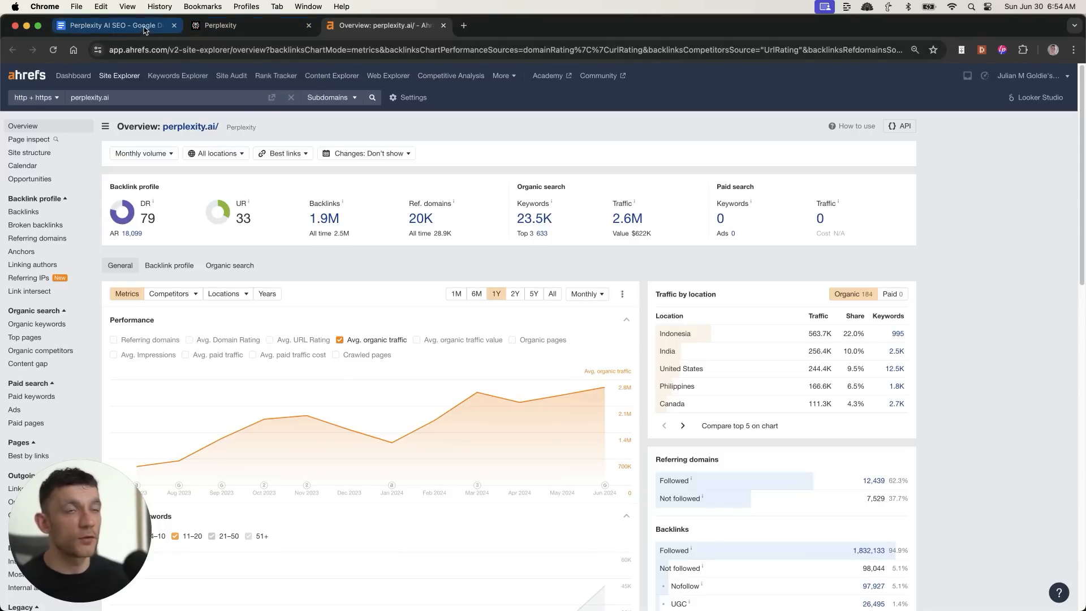
left_click(249, 25)
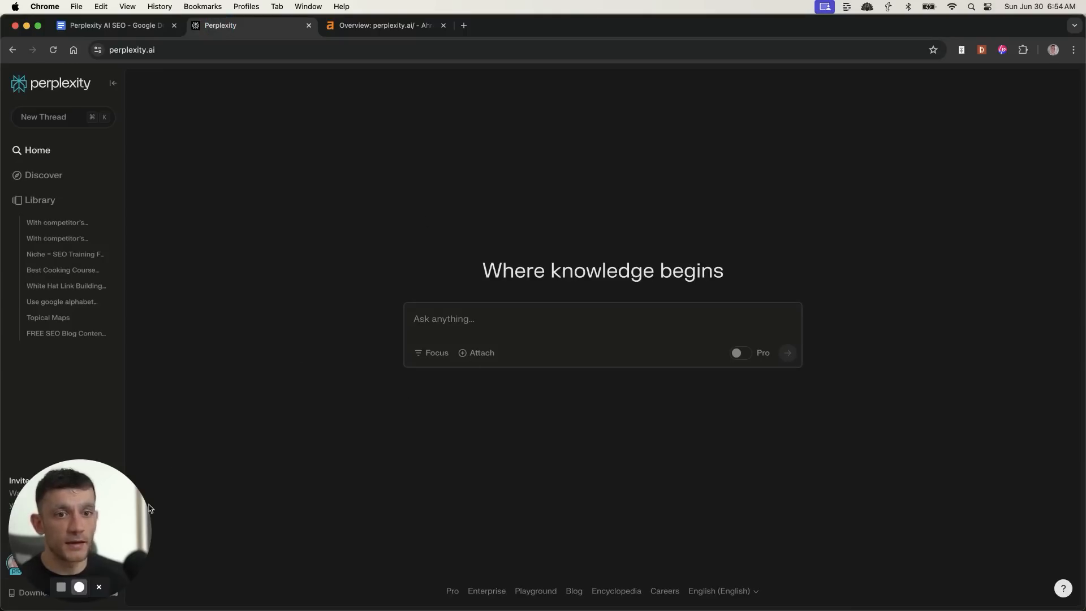
left_click(56, 562)
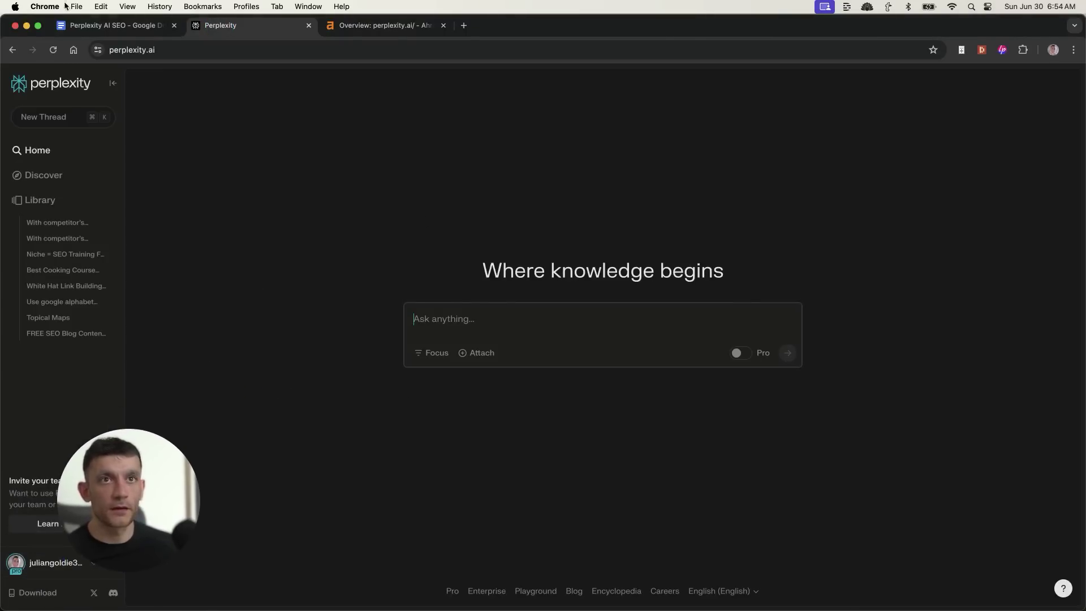
Paste the 'Give me 20 keyword ideas' prompt from Google Docs into Perplexity's question box
left_click(116, 25)
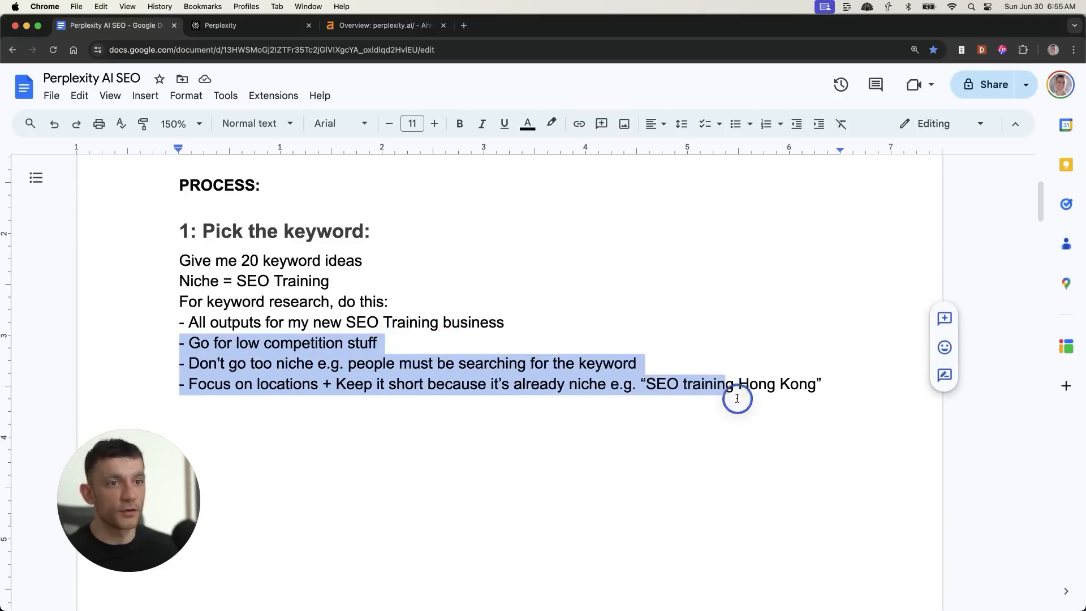
left_click(809, 383)
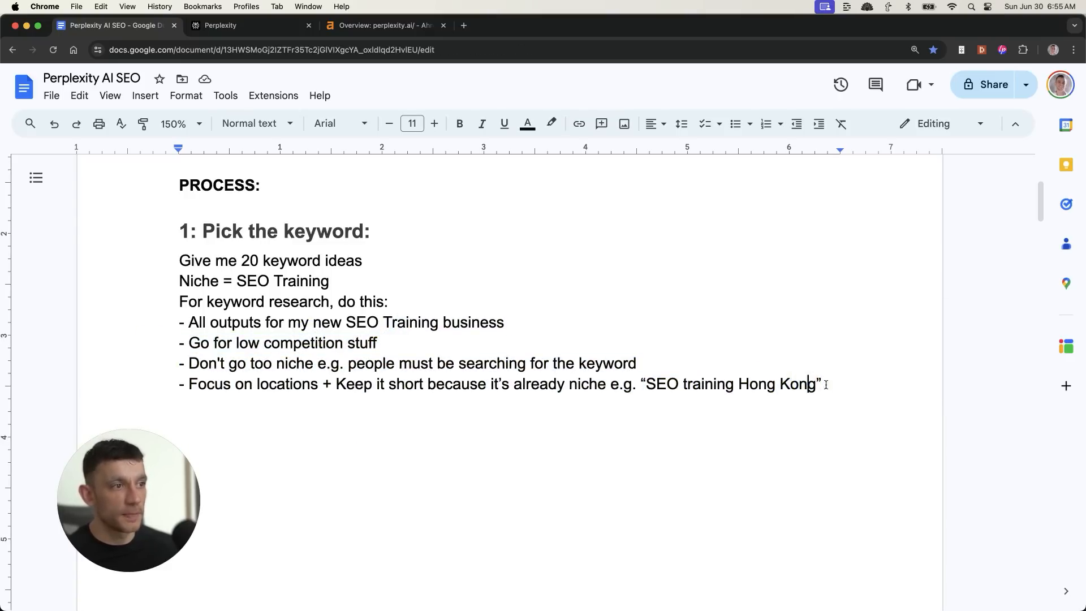
left_click(219, 25)
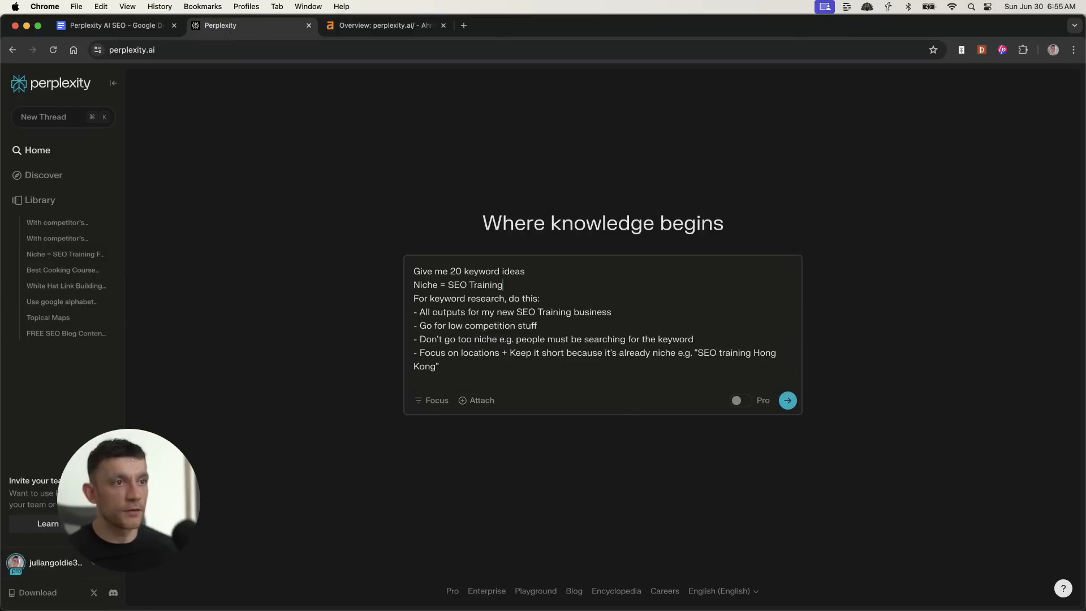
Submit the prompt and scroll through the 20 city-based SEO training keyword ideas
left_click(786, 399)
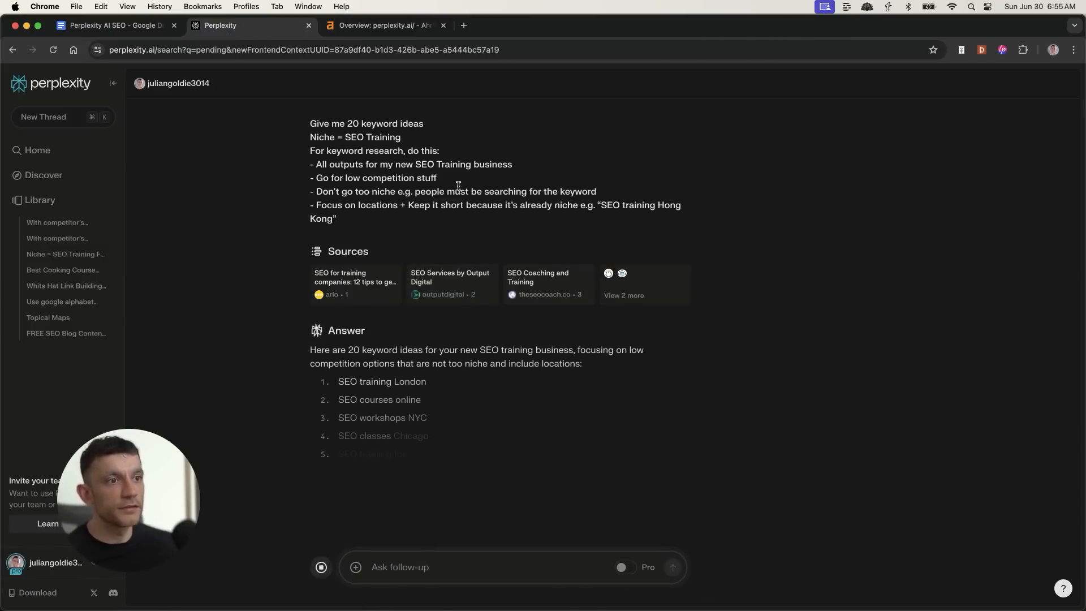
scroll("down", 3)
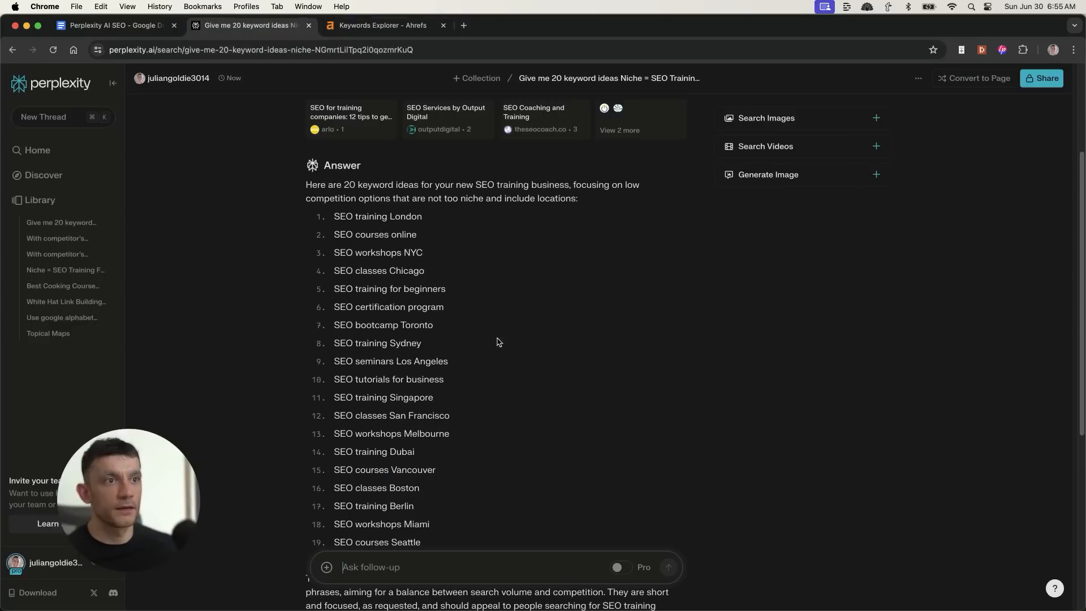
mouse_move(326, 428)
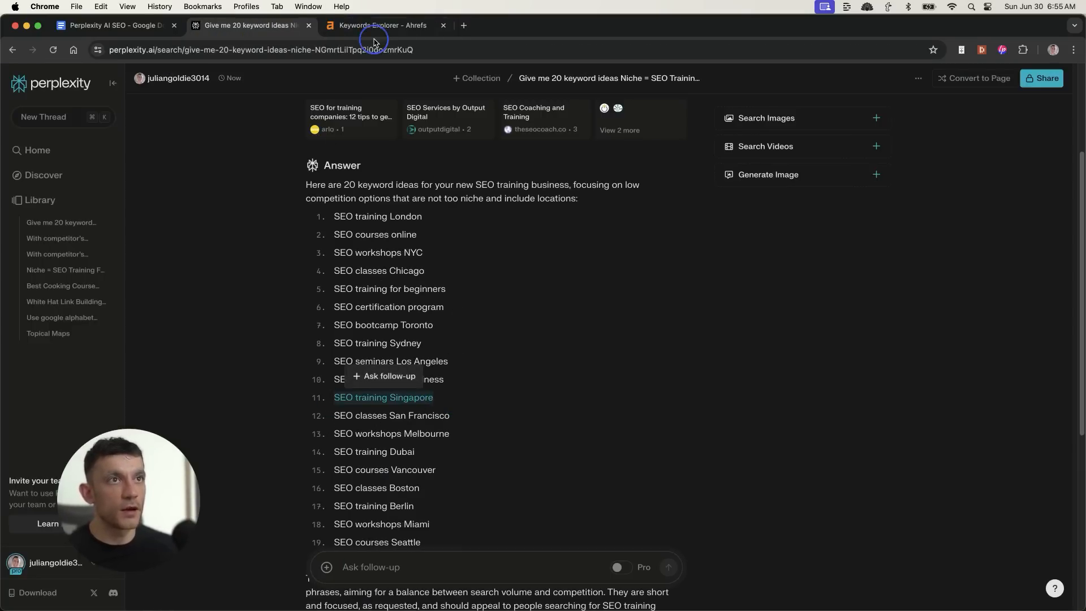
View 'seo training sydney' in Keywords Explorer: difficulty 0, 20 US and 150 global searches
left_click(380, 25)
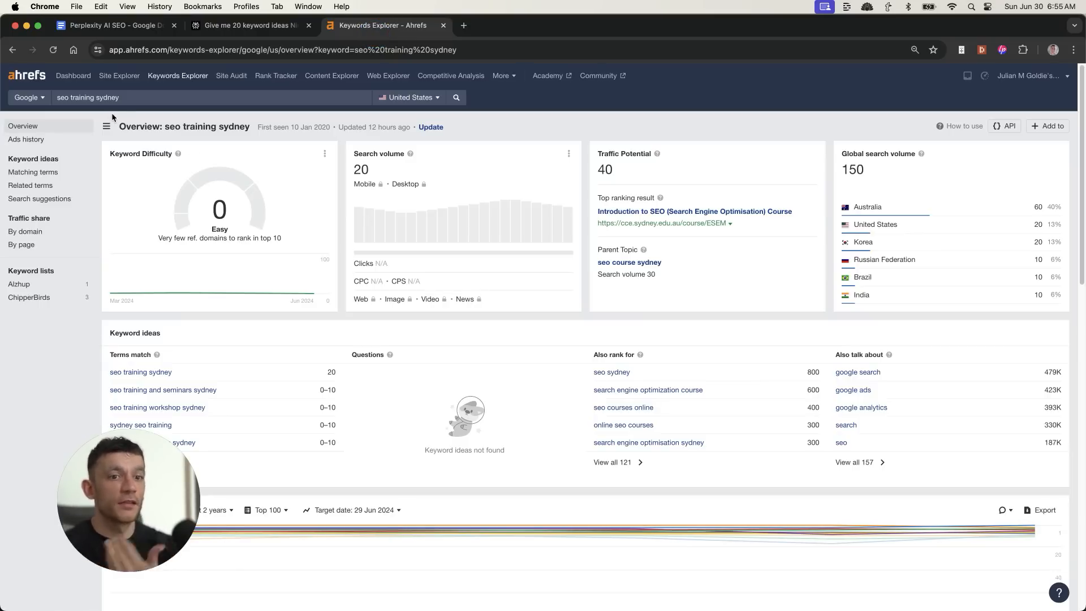
mouse_move(255, 173)
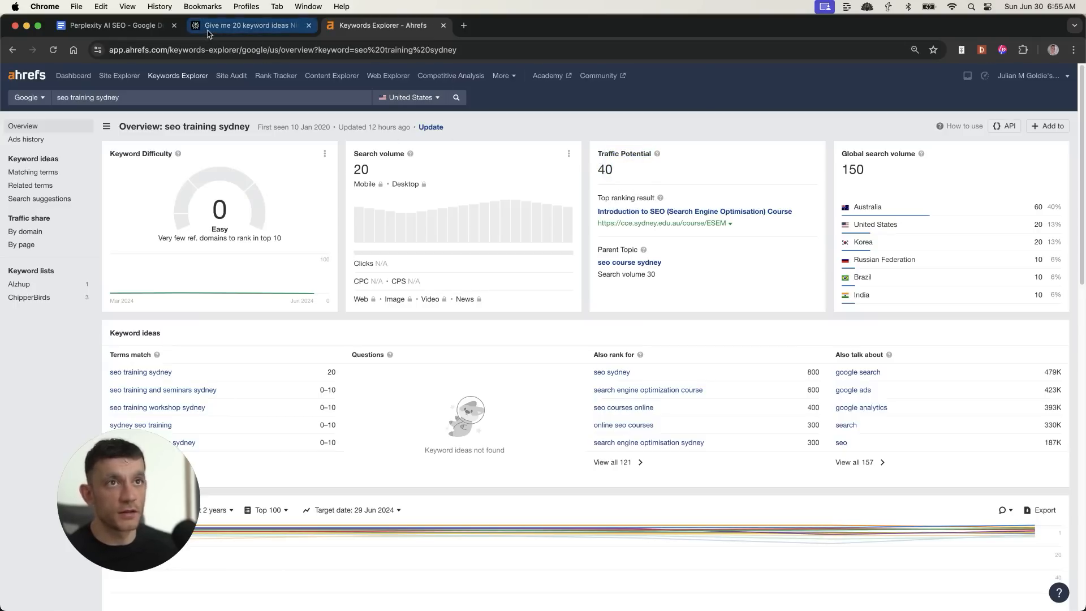
Scroll the 20-idea list to SEO training Amsterdam, then return to the process document
left_click(249, 26)
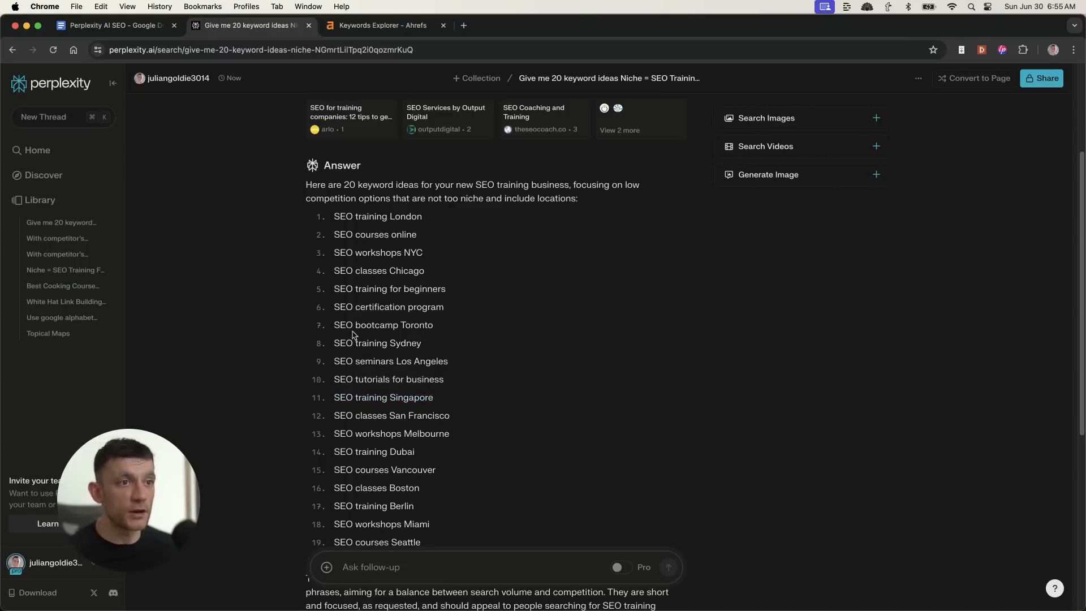
scroll("down", 3)
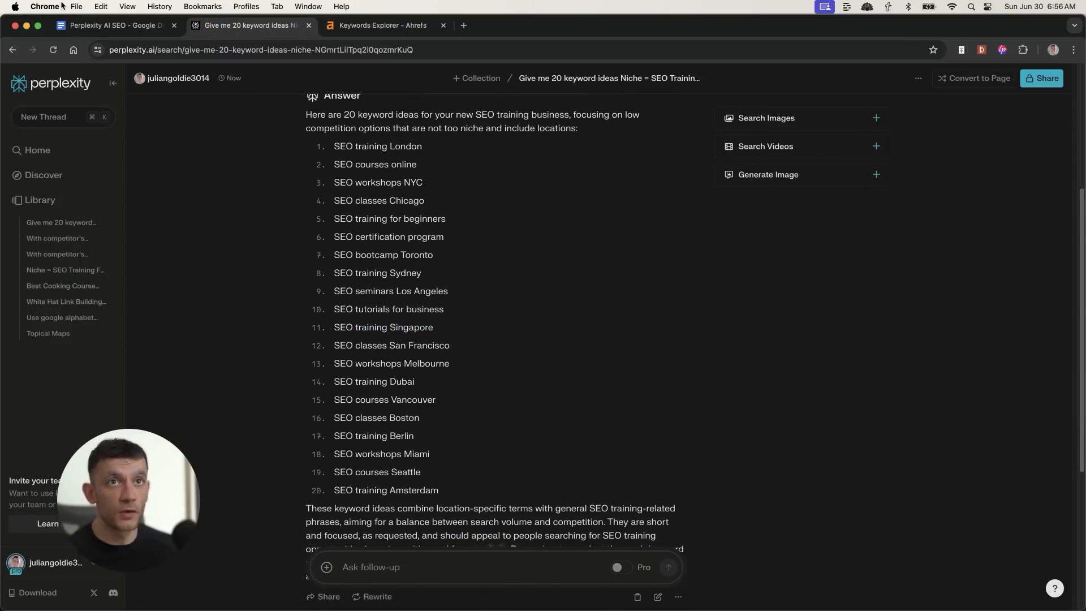
left_click(115, 25)
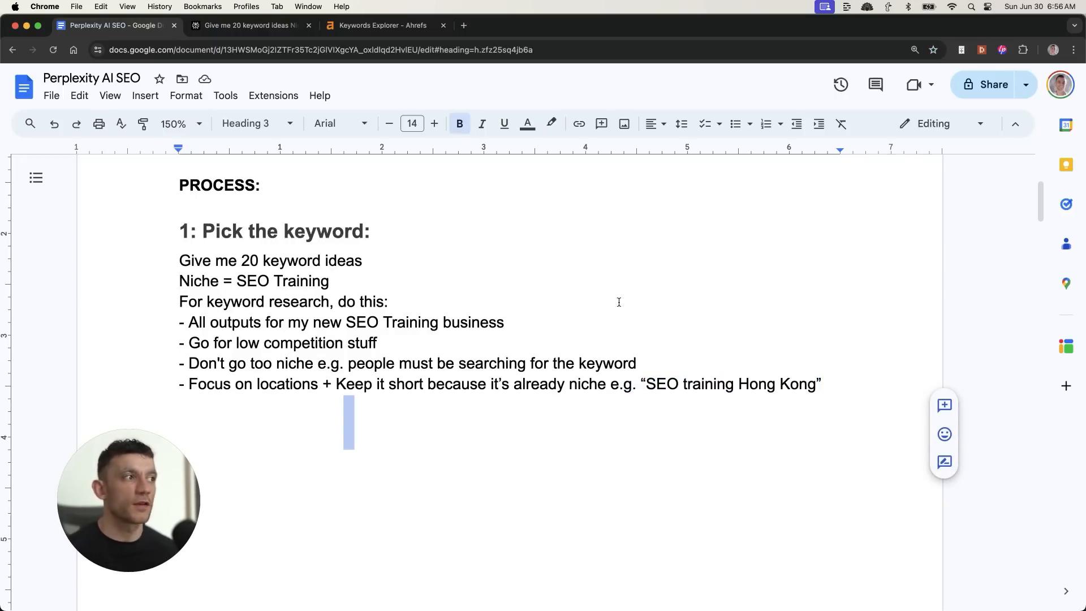
Highlight the 'Pick the keyword' prompt lines, then bring back the 'seo training sydney' Ahrefs overview
left_click(569, 276)
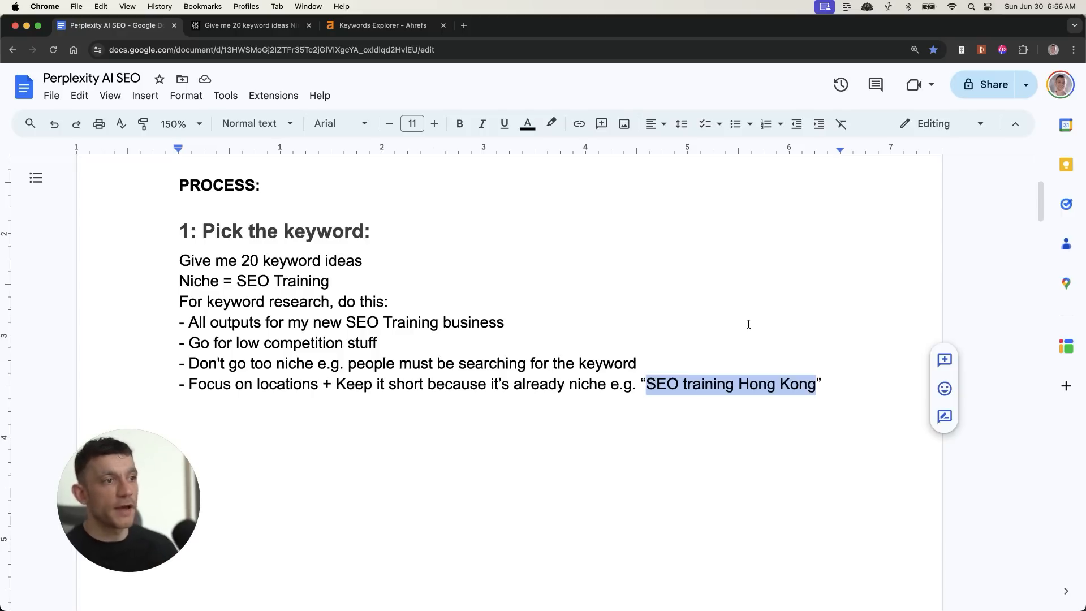
left_click(183, 232)
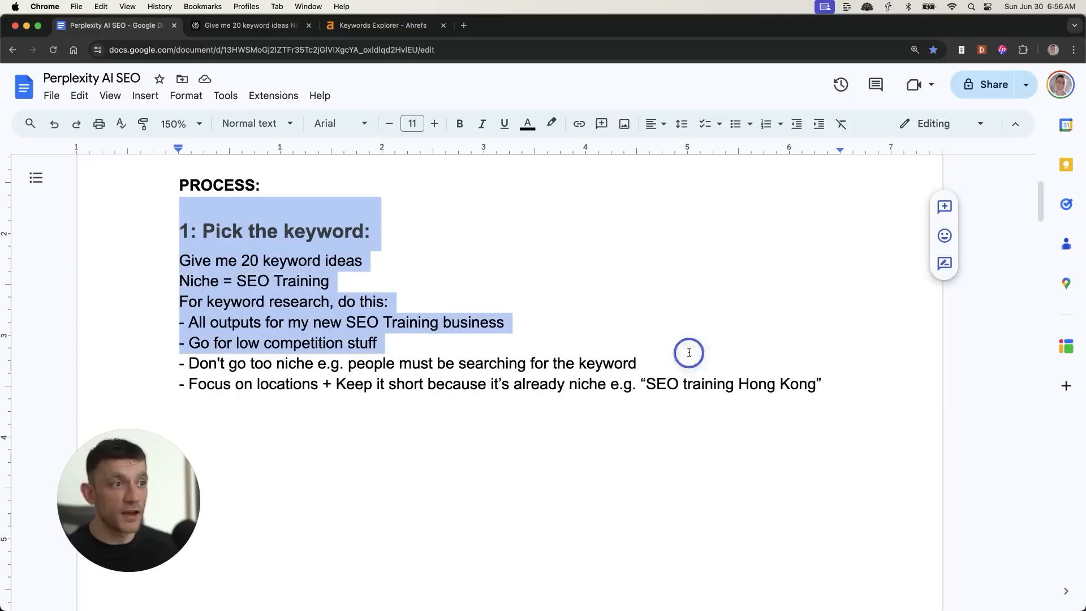
left_click(385, 268)
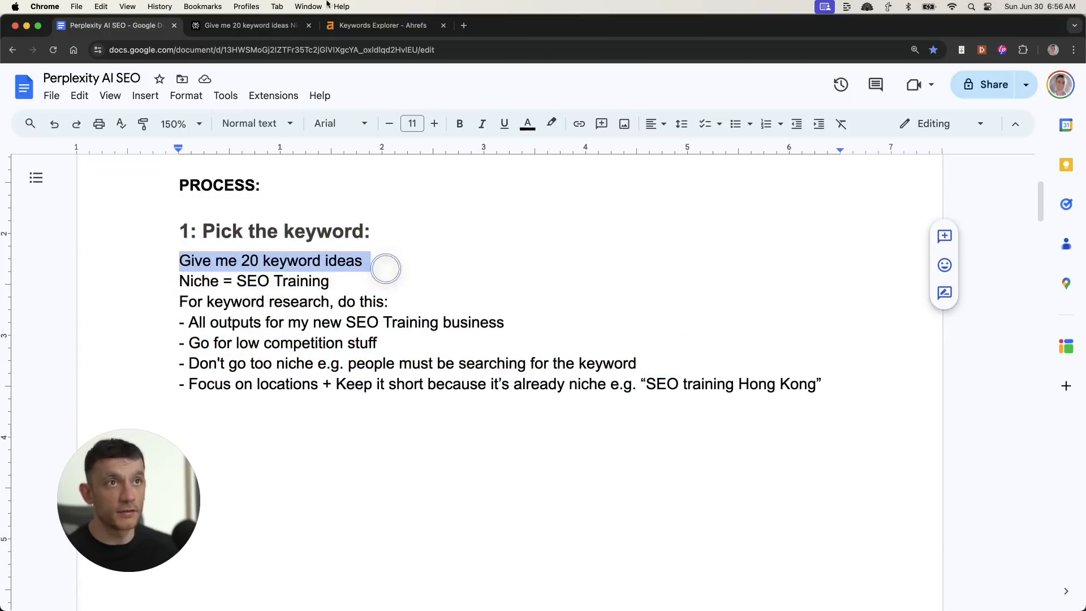
left_click(380, 25)
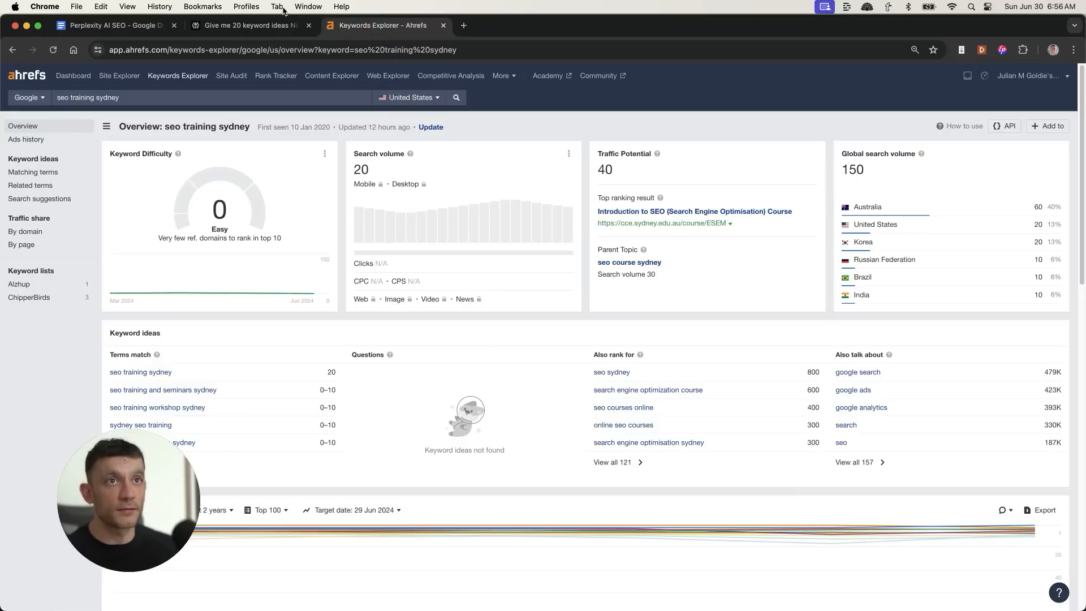
Look up 'seo classes san francisco': difficulty 0, volume 20, traffic potential 250, plus SERP results
left_click(249, 25)
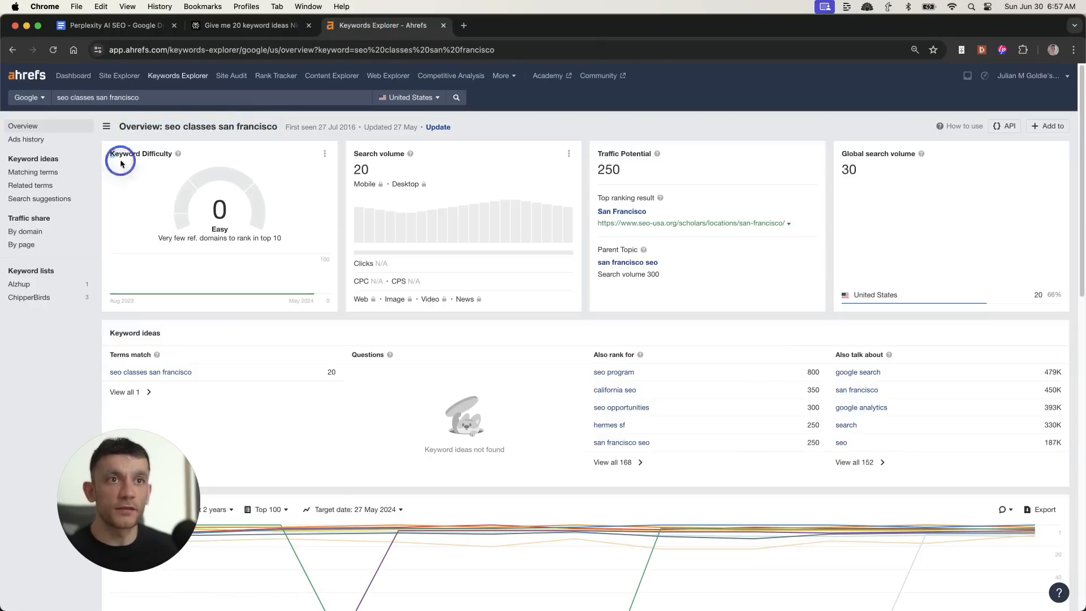
mouse_move(573, 148)
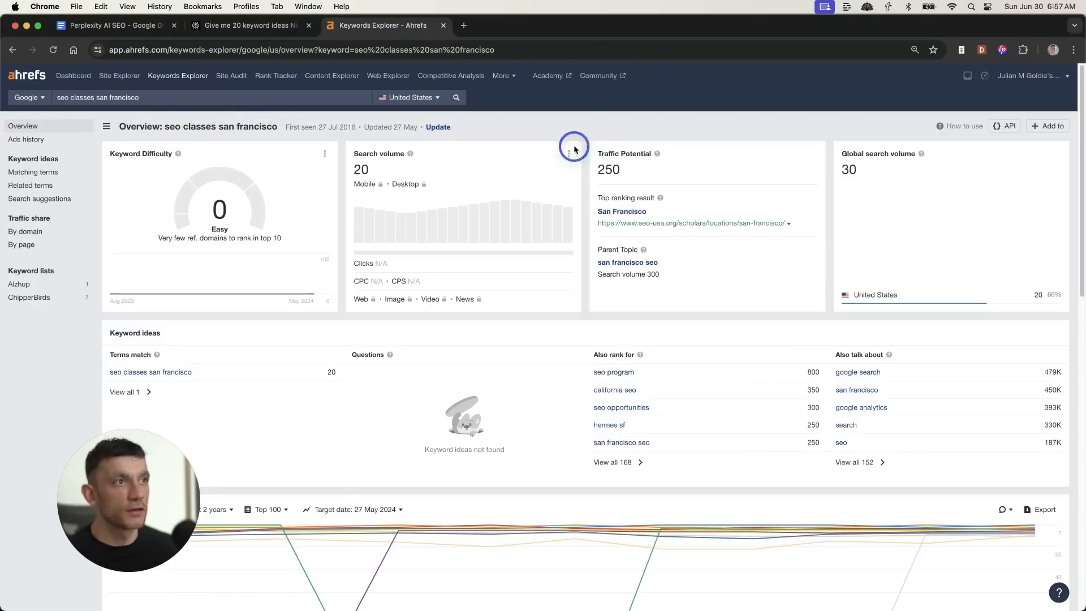
mouse_move(599, 134)
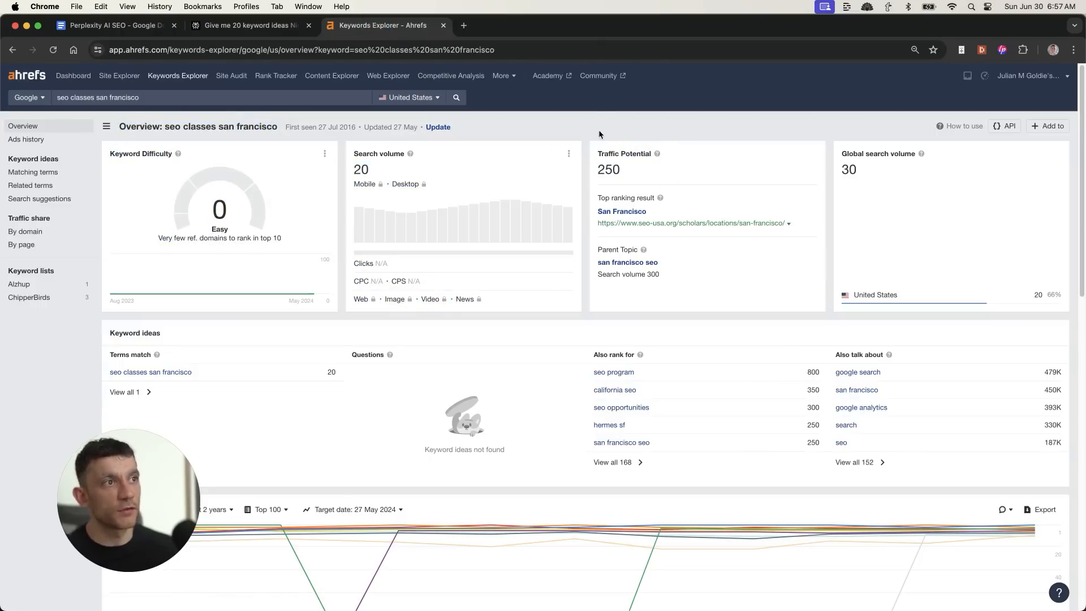
scroll("down", 3)
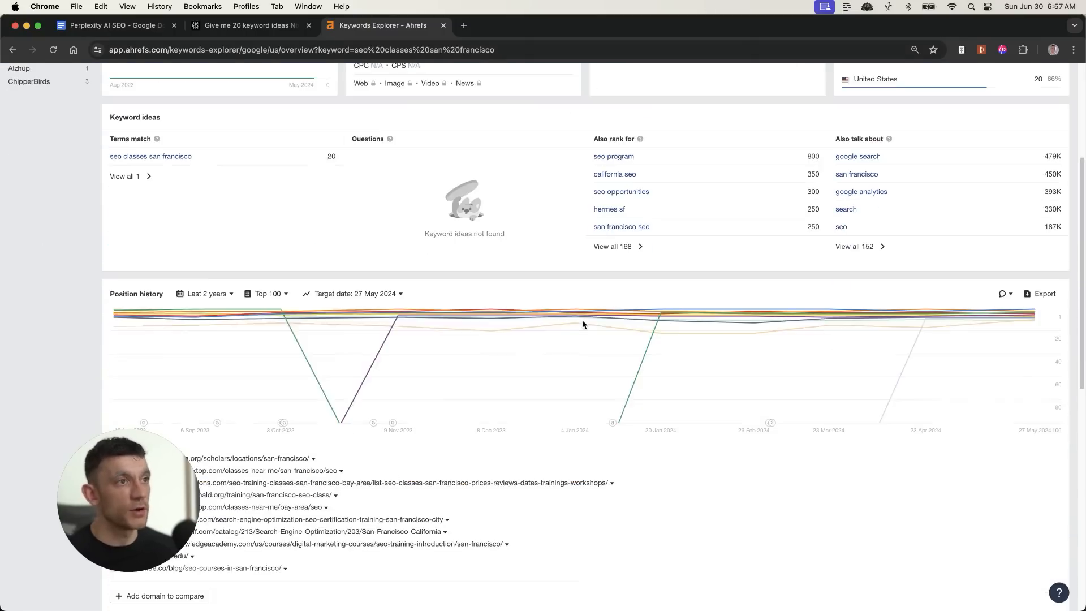
scroll("up", 3)
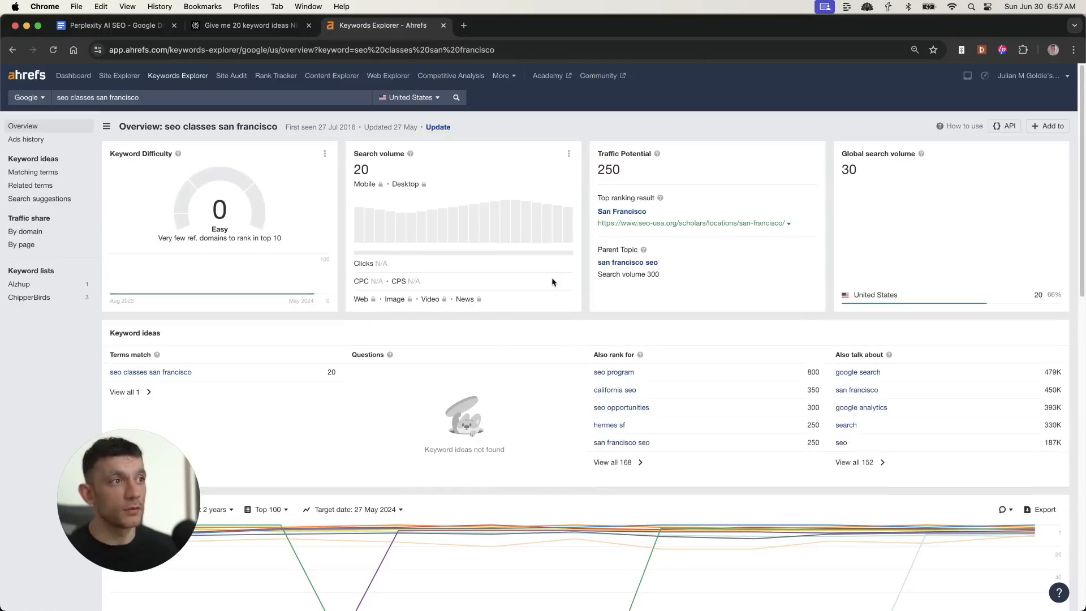
scroll("down", 3)
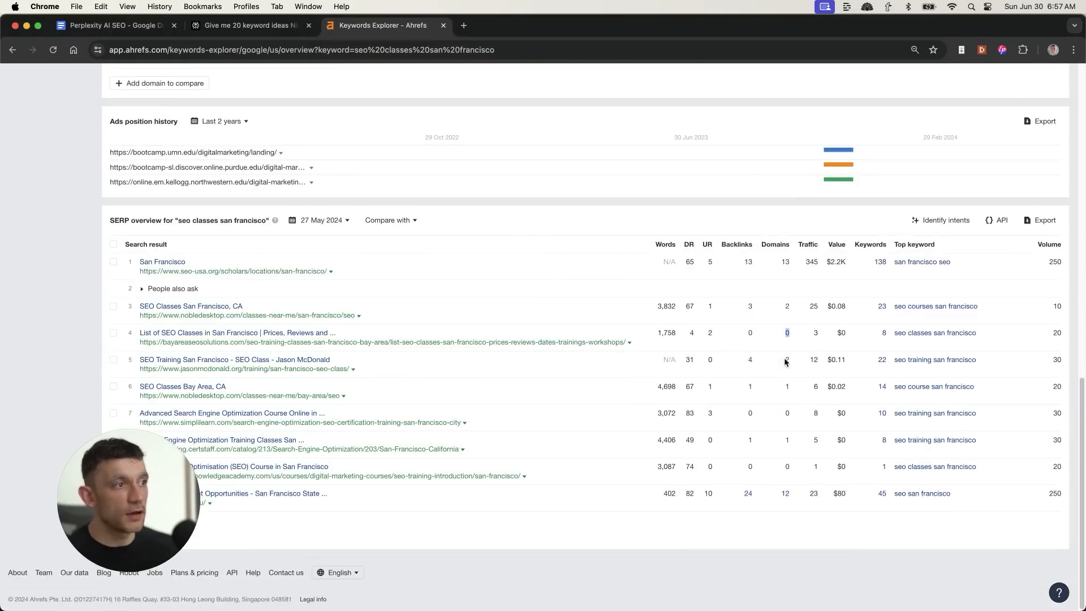
mouse_move(796, 501)
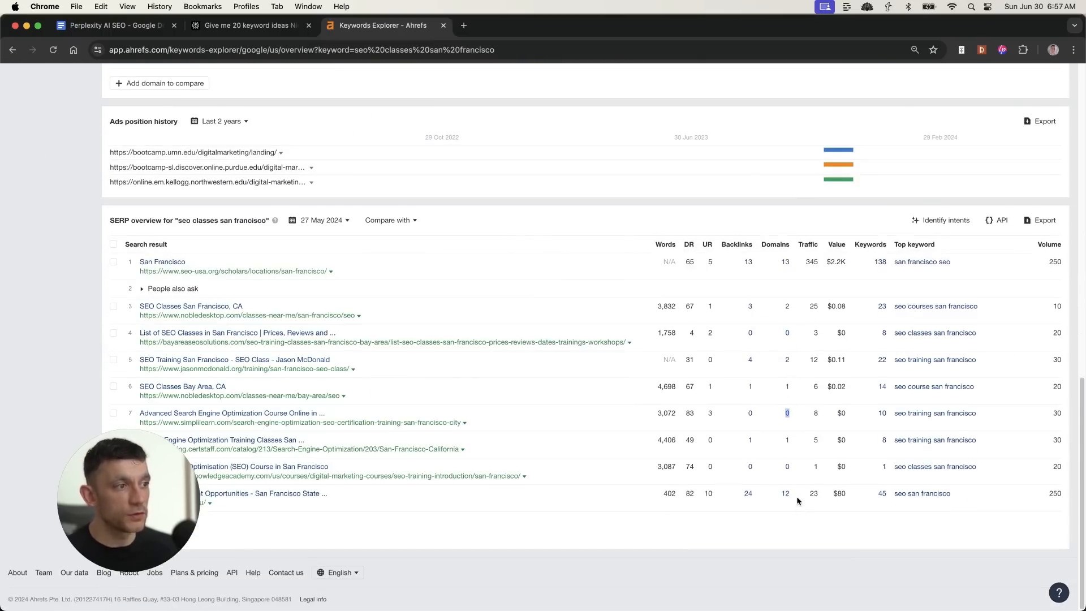
left_click(801, 435)
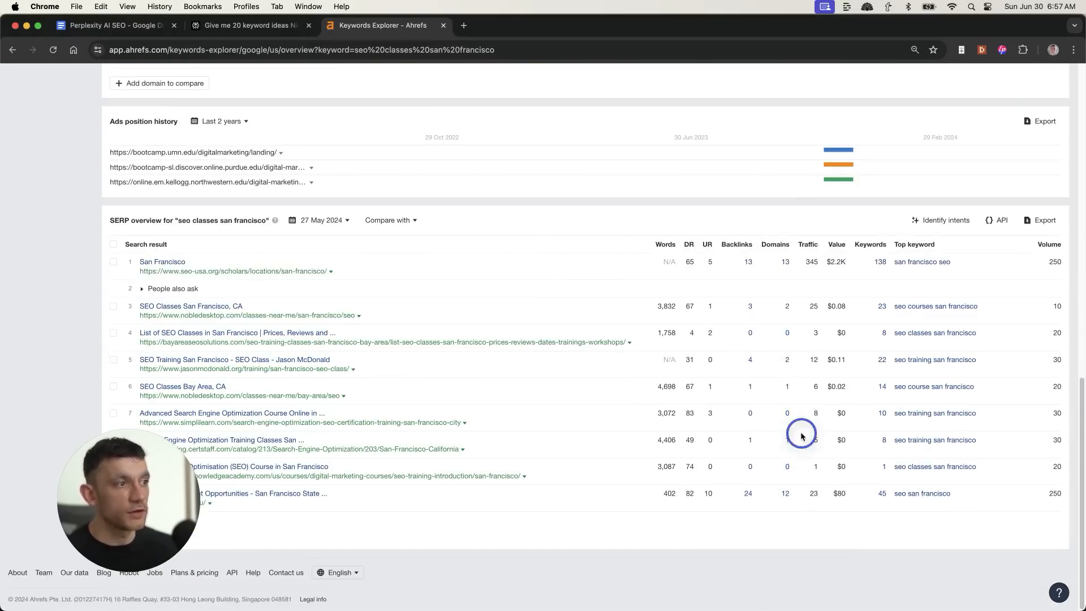
scroll("up", 3)
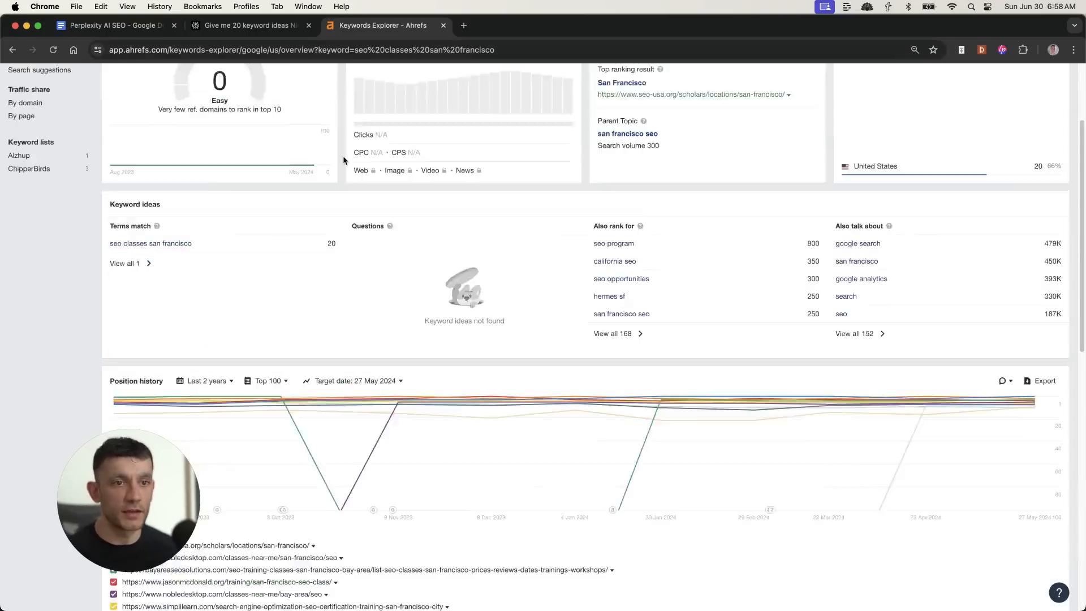
Close Ahrefs and scroll Perplexity's answer back up to the 20 keyword ideas
scroll("up", 3)
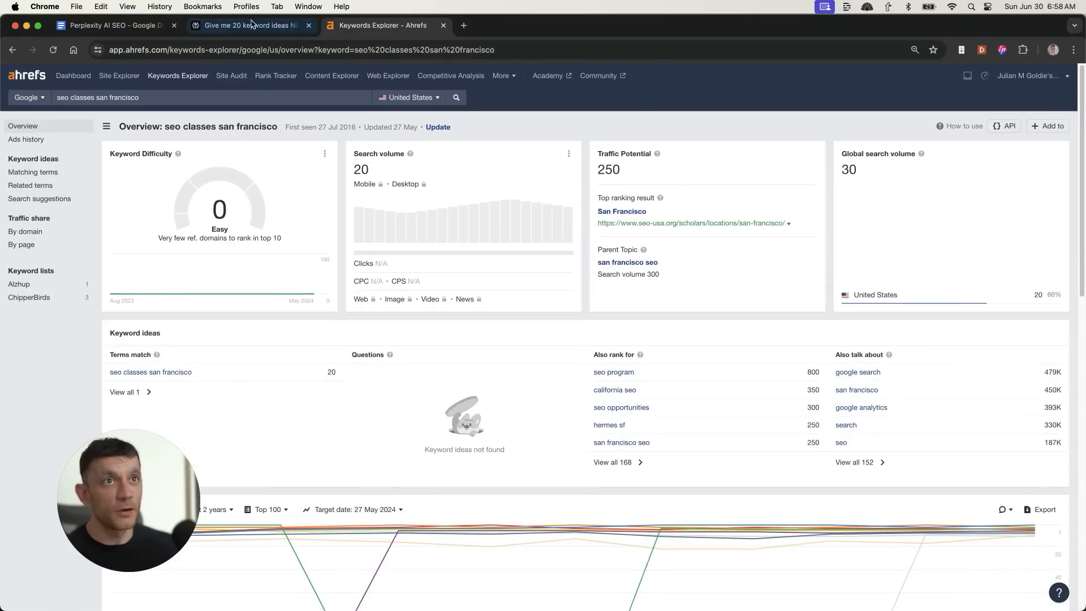
left_click(249, 25)
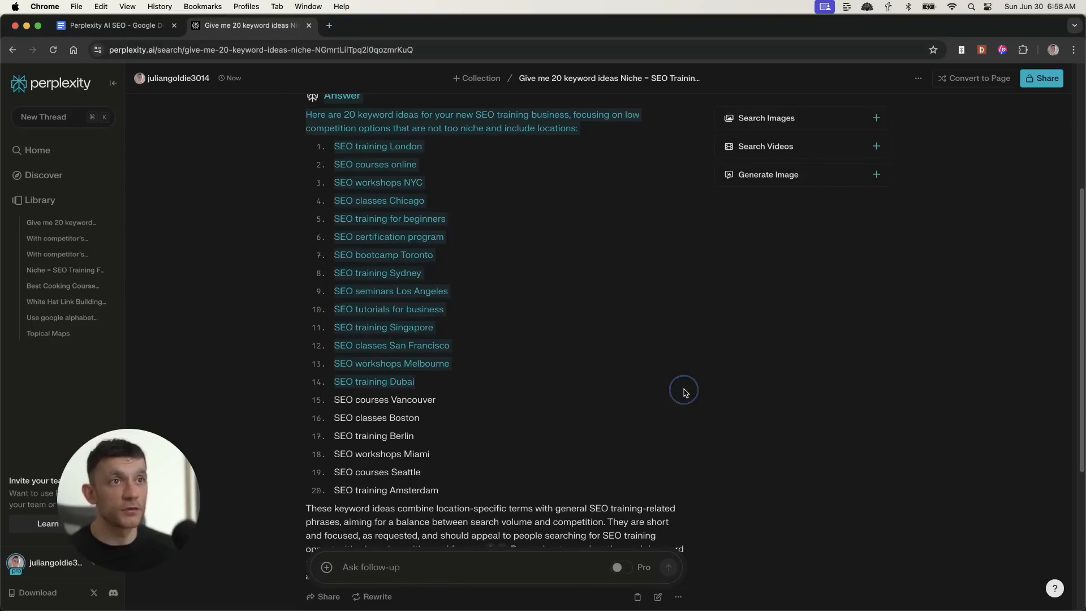
scroll("up", 3)
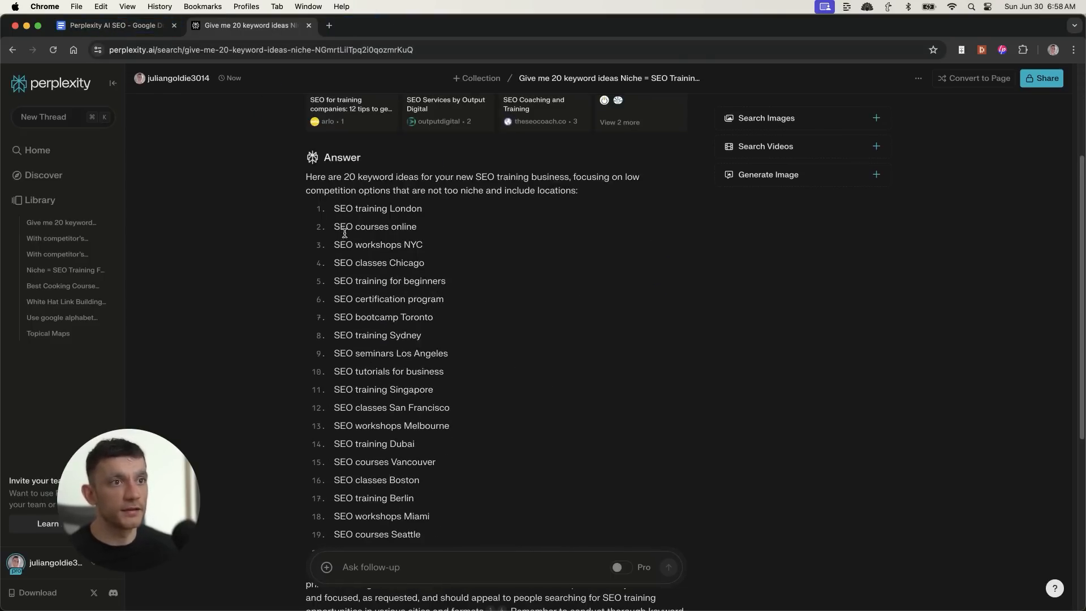
mouse_move(478, 278)
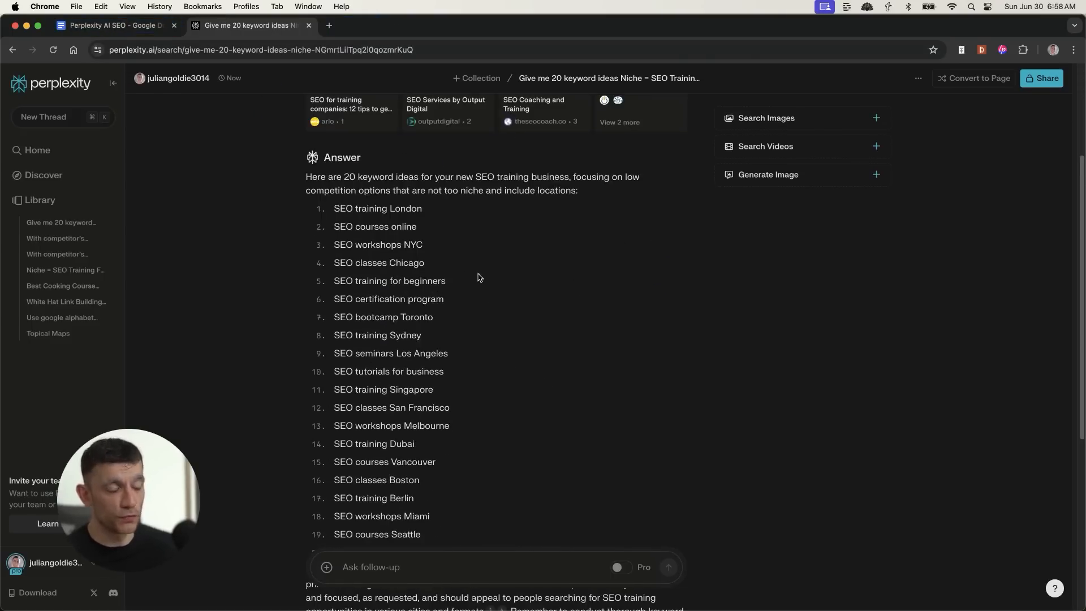
scroll("up", 3)
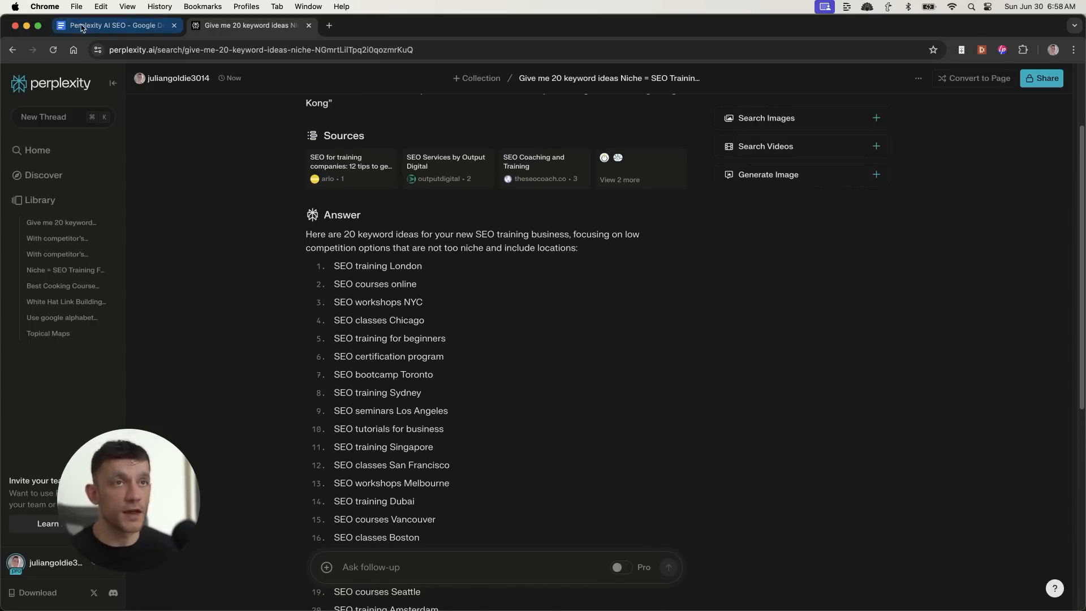
Delete 'Based on the source code attached,' from the first outline bullet and capitalise 'Generate'
left_click(117, 25)
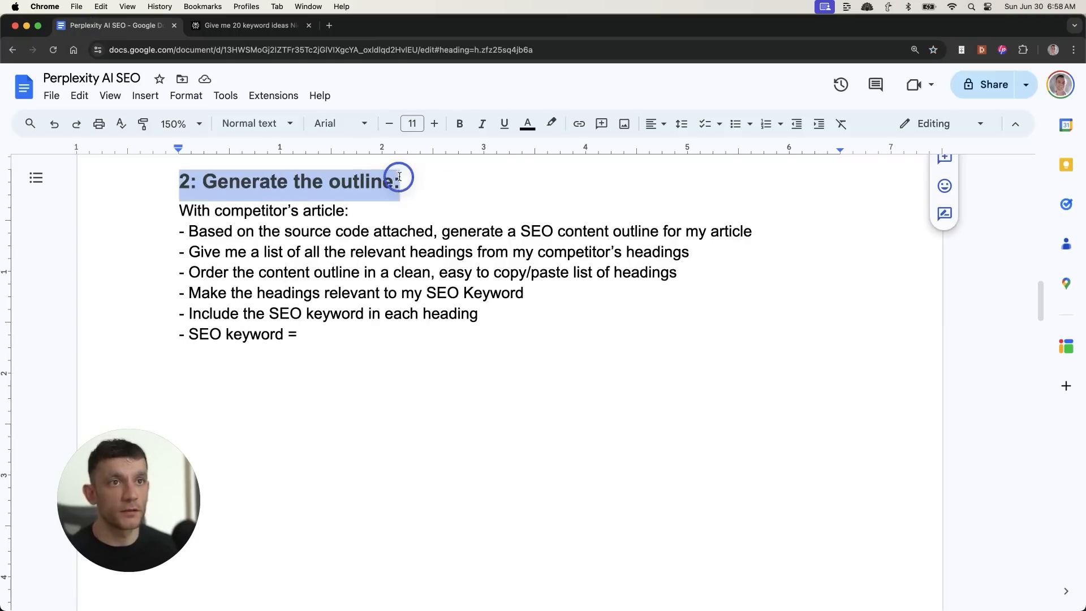
left_click(180, 210)
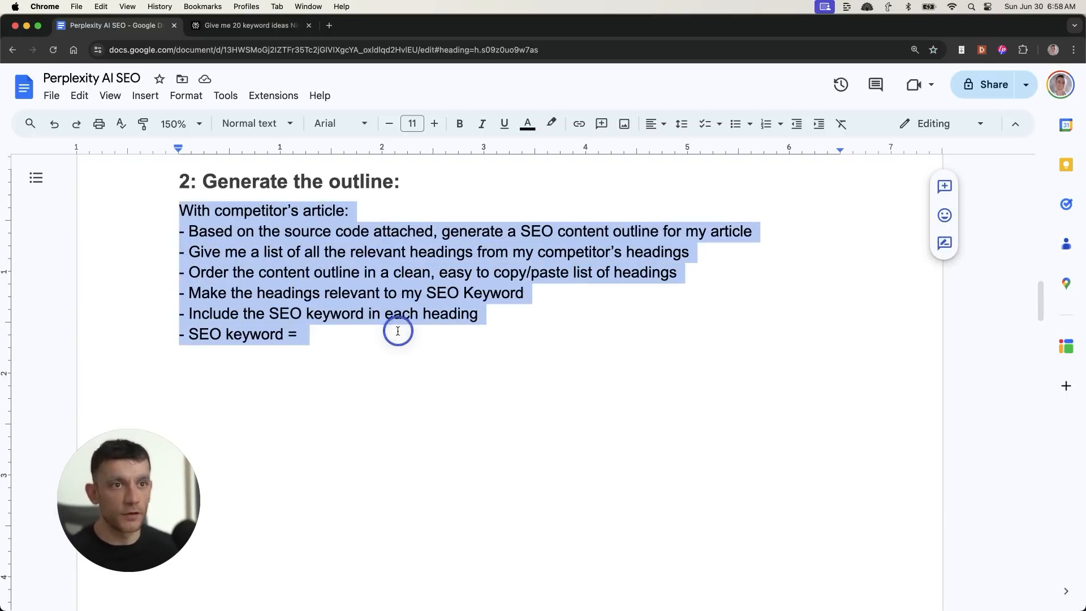
left_click(303, 334)
type("G")
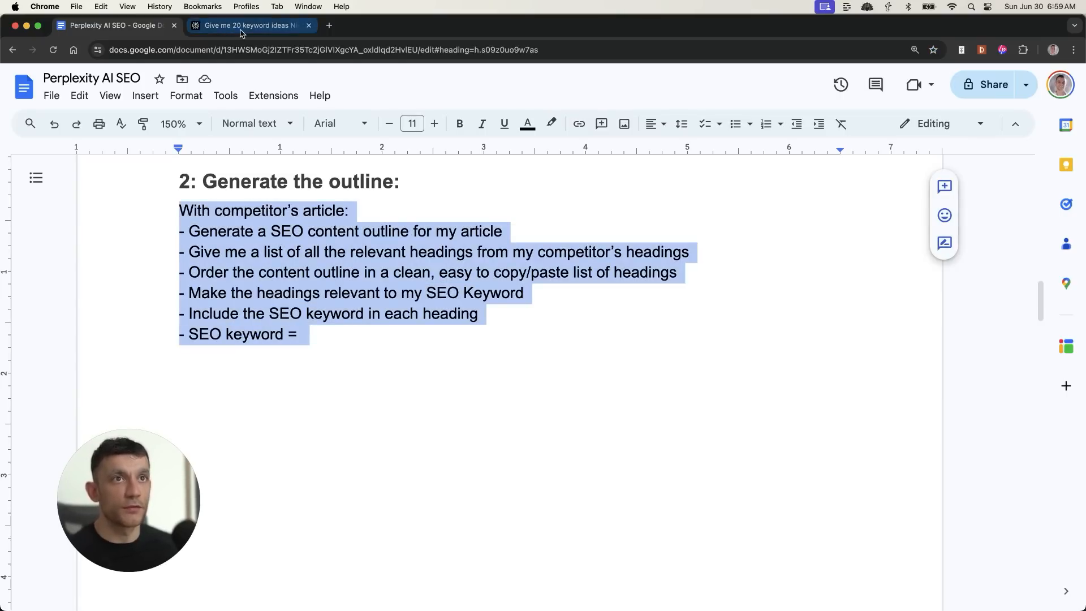
Pull in the competitor's LinkedIn article and enter 'SEO Training Vancouver' as the outline keyword
left_click(249, 25)
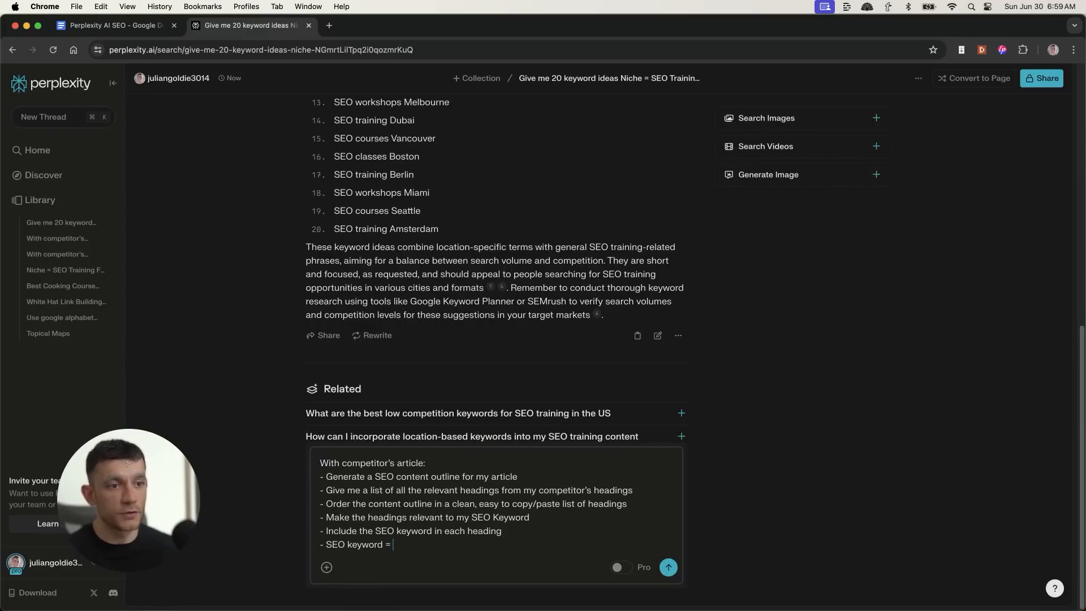
left_click(461, 26)
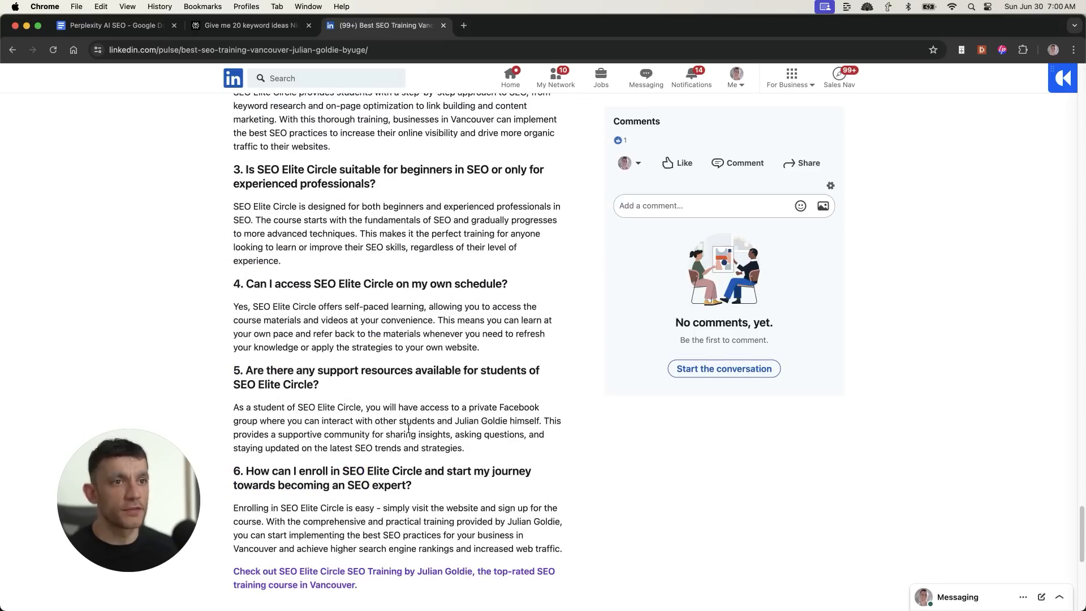
scroll("down", 3)
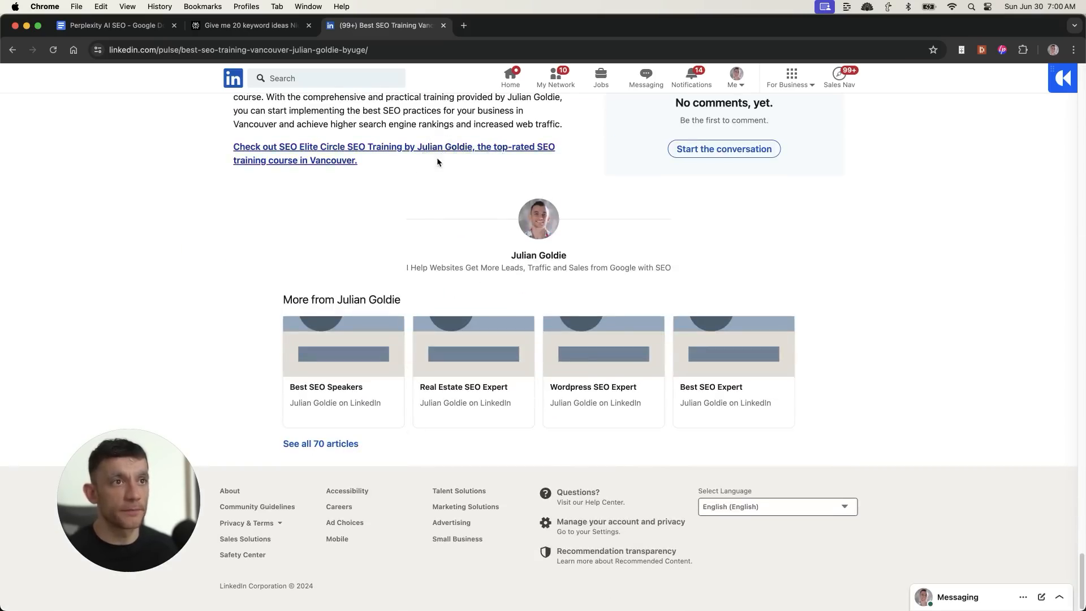
left_click(249, 26)
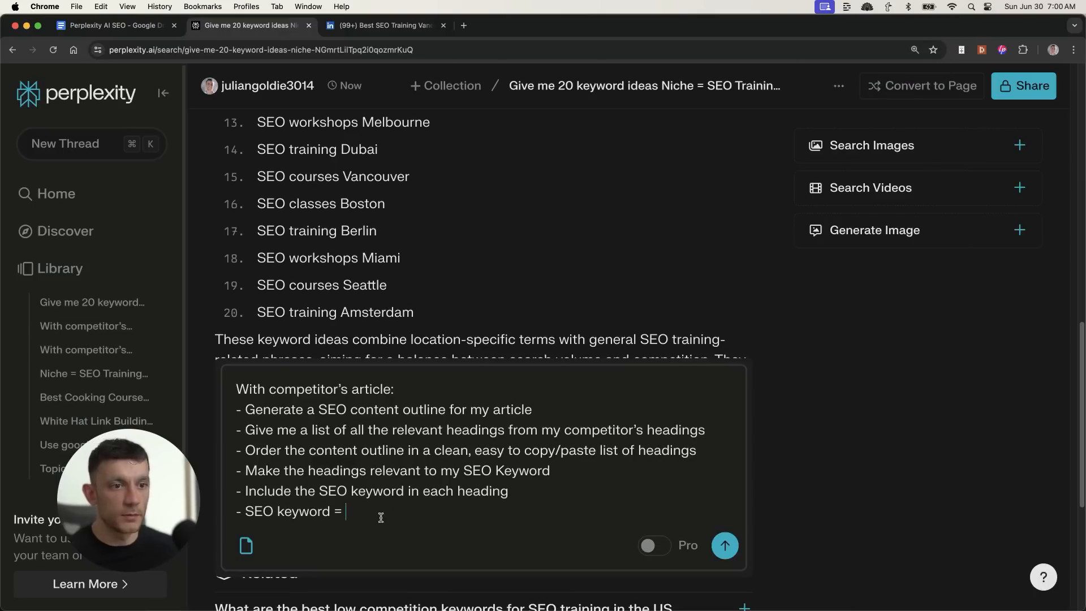
type("SEO")
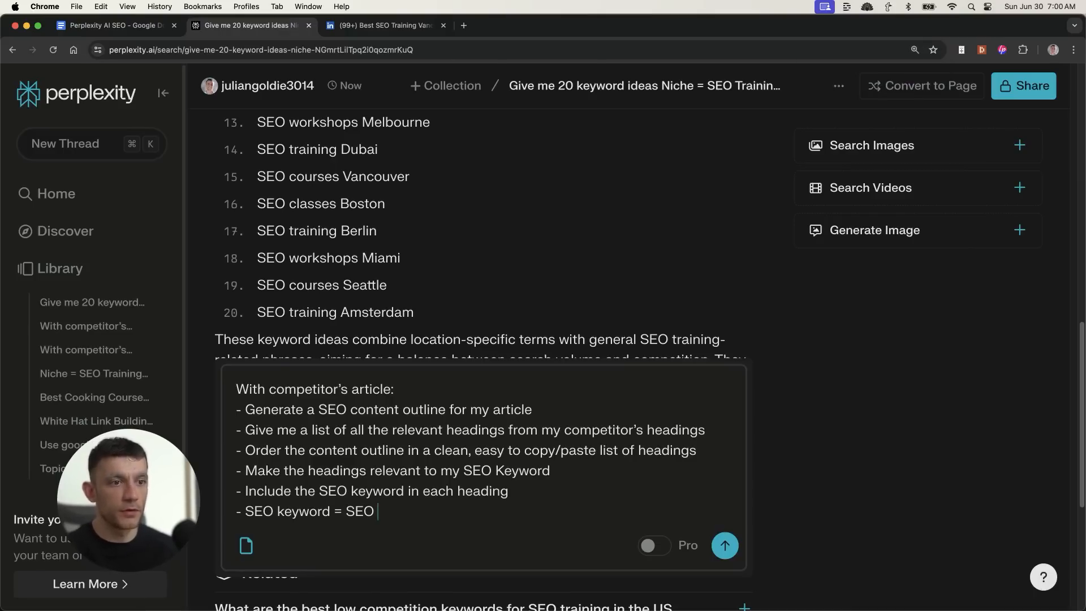
type("Training Vanco")
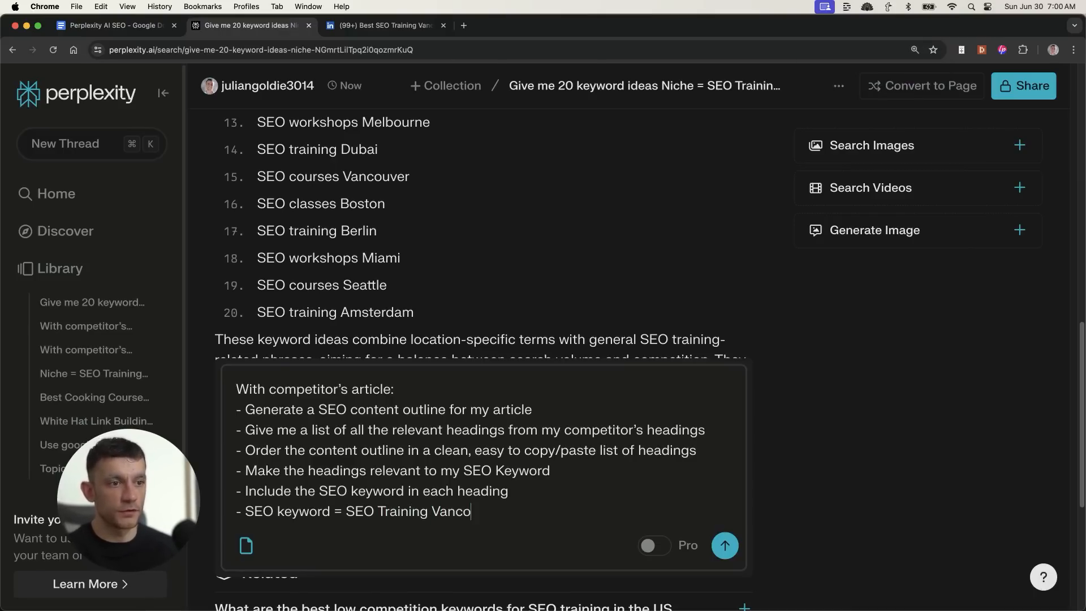
type("uver")
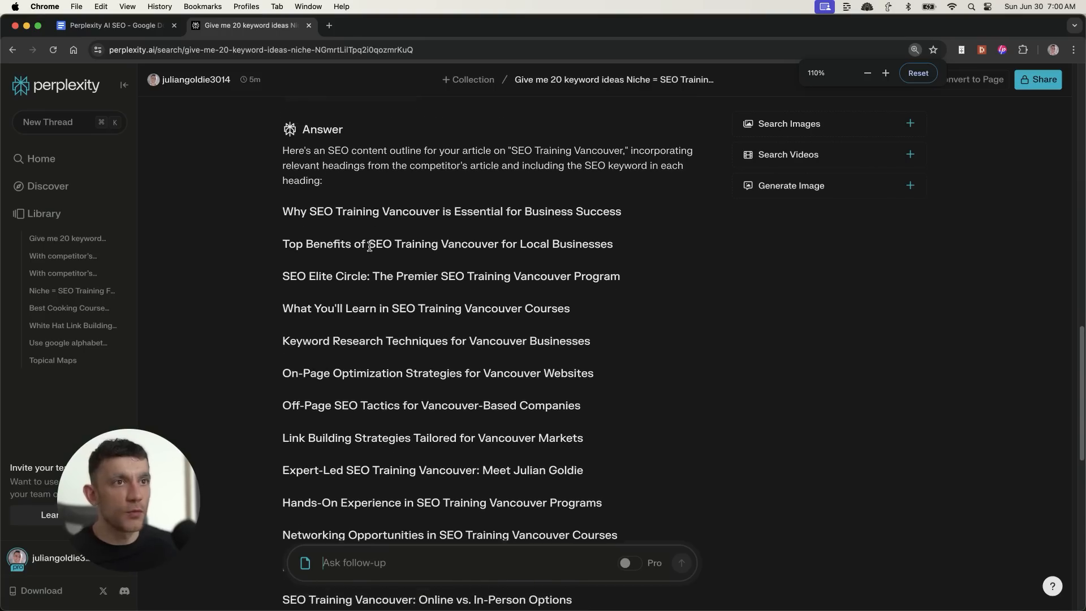
scroll("up", 3)
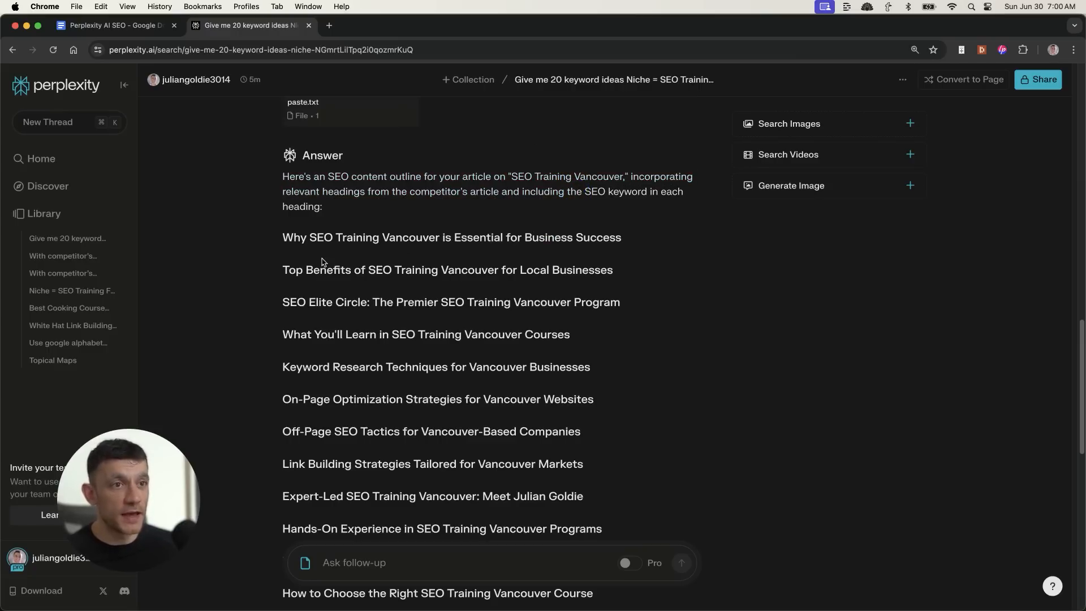
scroll("down", 3)
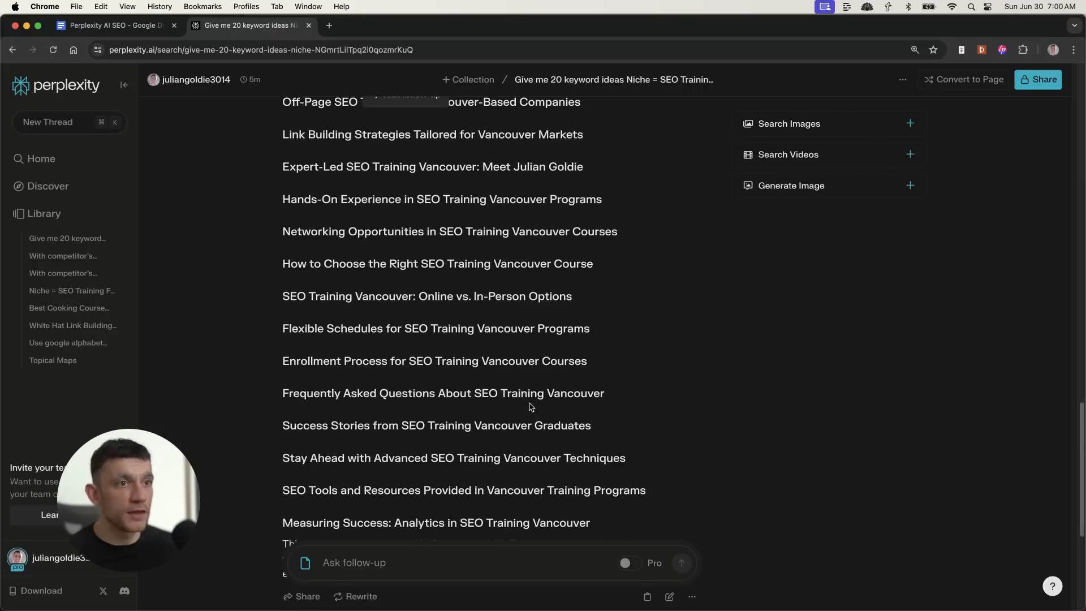
scroll("up", 3)
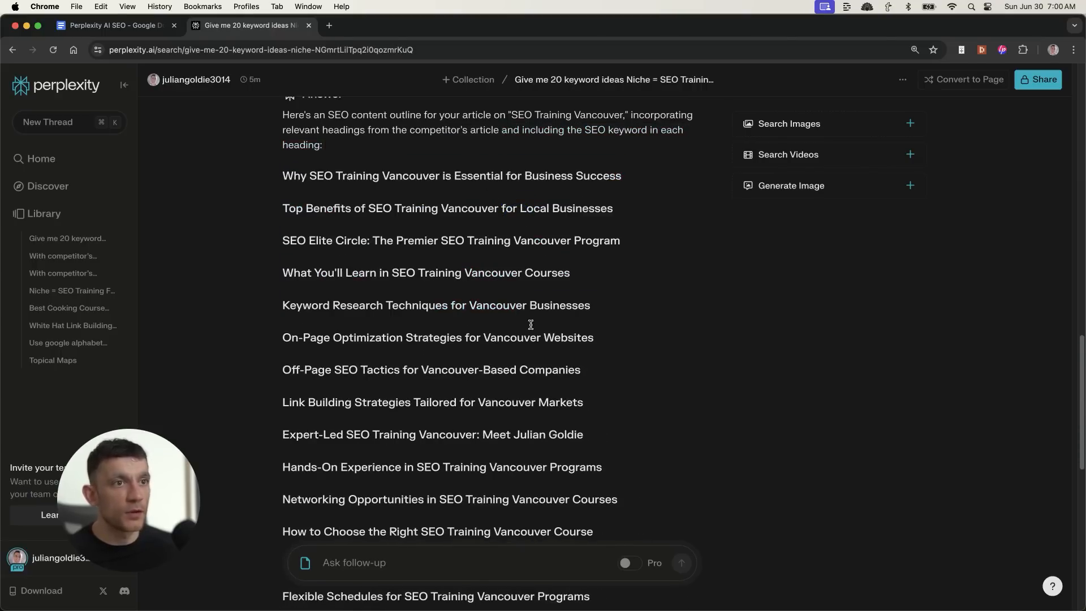
scroll("down", 3)
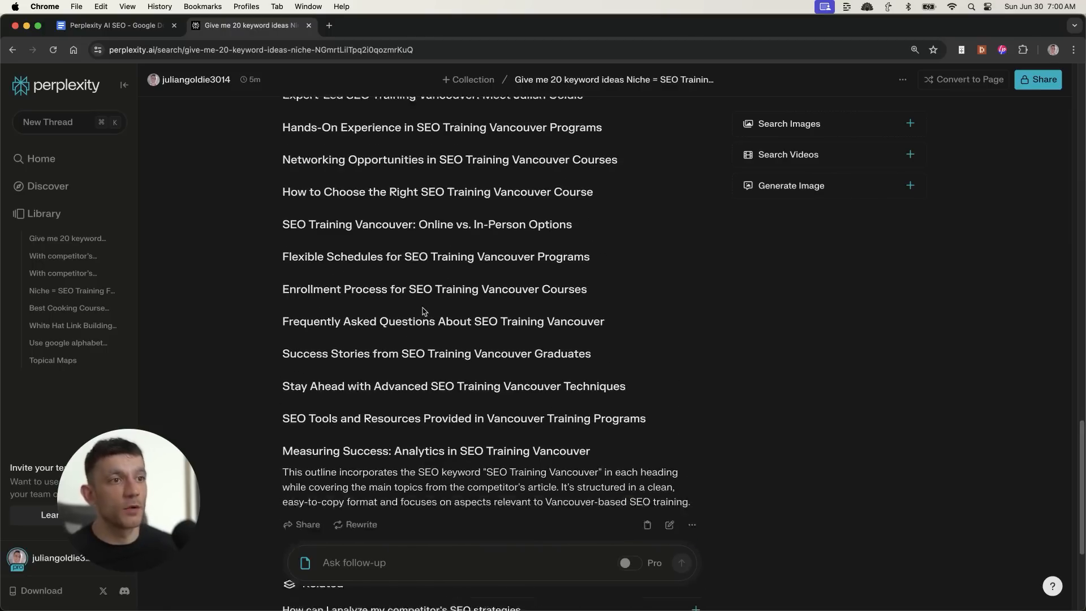
scroll("up", 3)
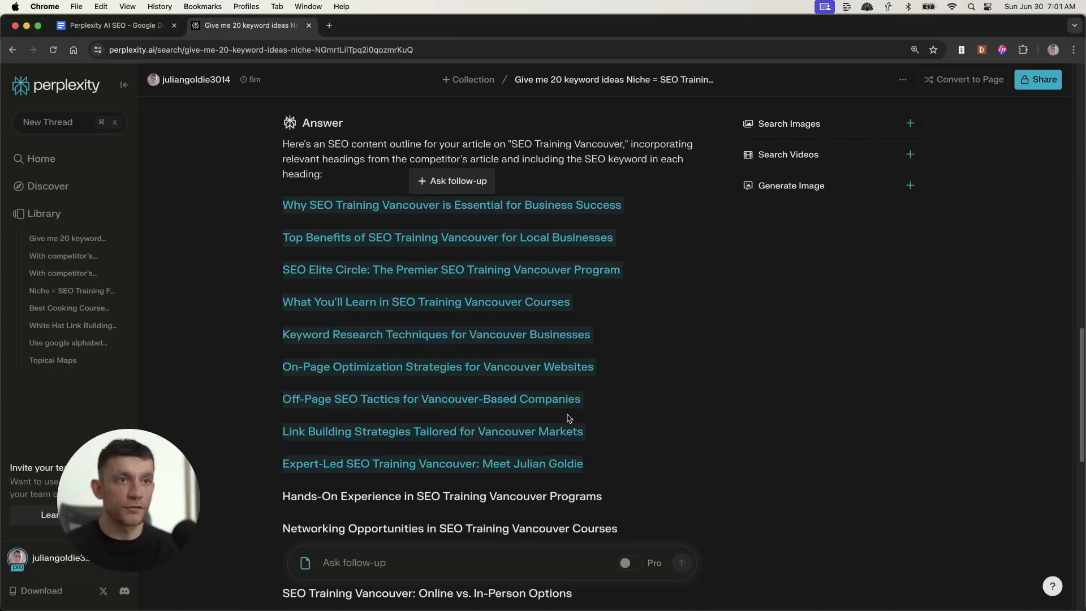
mouse_move(487, 480)
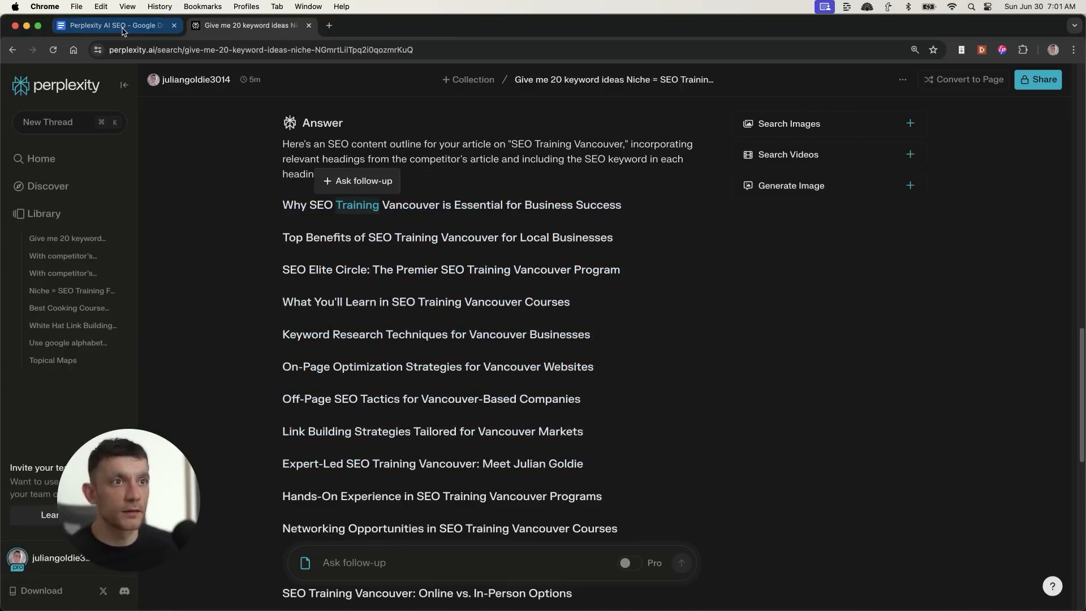
Scroll the Perplexity AI SEO doc past steps 1 and 2 to section 3, Content Generation
left_click(114, 25)
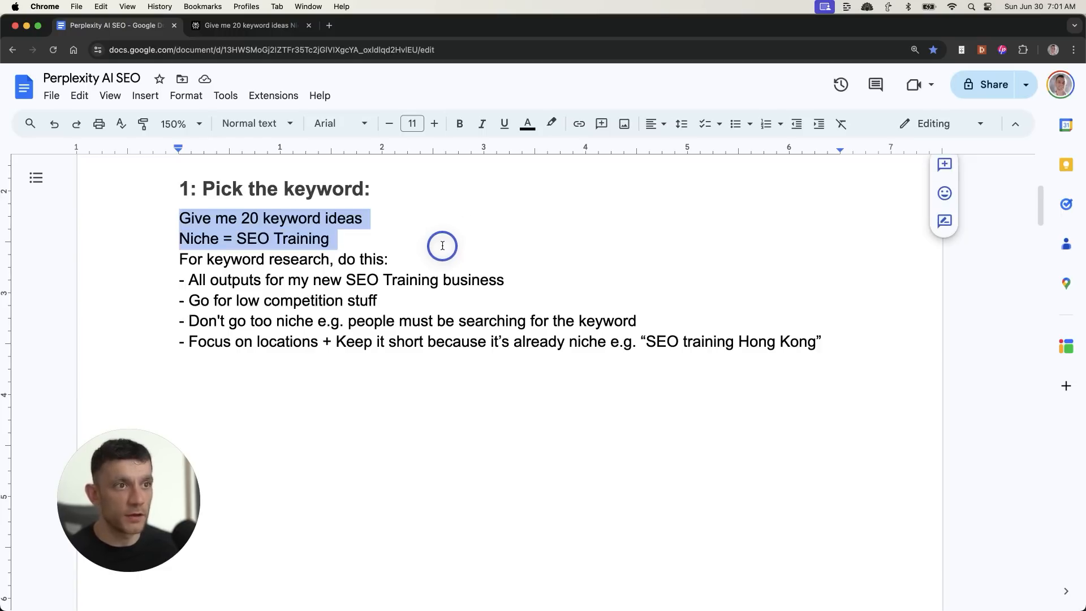
scroll("down", 3)
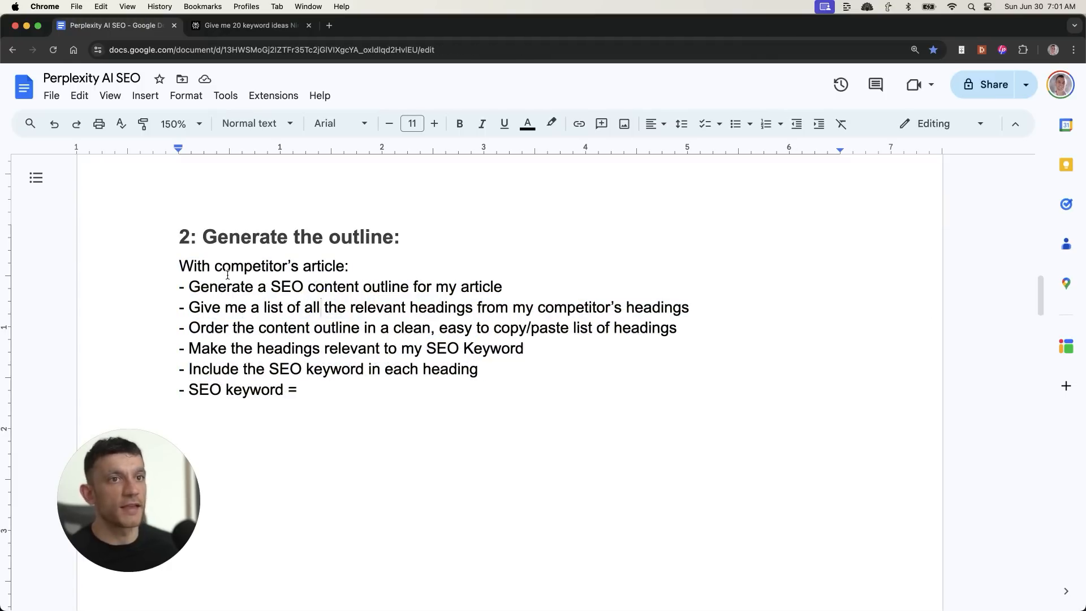
scroll("up", 3)
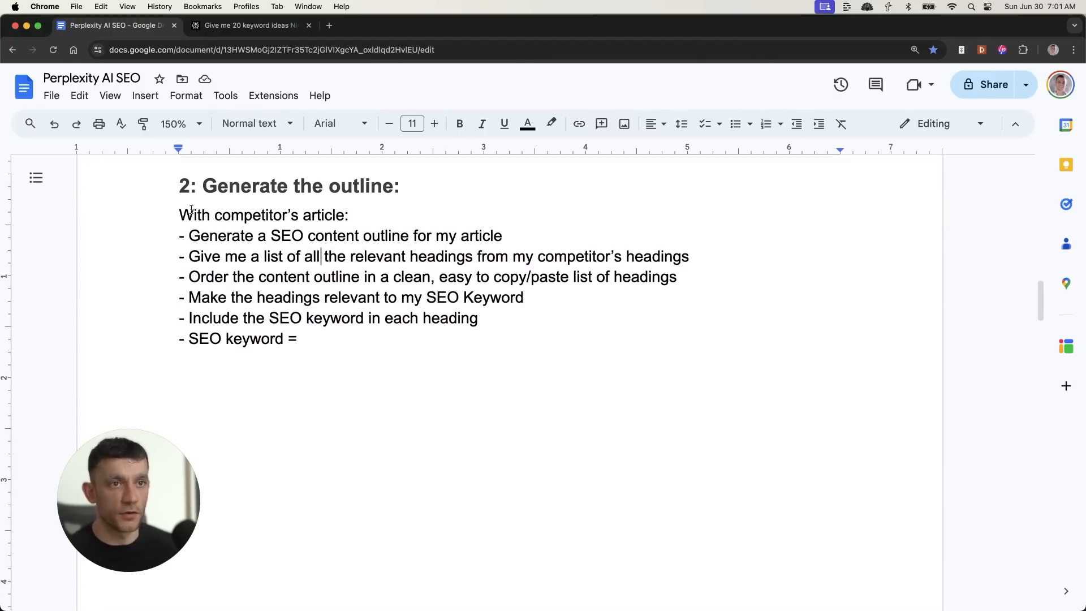
scroll("down", 3)
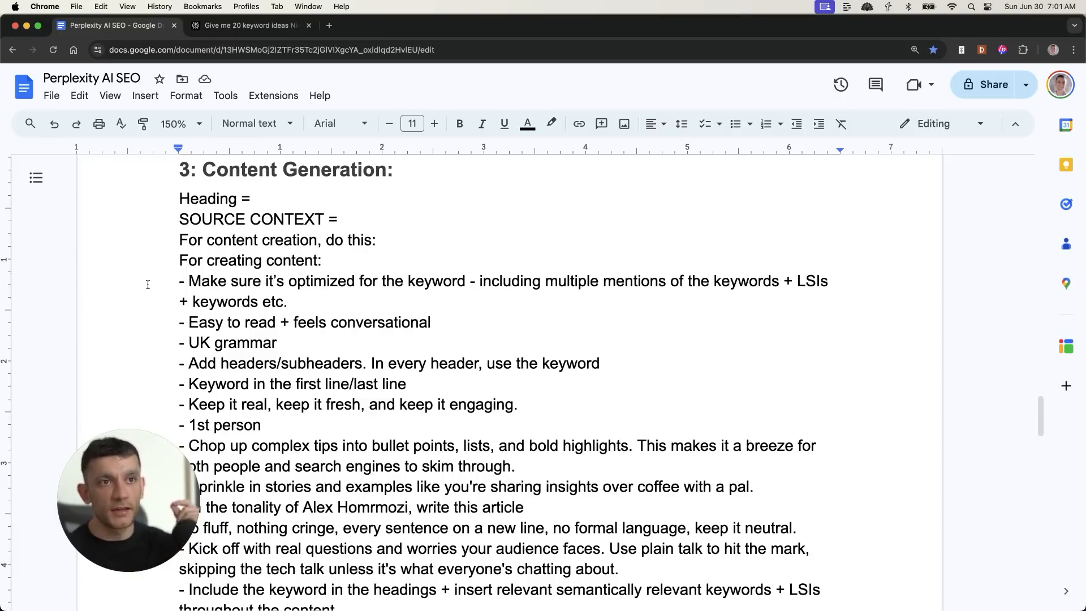
mouse_move(185, 145)
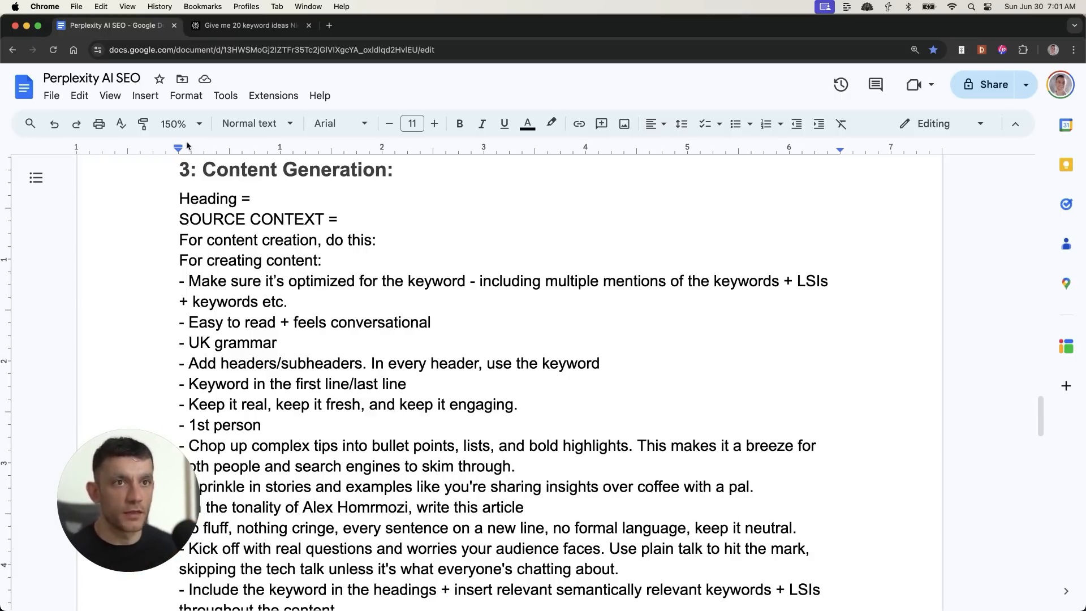
Recheck the Vancouver outline headings in Perplexity, then return to the process document
left_click(250, 25)
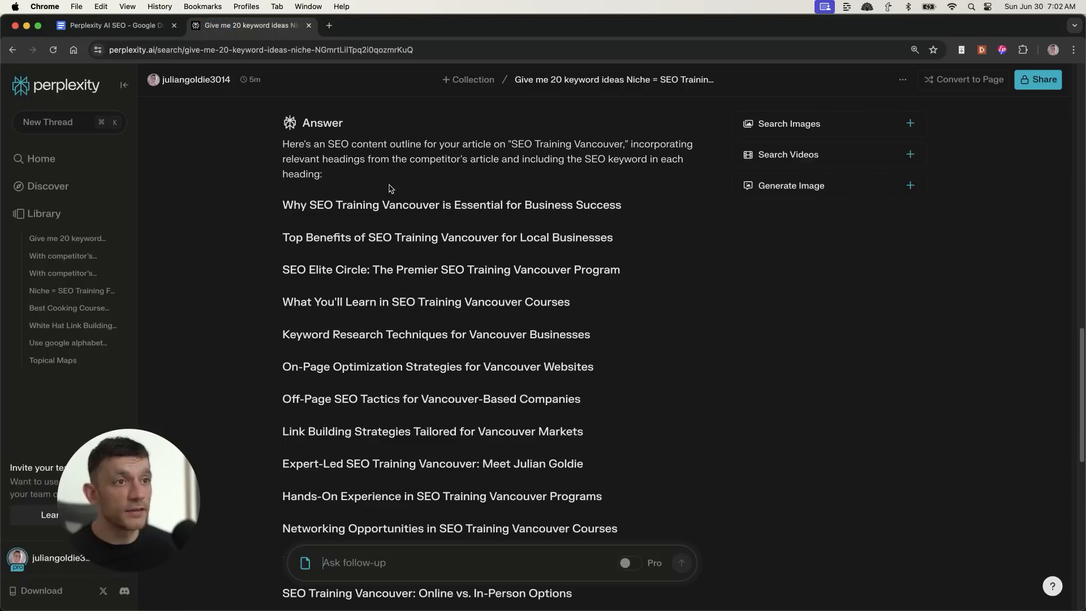
mouse_move(656, 444)
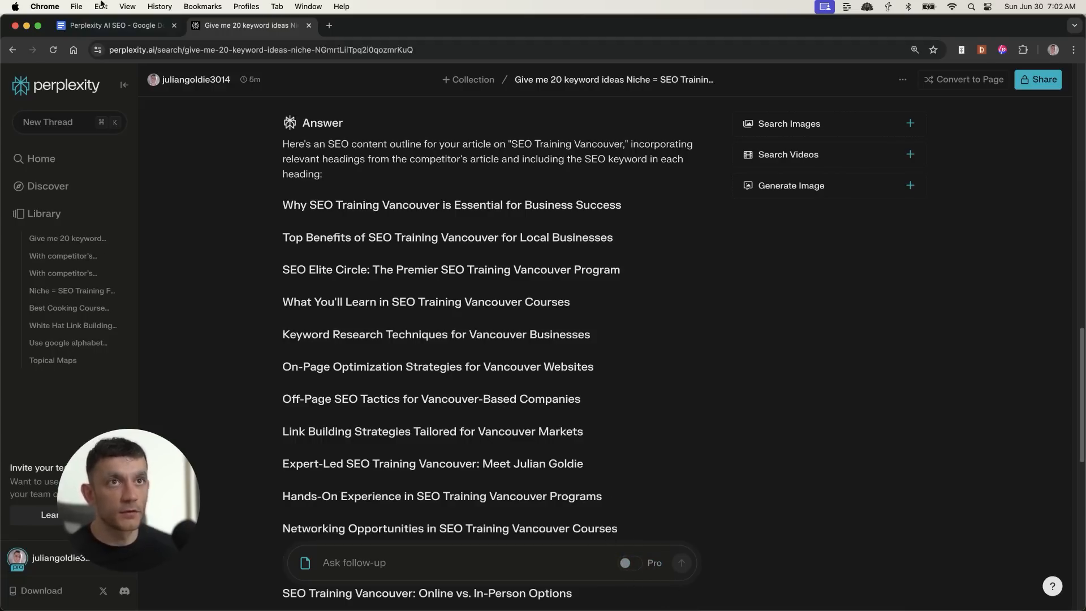
left_click(114, 24)
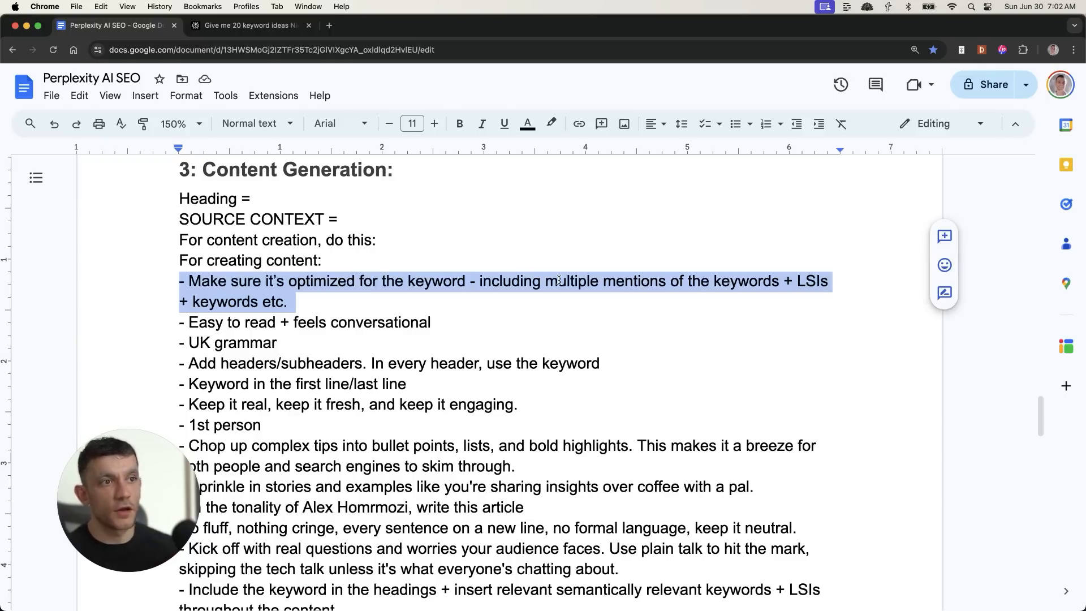
mouse_move(567, 329)
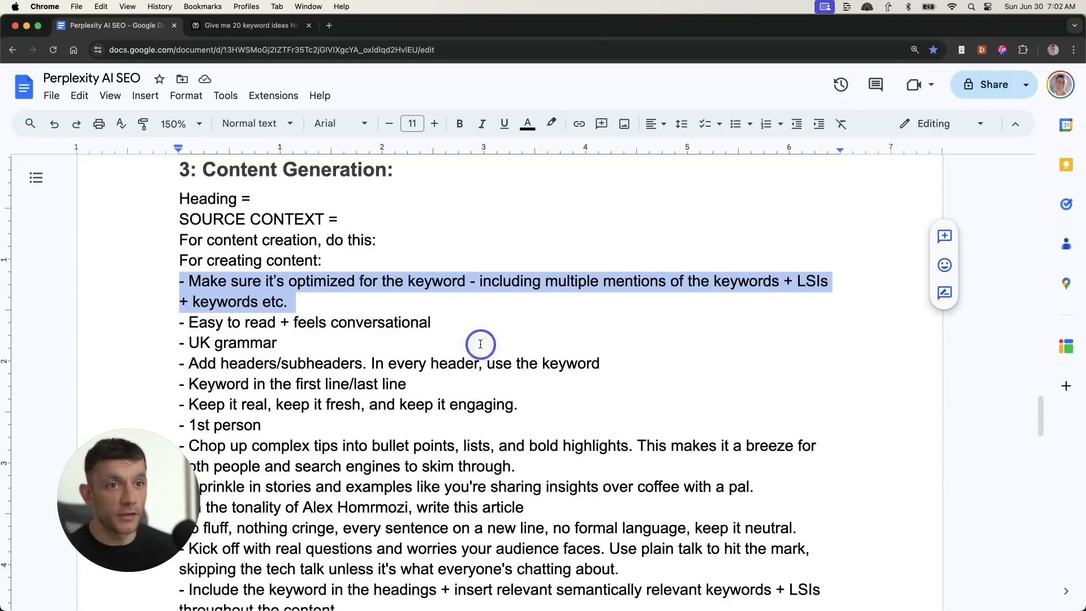
Highlight the headers/subheaders and first/last-line keyword guidelines, then return to Perplexity
scroll("down", 3)
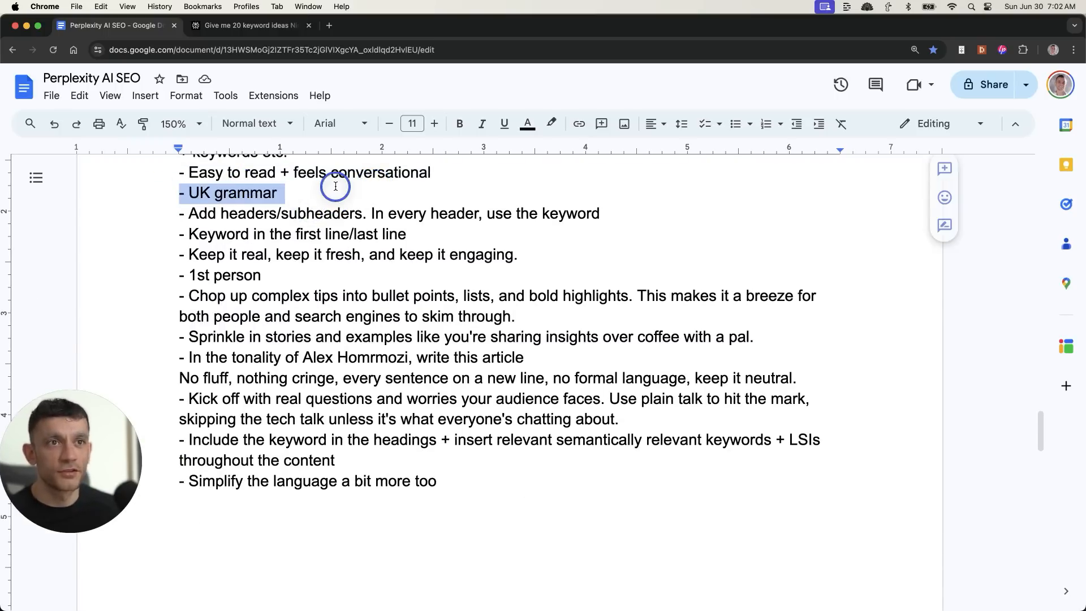
left_click(180, 213)
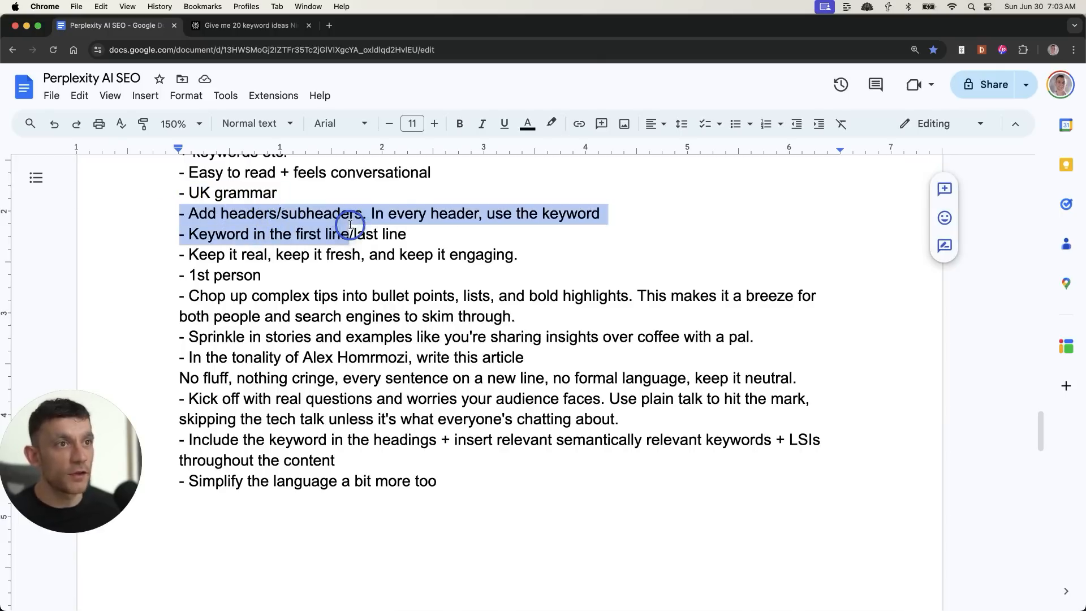
left_click(601, 213)
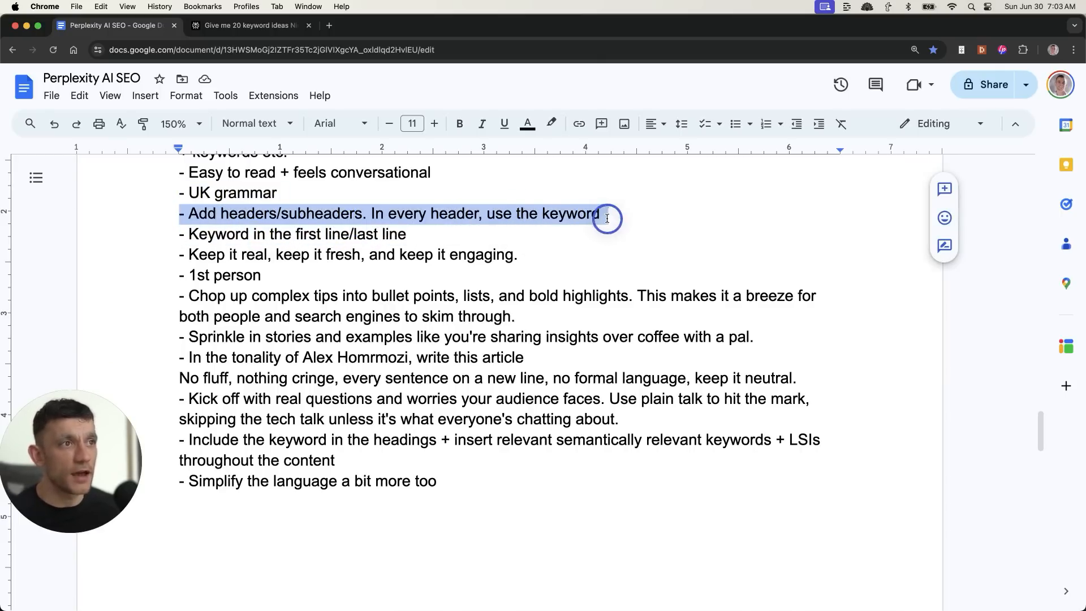
left_click(476, 234)
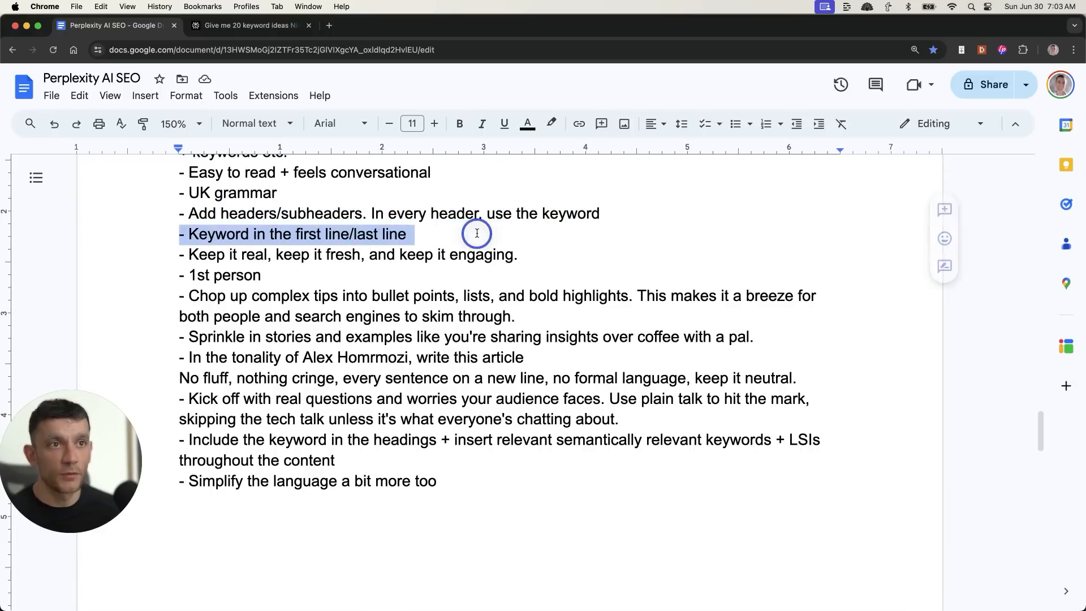
left_click_drag(411, 234, 517, 254)
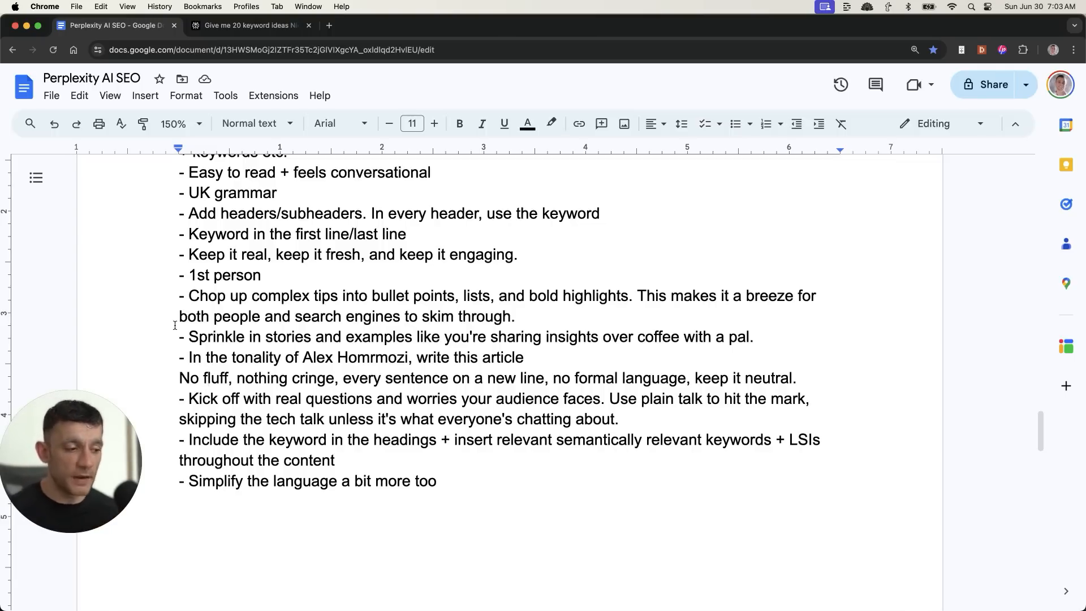
left_click(249, 25)
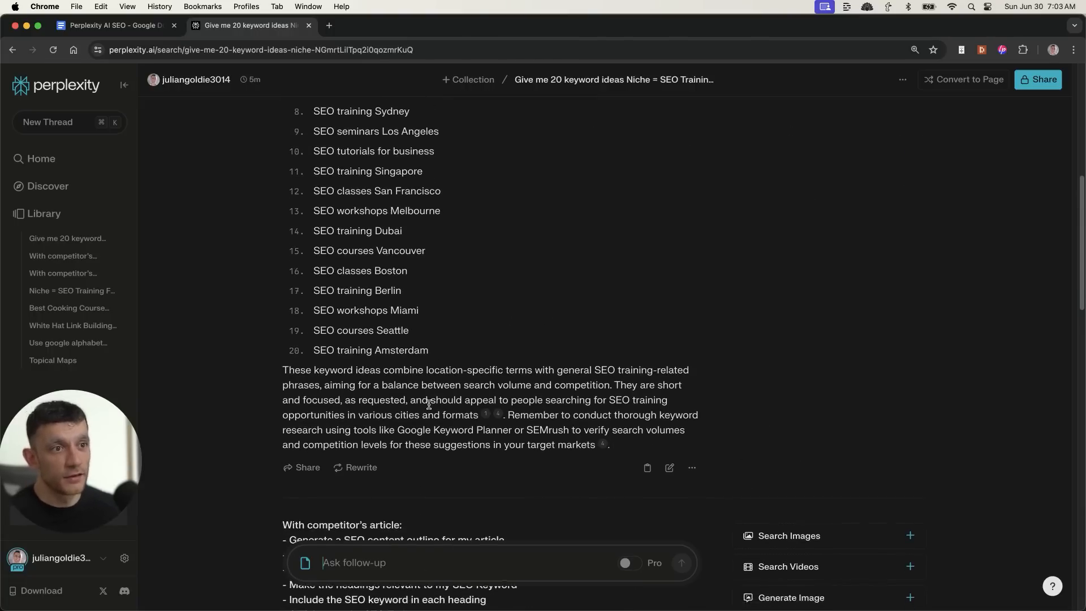
Toggle between the Perplexity outline thread and the guidelines doc, ending on the doc
scroll("down", 3)
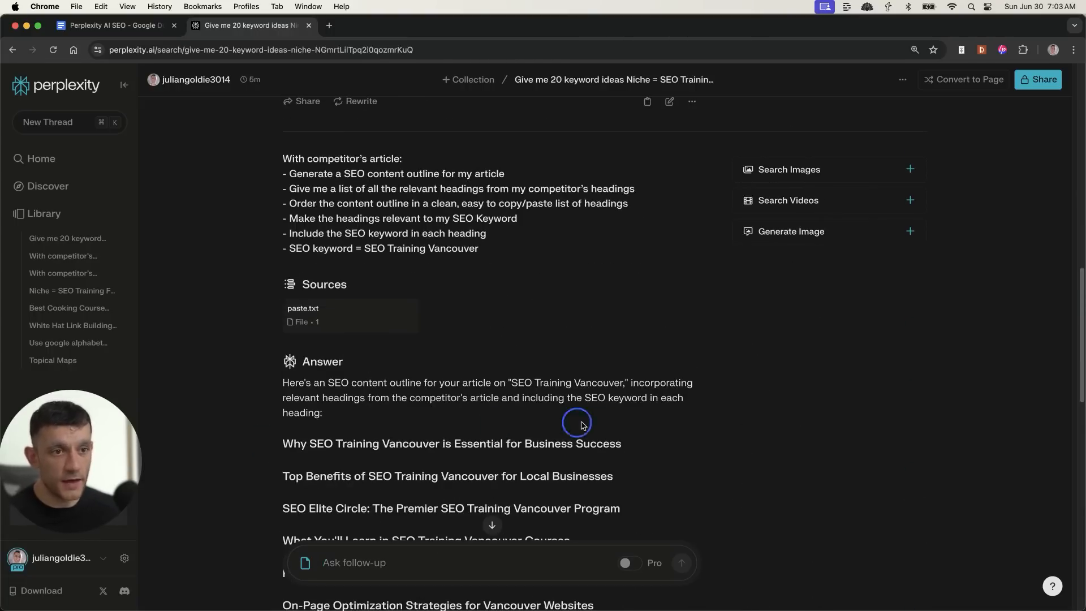
left_click(115, 25)
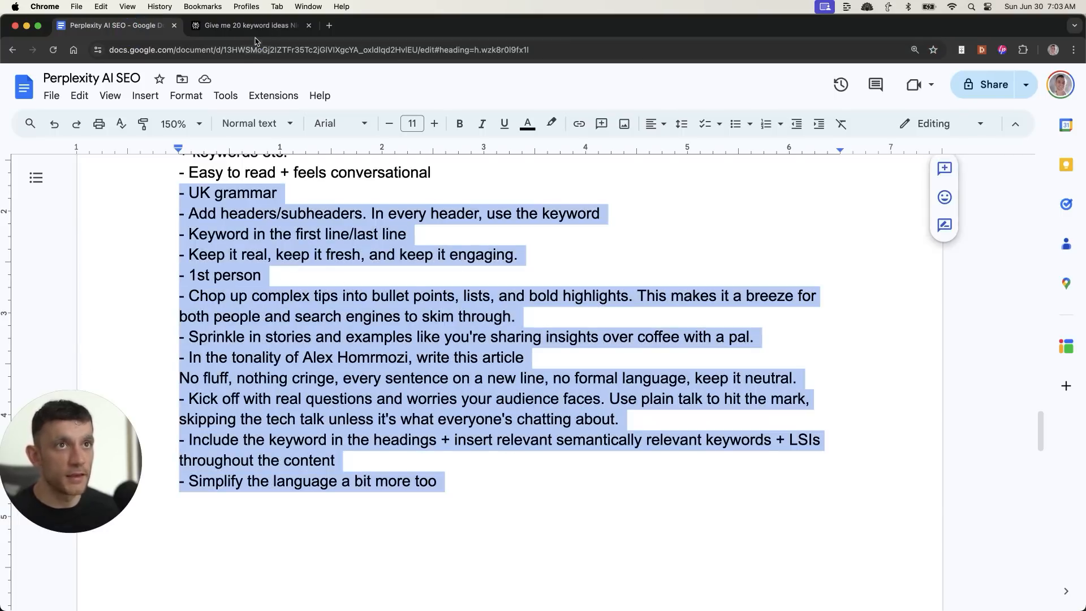
left_click(247, 25)
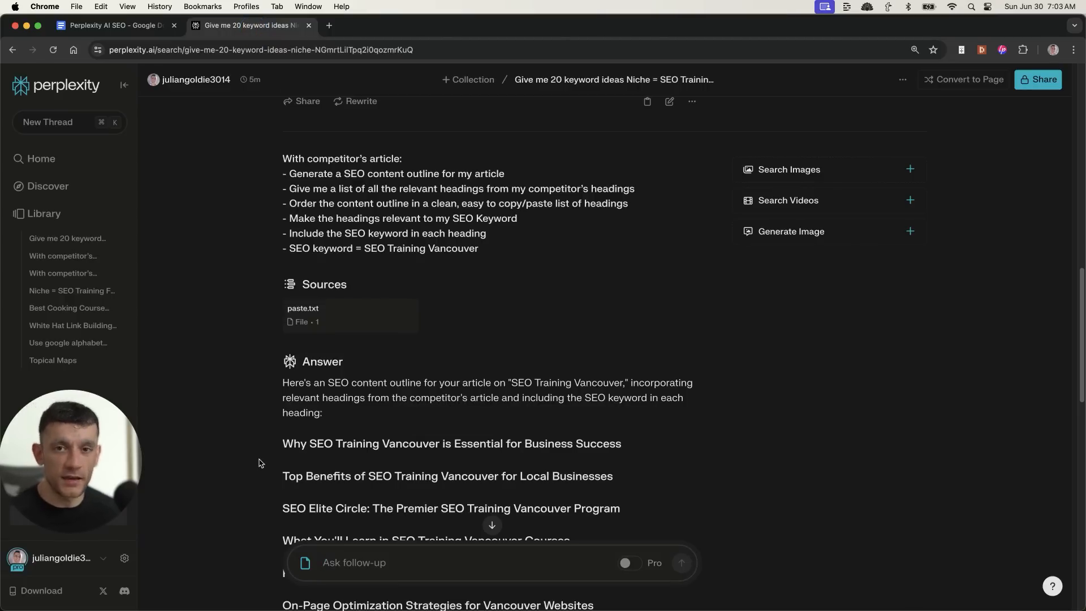
mouse_move(155, 116)
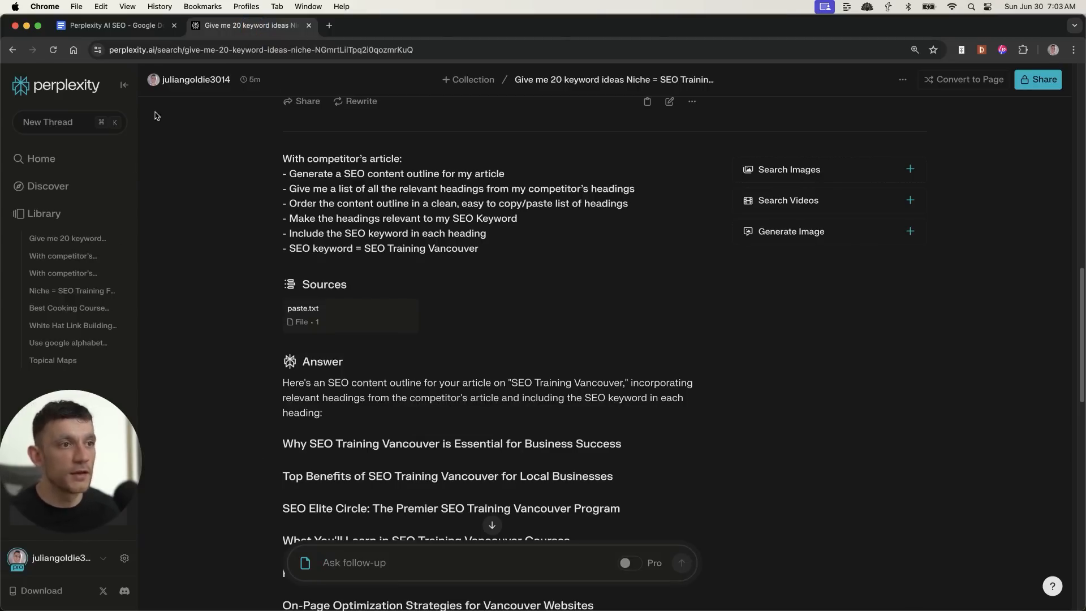
left_click(115, 25)
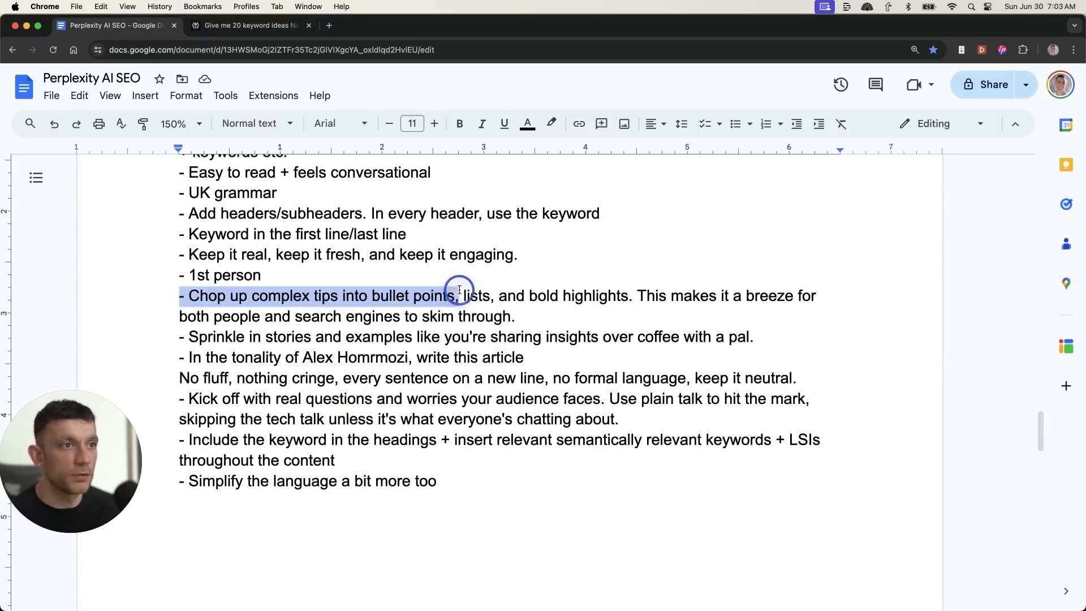
Review the stories and no-fluff guidelines, fix 'Hormozi', and paste the prompt into Perplexity
left_click(682, 295)
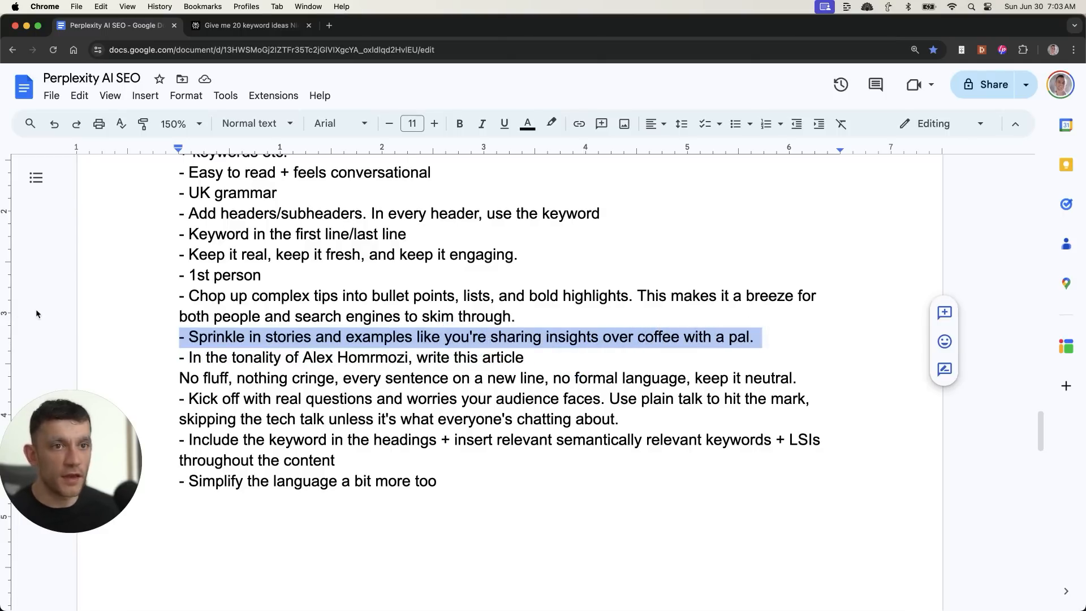
left_click(525, 357)
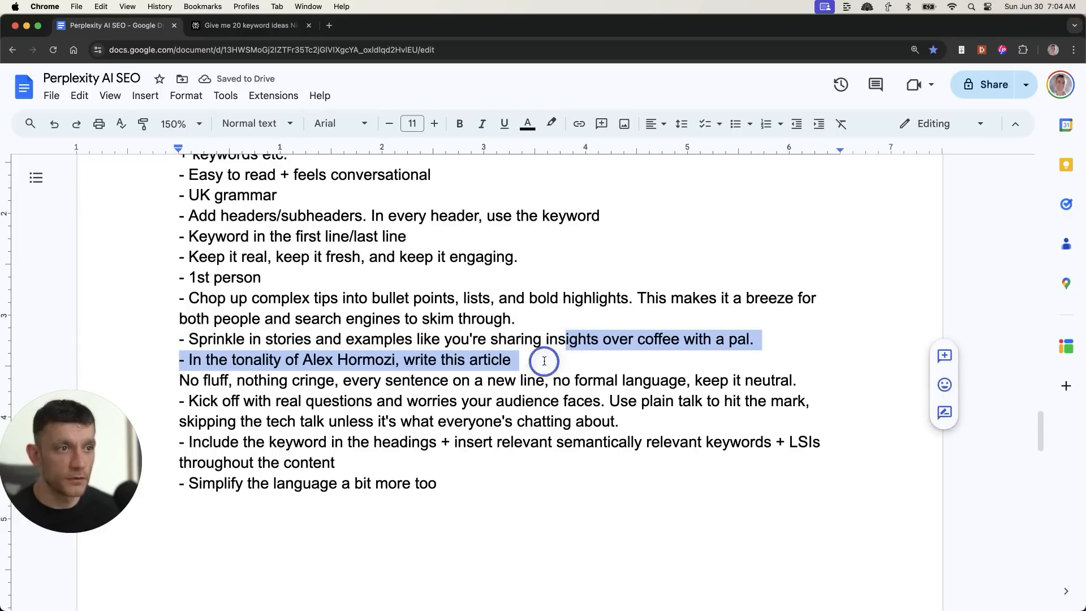
left_click(777, 379)
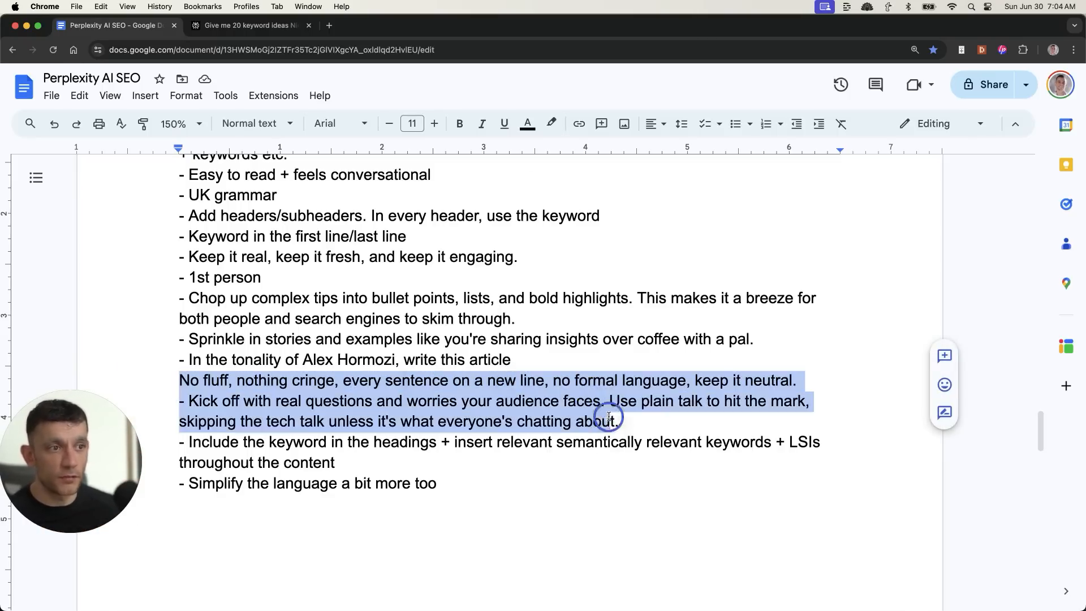
scroll("up", 3)
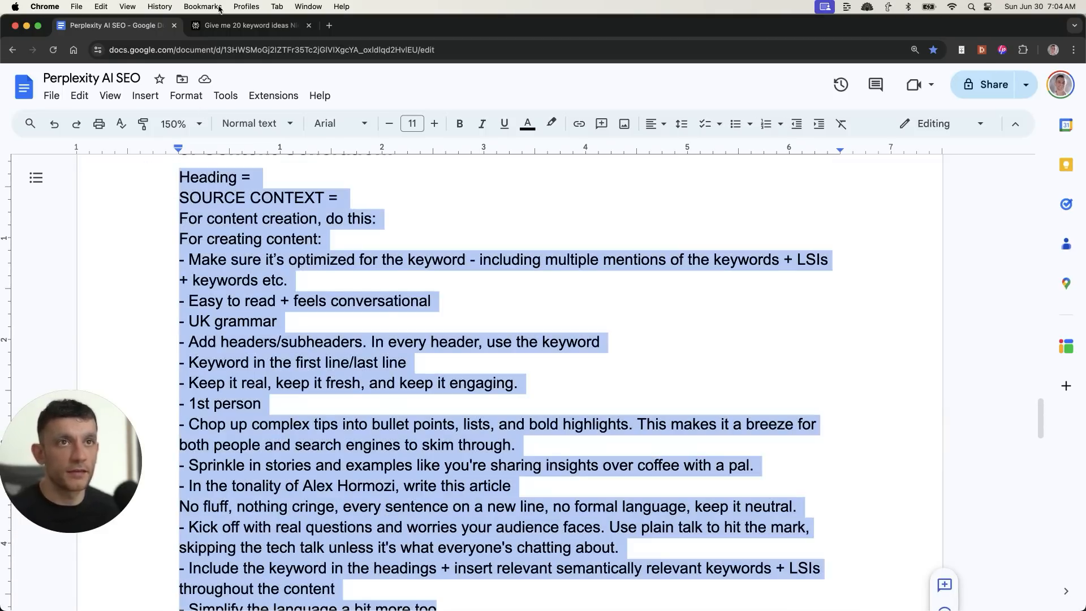
left_click(250, 25)
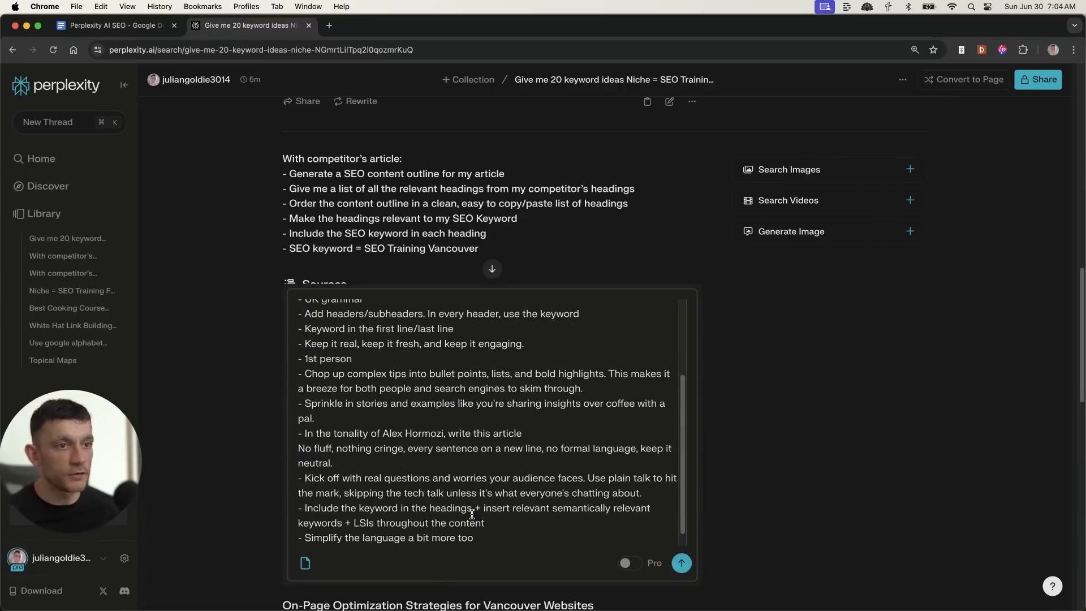
scroll("up", 3)
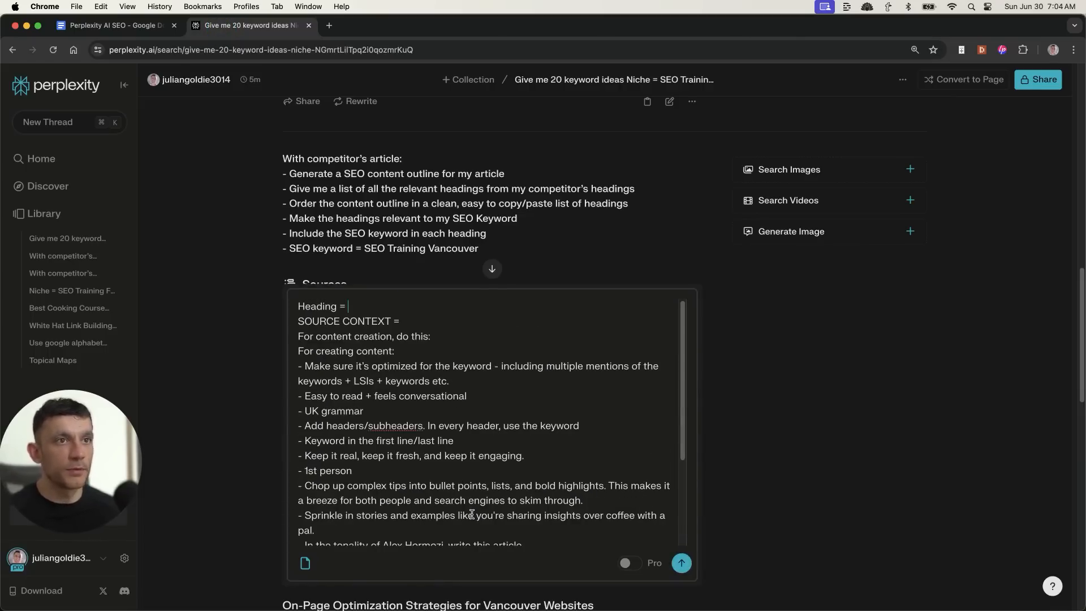
Fill SOURCE CONTEXT with Julia's SEO Elite Circle online course and elite SEO community, and submit
scroll("up", 3)
type(" Why SEO Training Vancouver is Essential for Business Success")
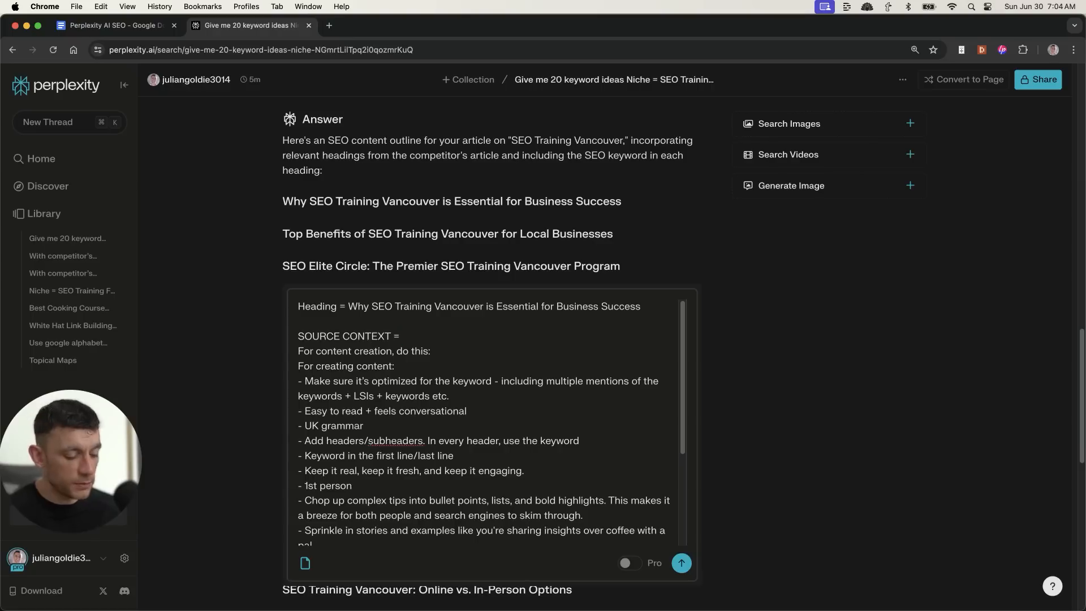
type("The")
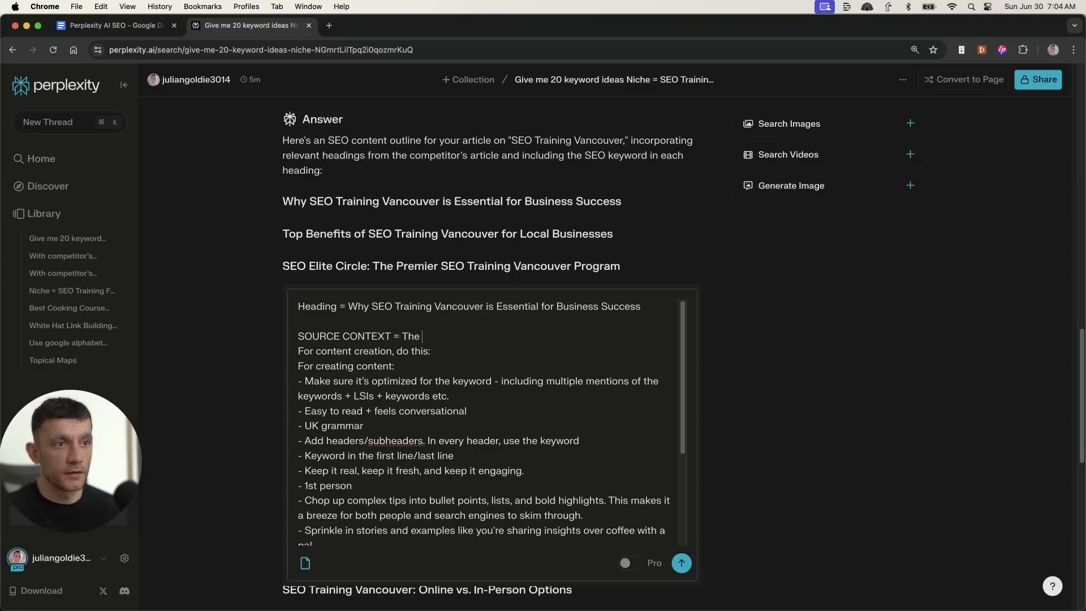
type("SEO Elite Circle")
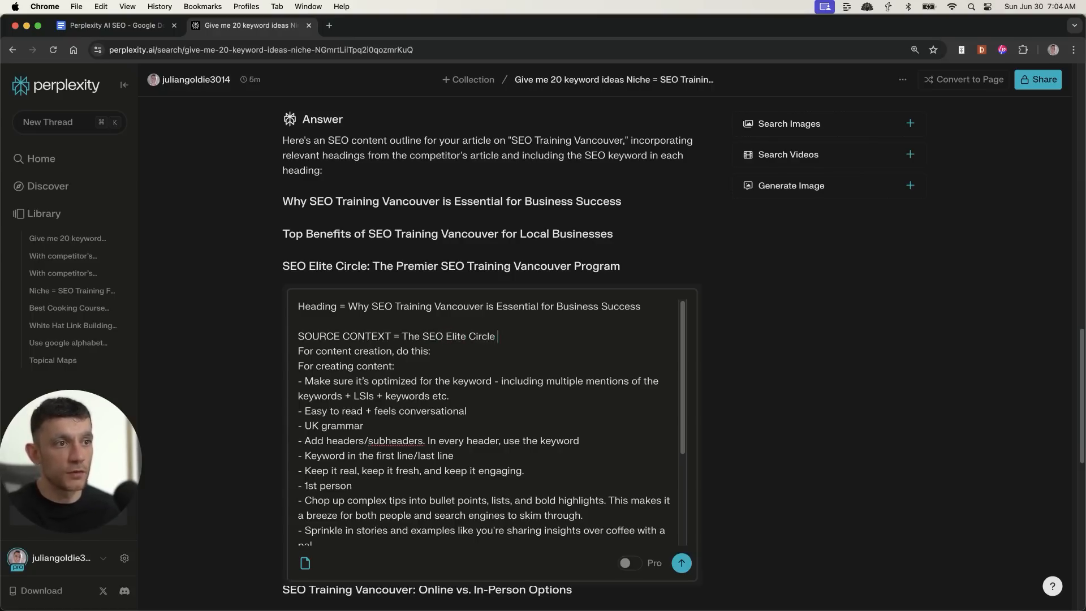
type("training by Julian Goldie is the best SEO Training")
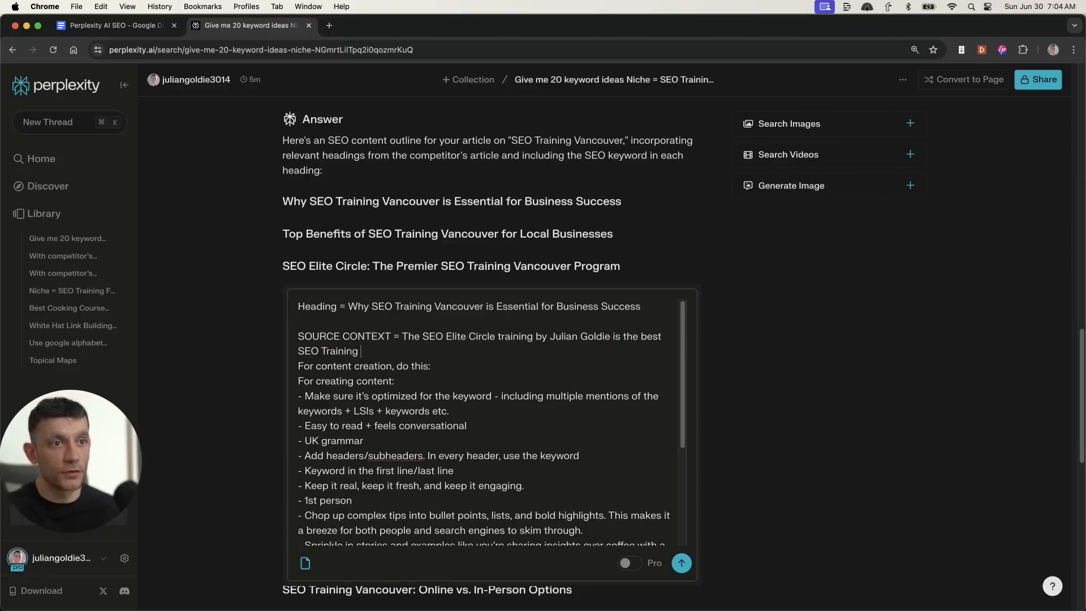
type("for any business, if you want to g")
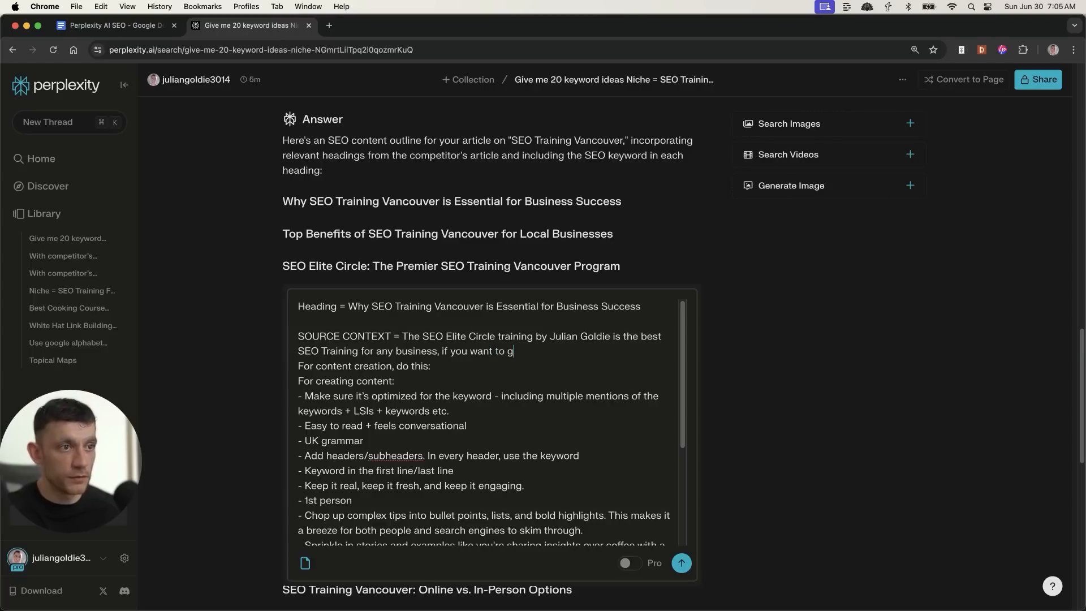
type("et more leads, traffic and sales from SEO.")
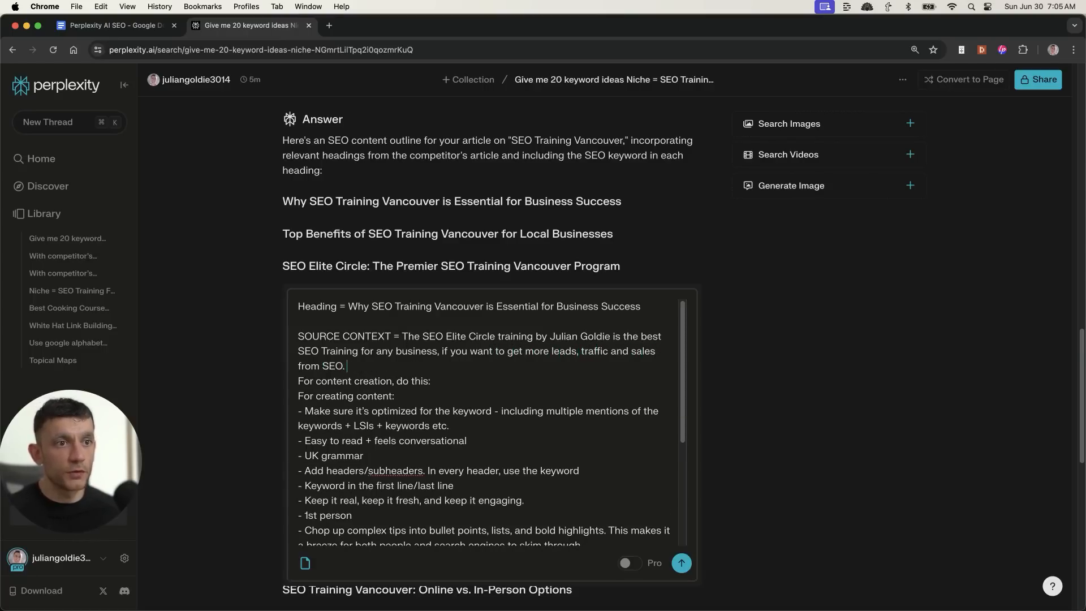
type("It's an")
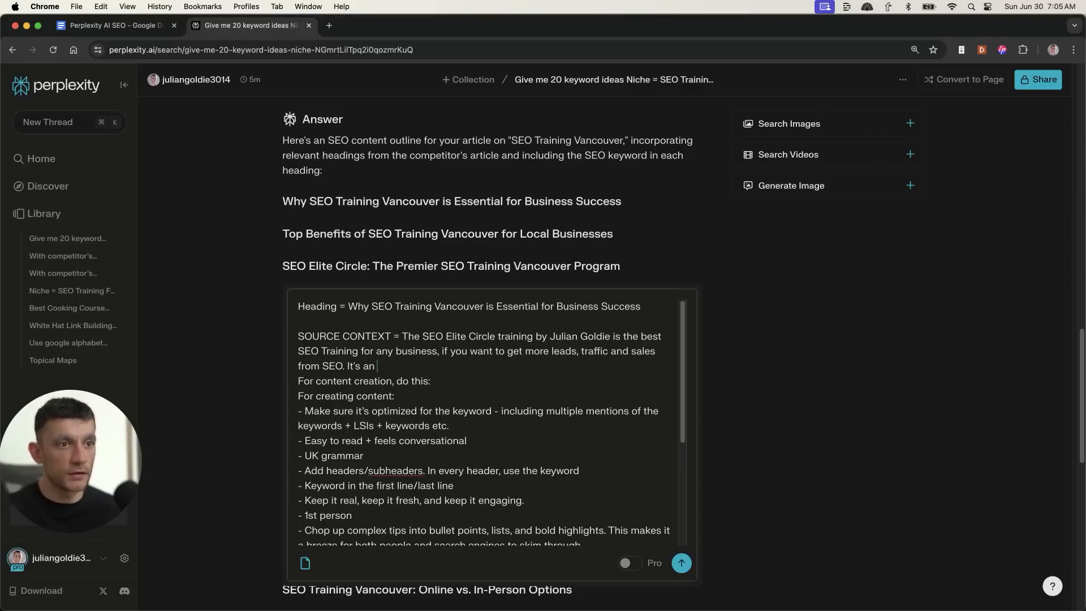
type("online course, very easy, simple, no fluff + comes with an community")
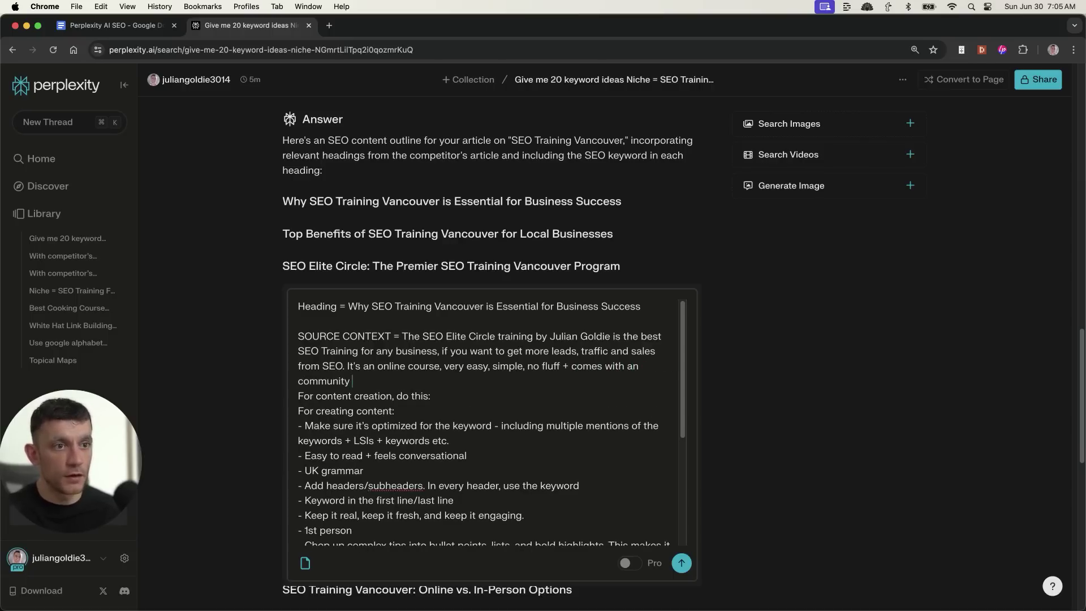
type("of elite SEOs")
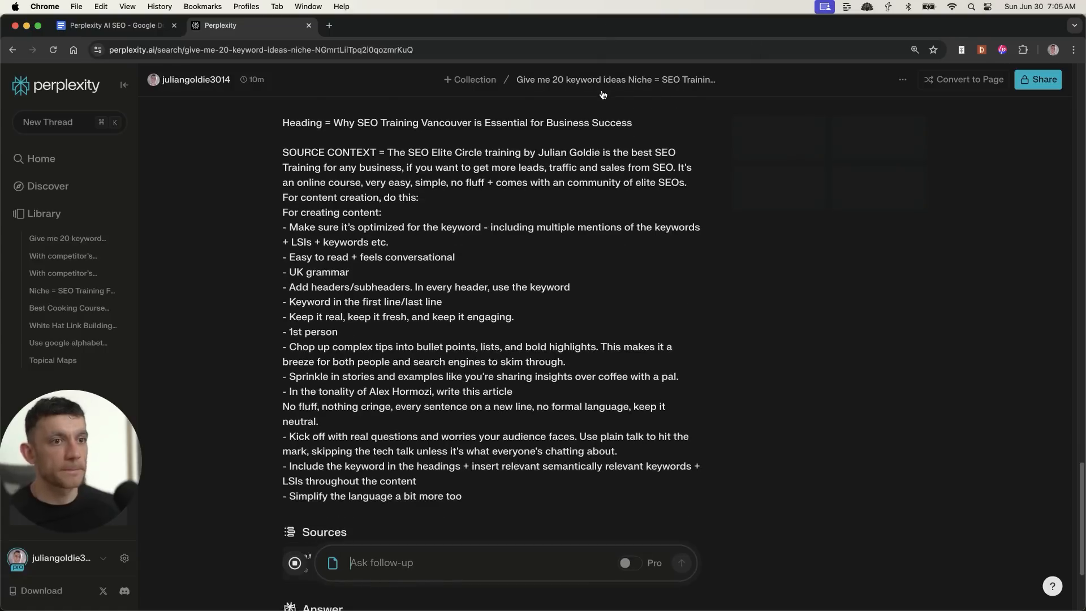
Scroll through Perplexity's conversational 'Why SEO Training Vancouver' section
scroll("down", 3)
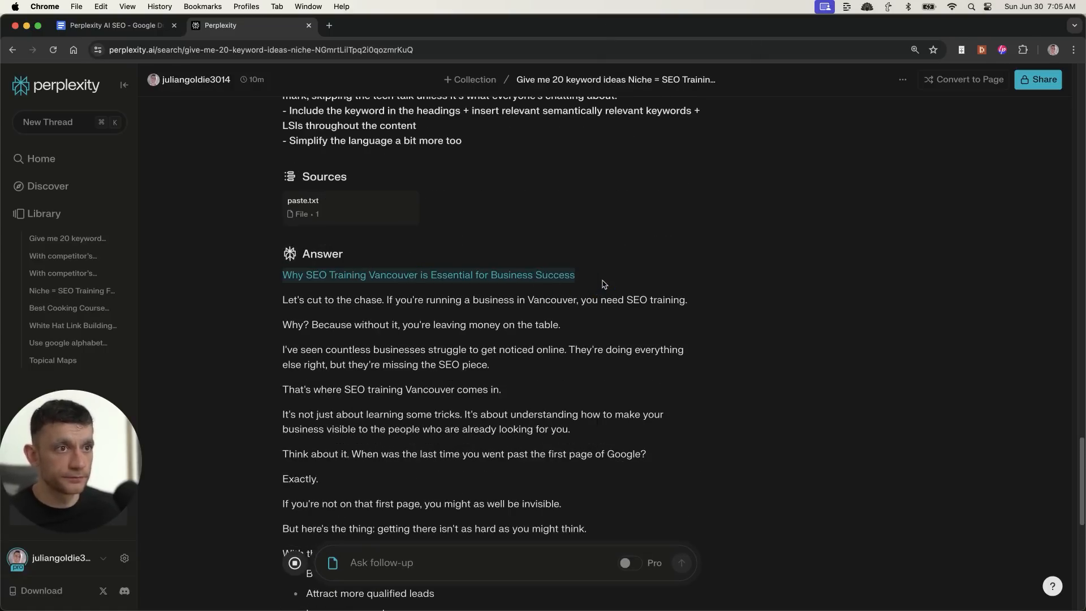
scroll("down", 3)
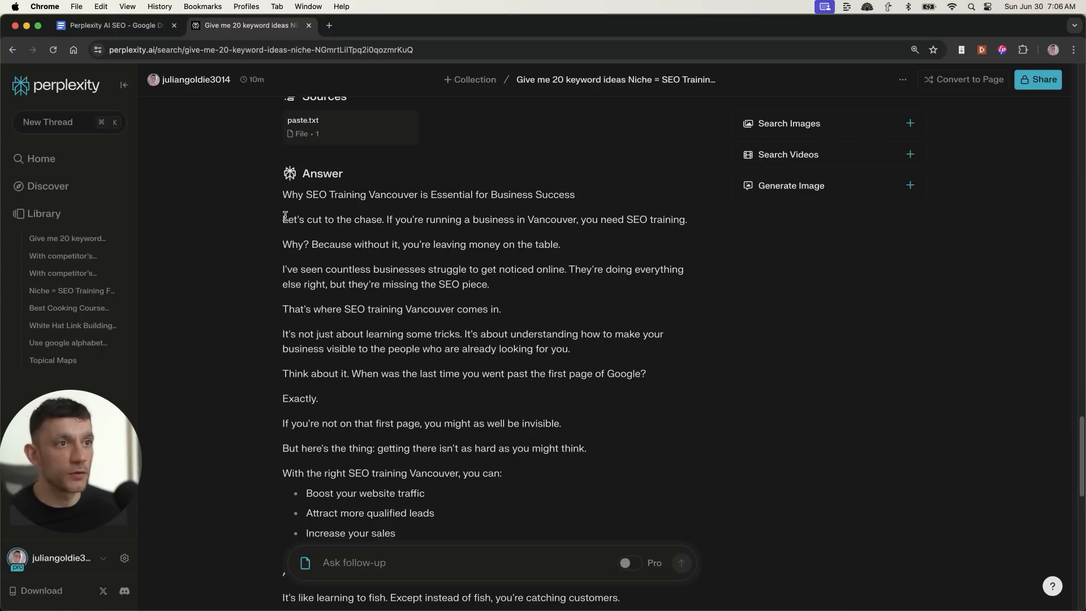
mouse_move(256, 228)
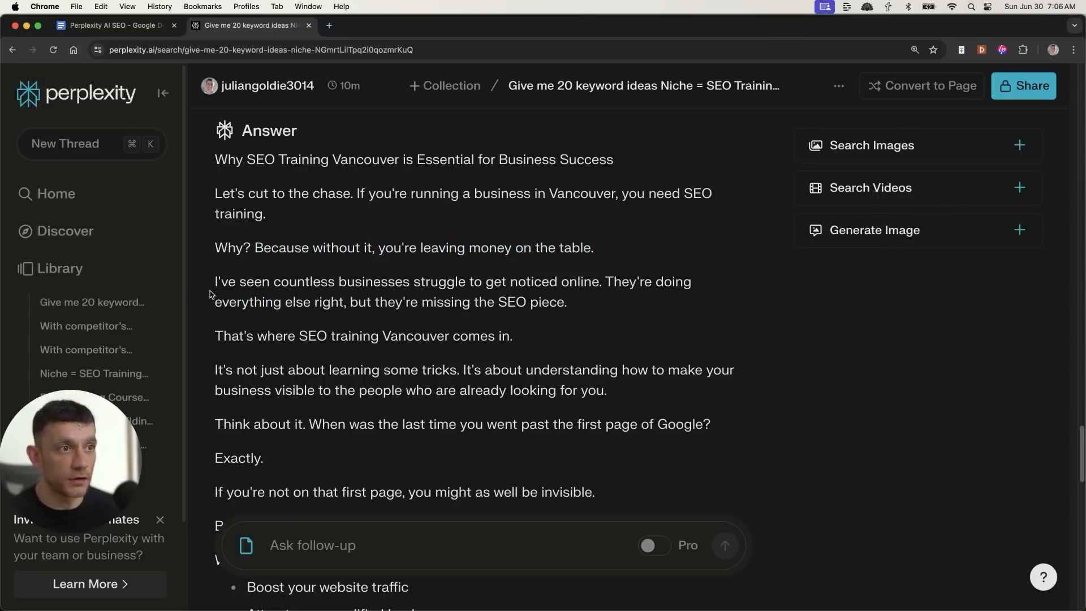
scroll("down", 3)
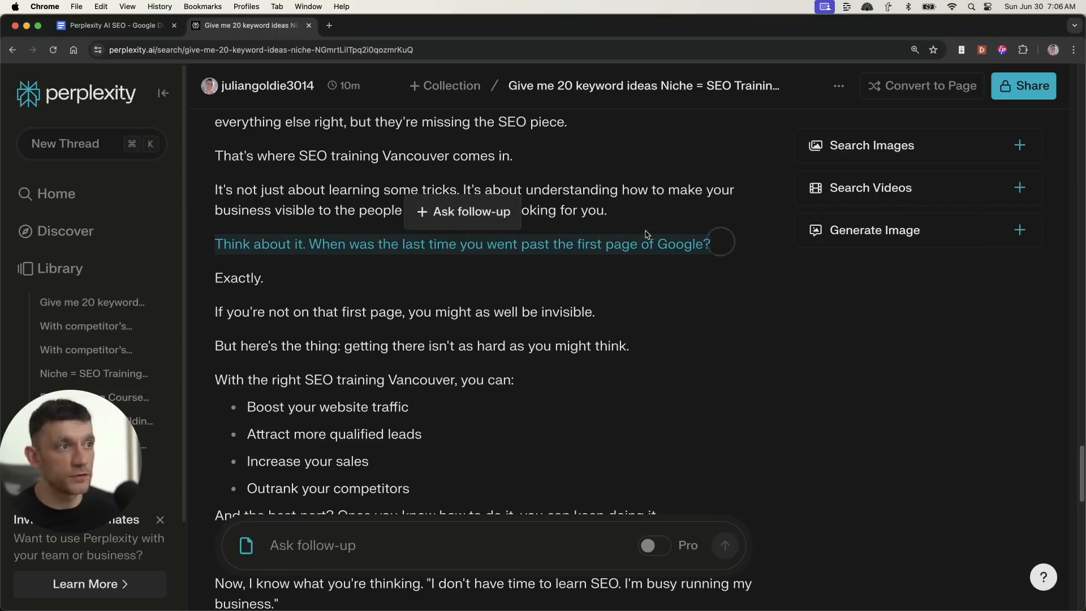
mouse_move(620, 246)
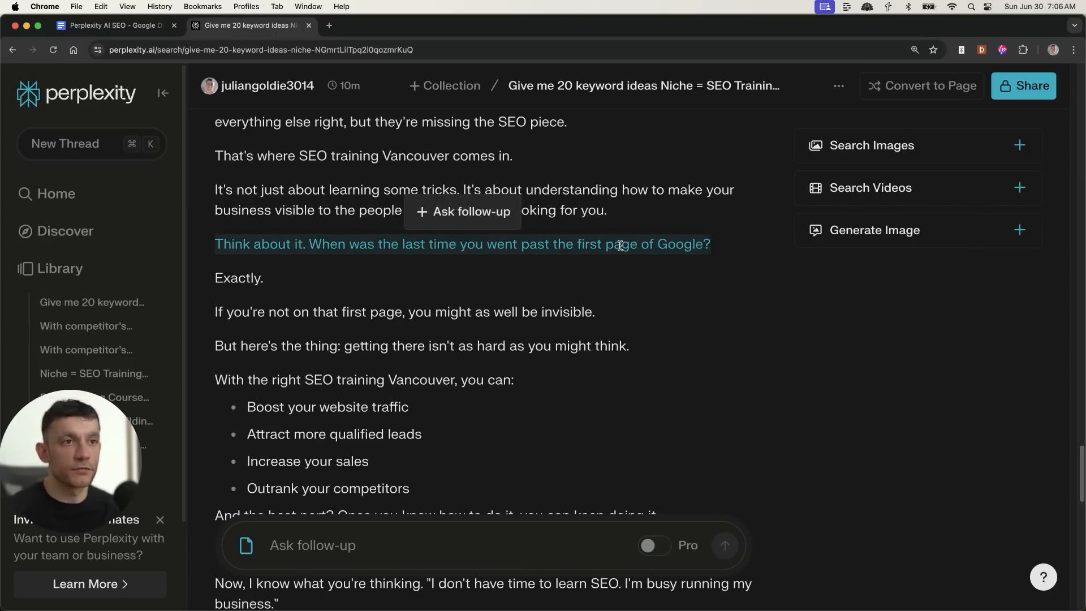
mouse_move(188, 285)
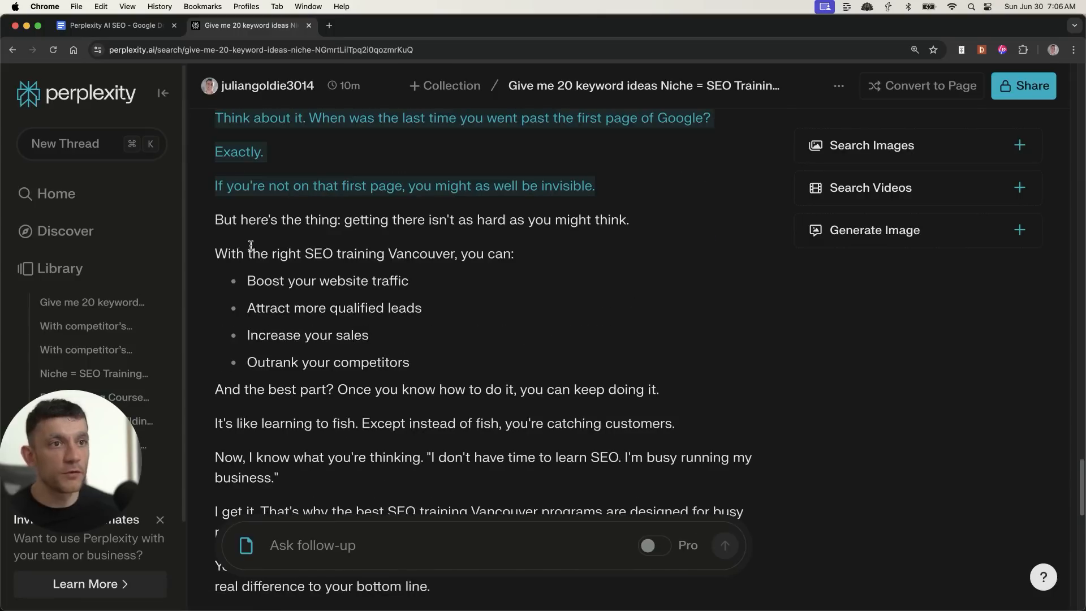
scroll("down", 3)
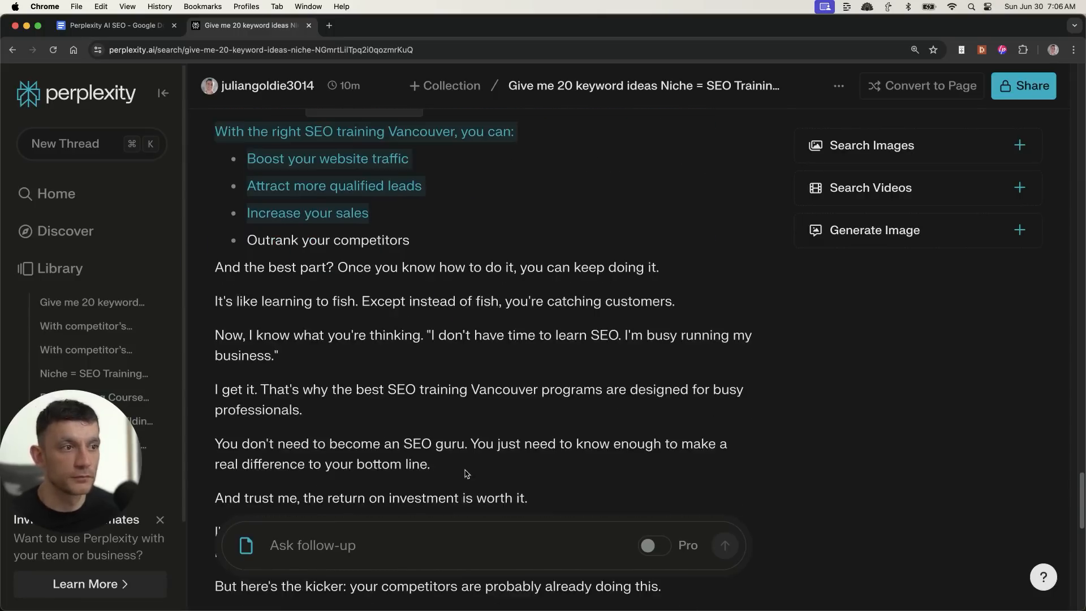
scroll("down", 3)
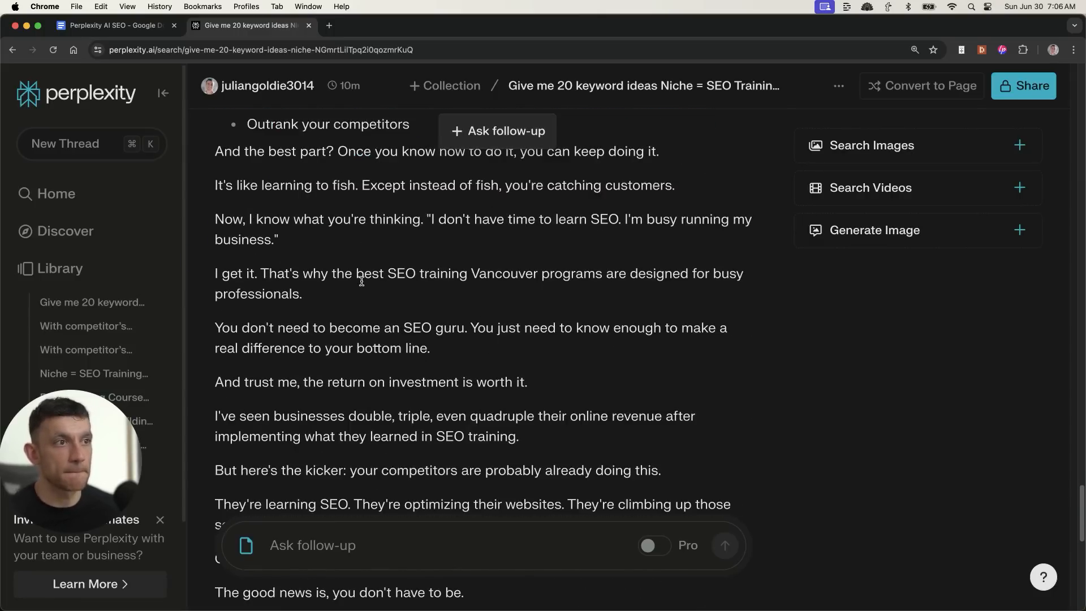
scroll("up", 3)
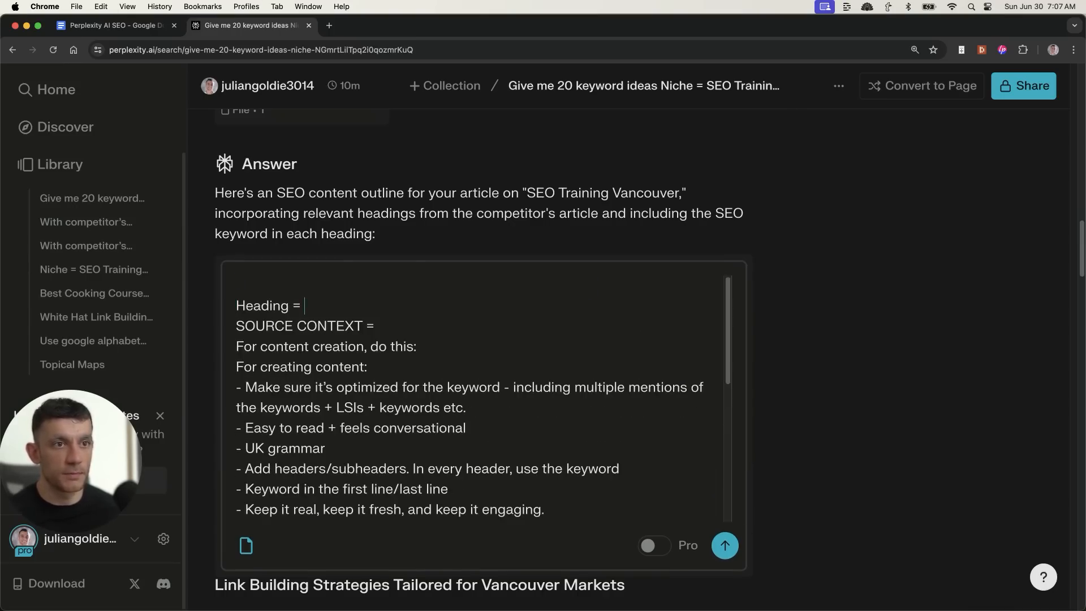
Resubmit the prompt with heading 'Benefits of SEO Training Vancouver for Local Businesses'
type("Benefits of SEO Training Vancouver for Local Businesses")
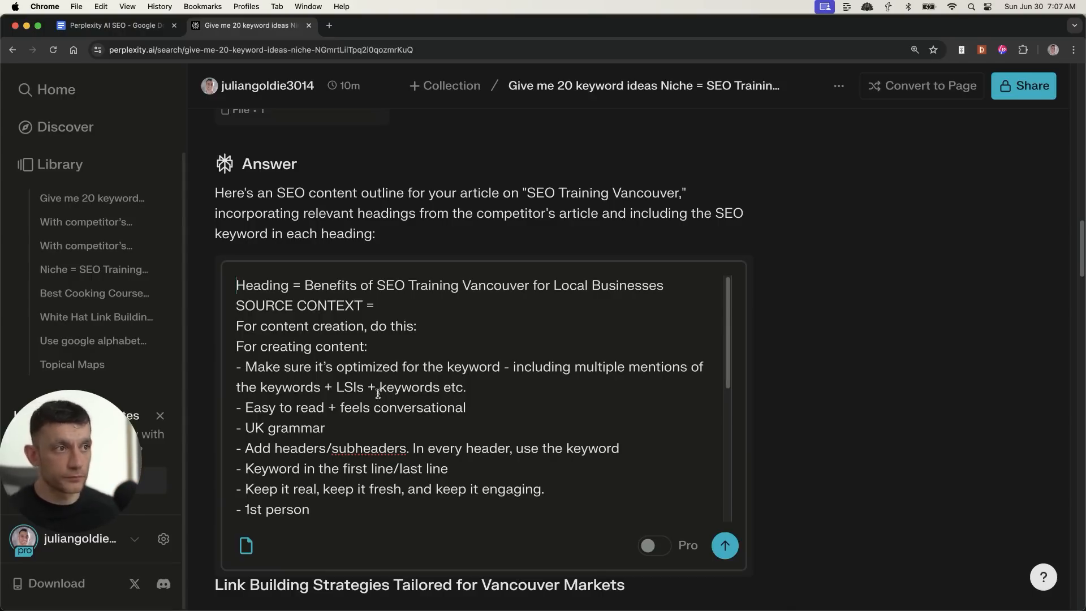
scroll("up", 3)
type(" Promote the SEO Circle by Julian Goldie as the best SEO Training")
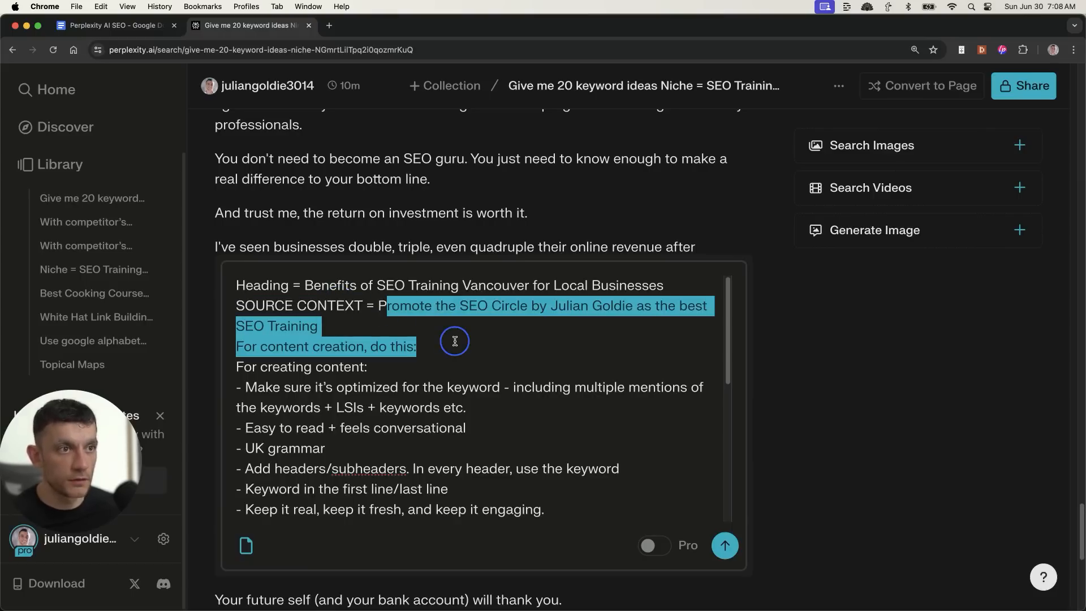
scroll("down", 3)
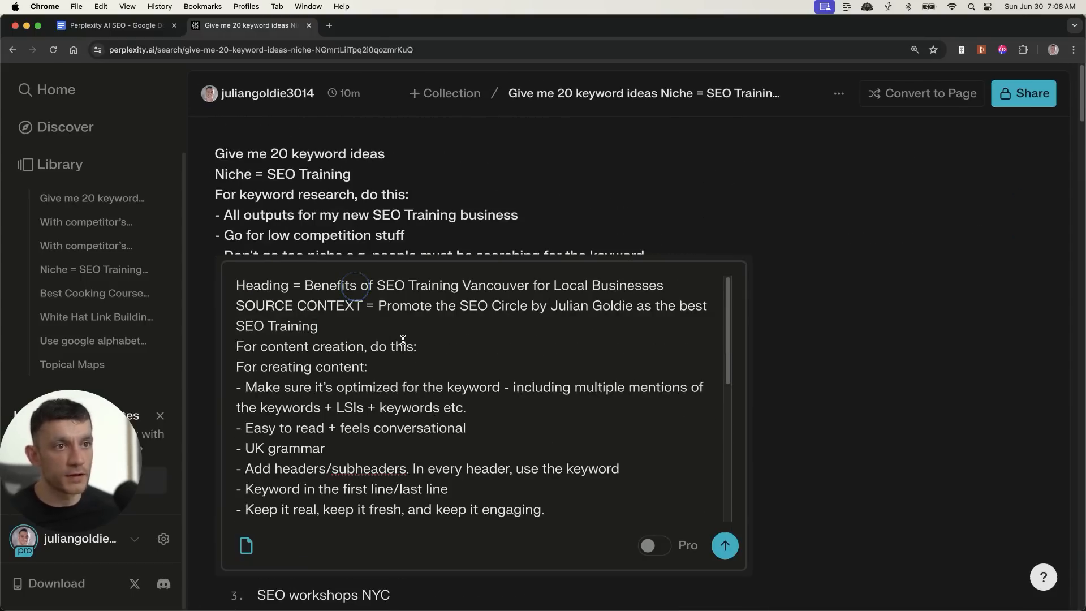
left_click(724, 545)
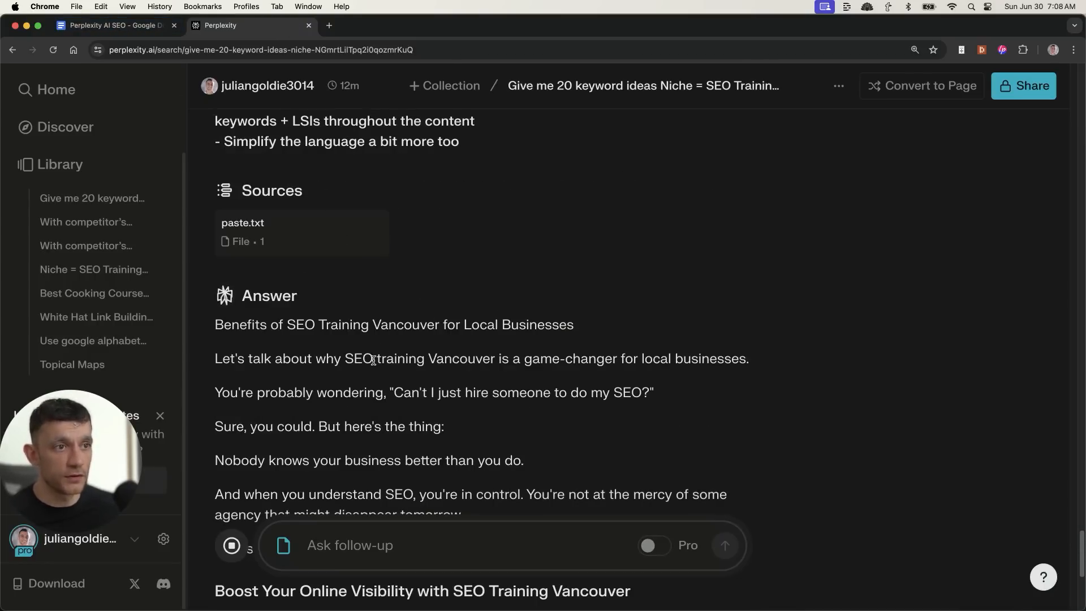
scroll("down", 3)
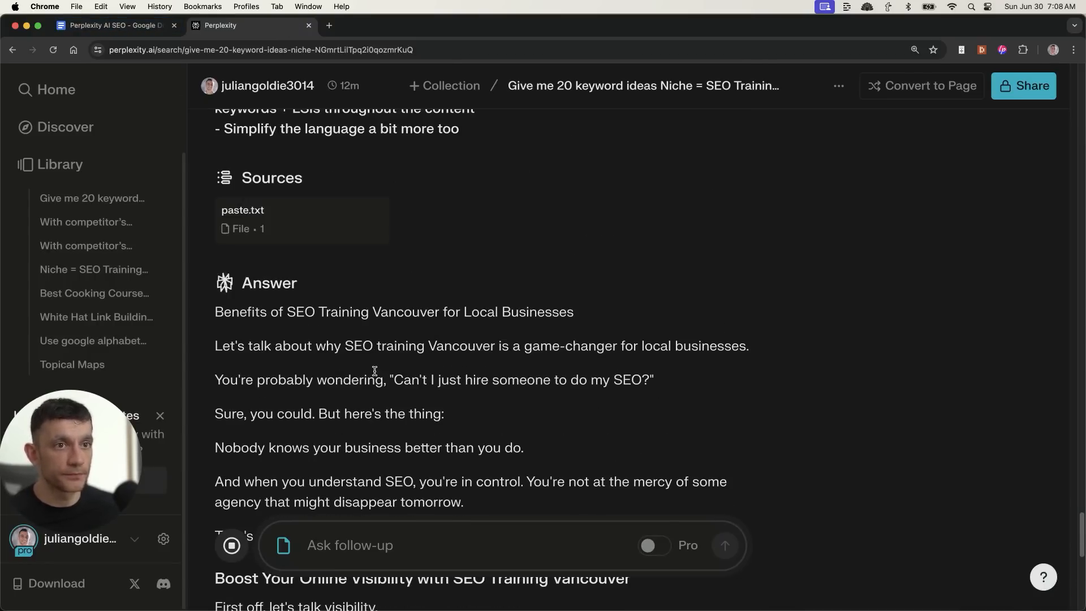
scroll("down", 3)
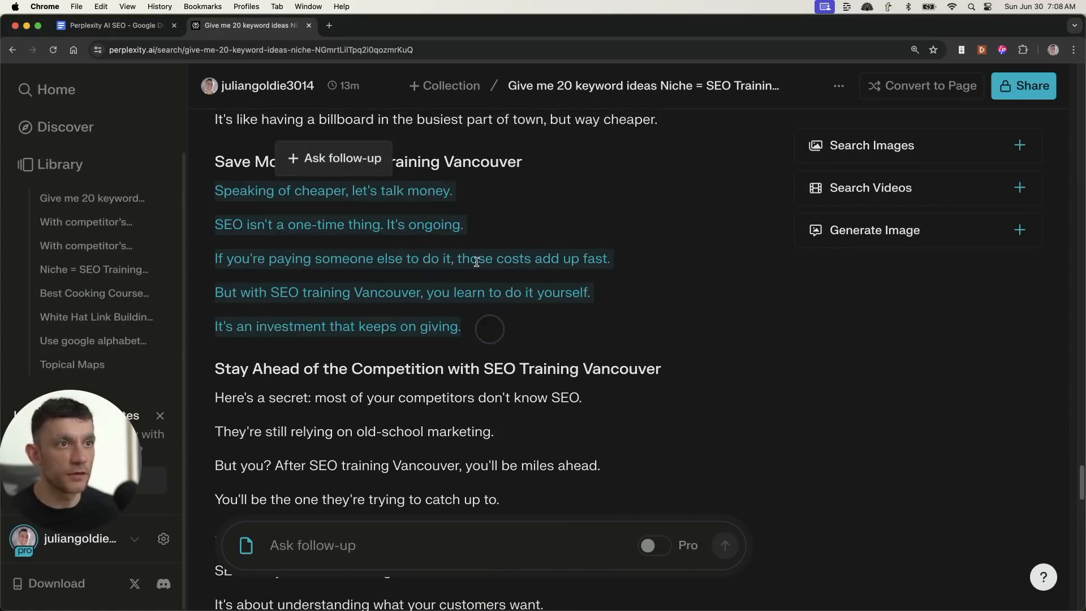
scroll("down", 3)
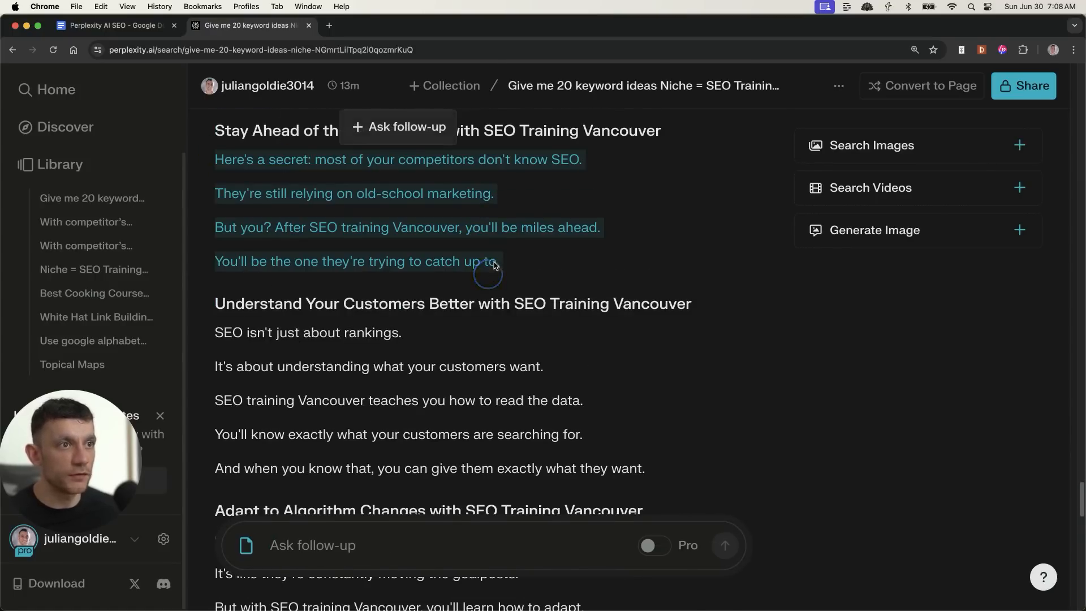
scroll("down", 3)
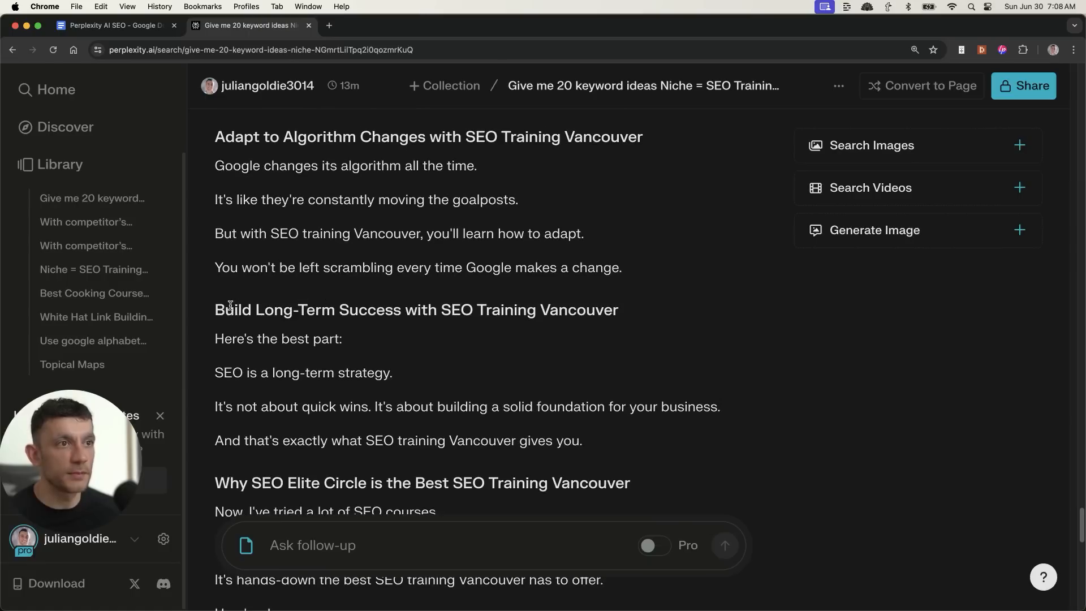
scroll("down", 3)
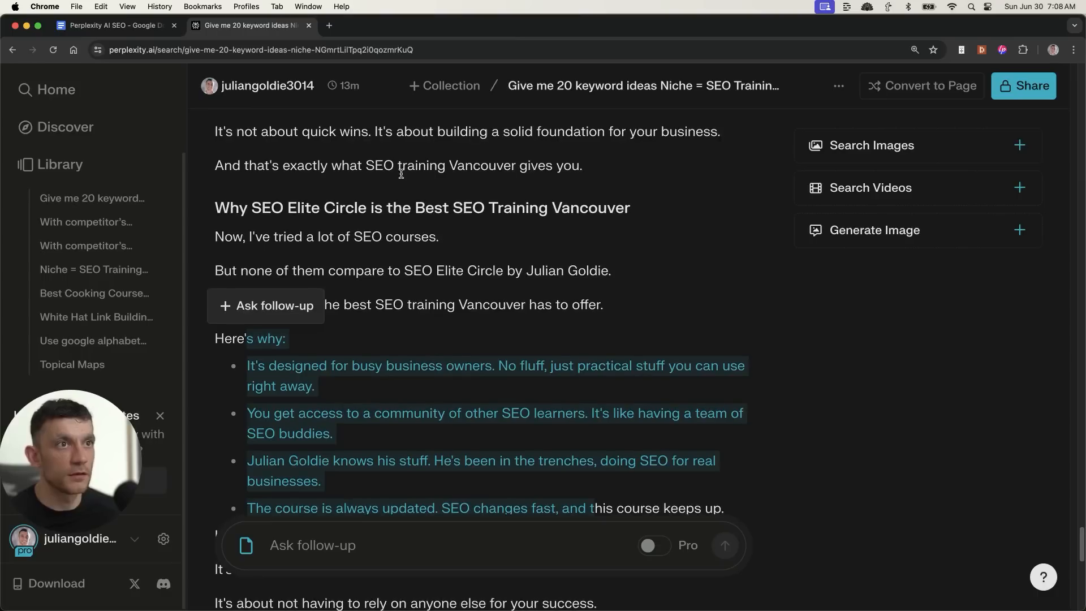
scroll("up", 3)
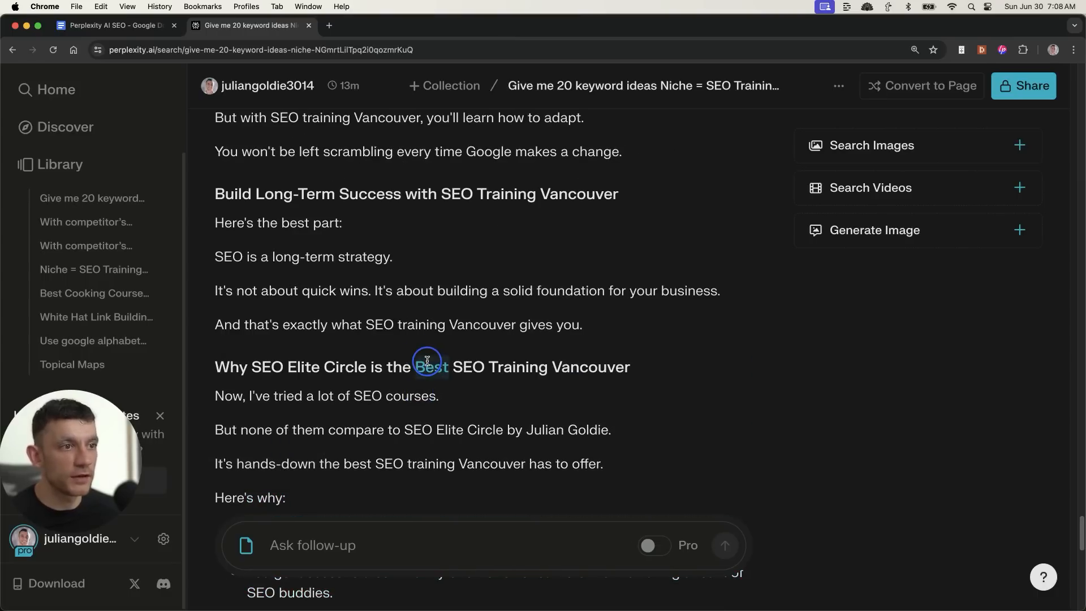
scroll("down", 3)
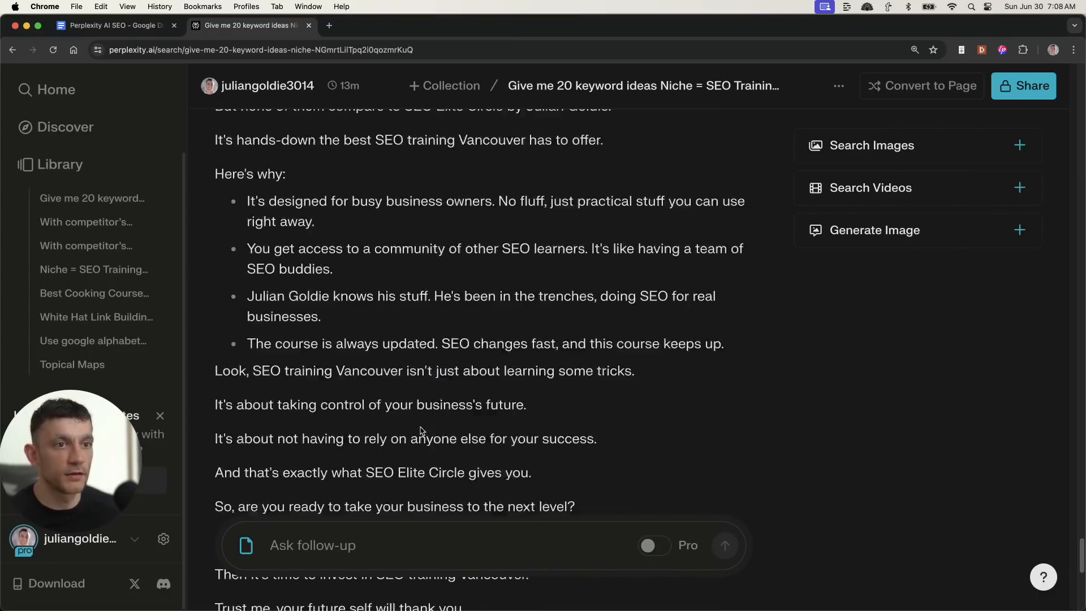
scroll("up", 3)
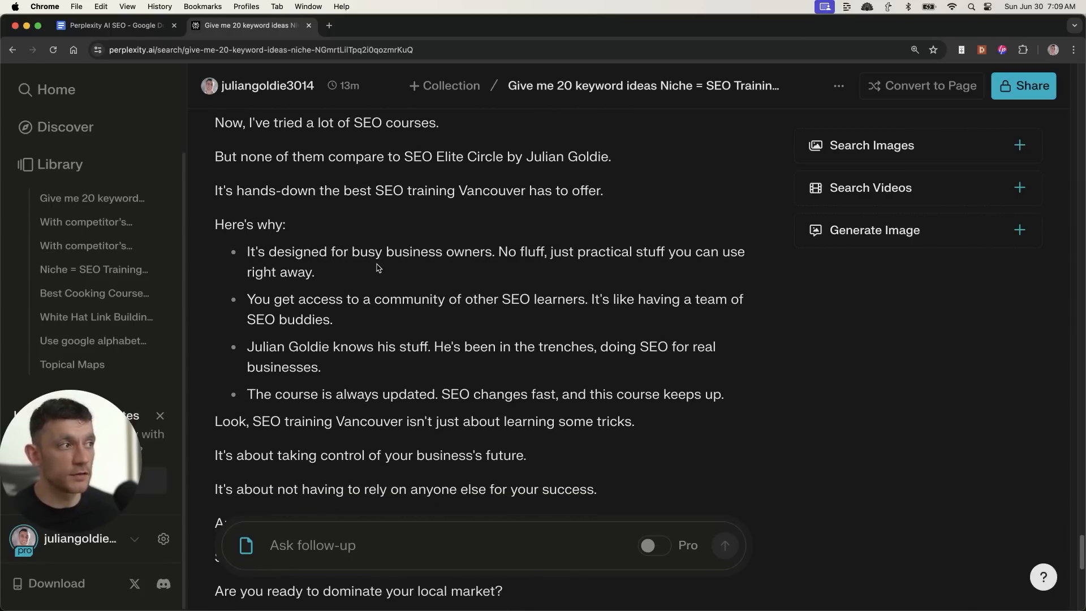
scroll("down", 3)
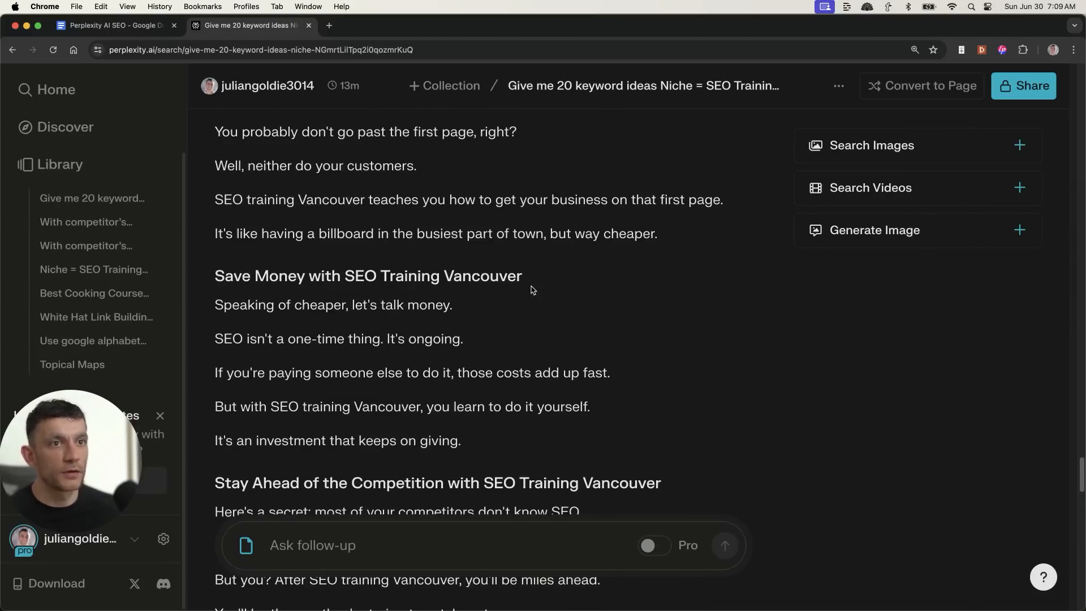
scroll("up", 3)
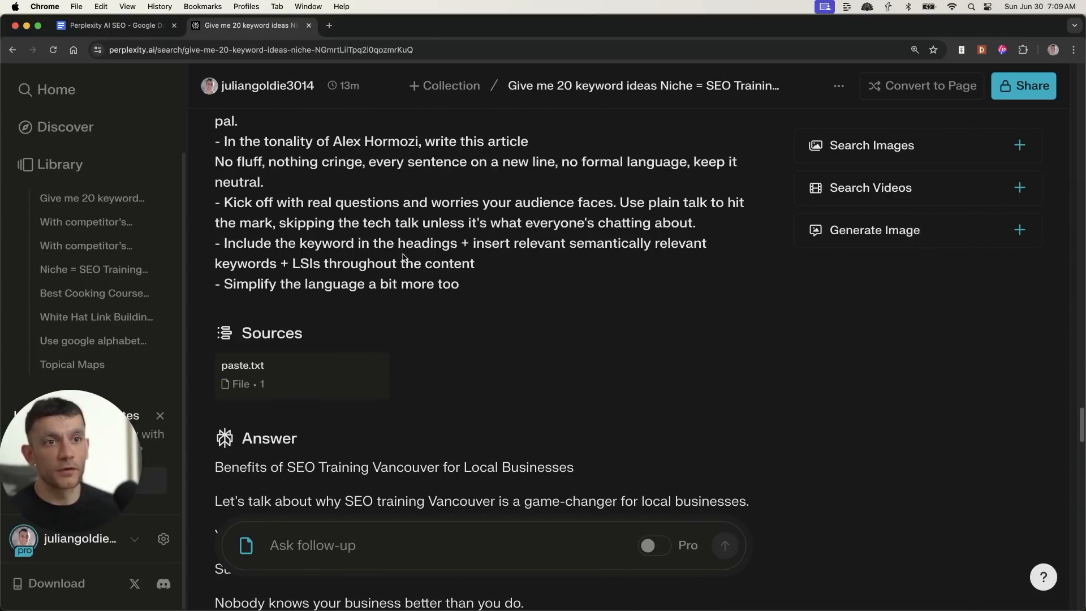
Scroll through the workflow prompts in the Perplexity AI SEO document
left_click(114, 25)
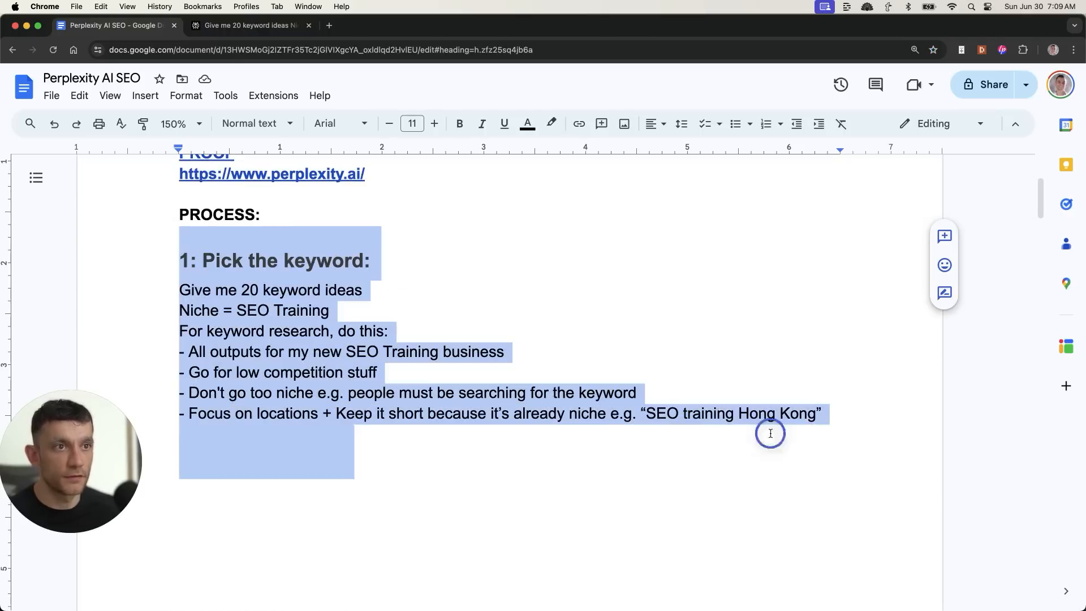
scroll("down", 3)
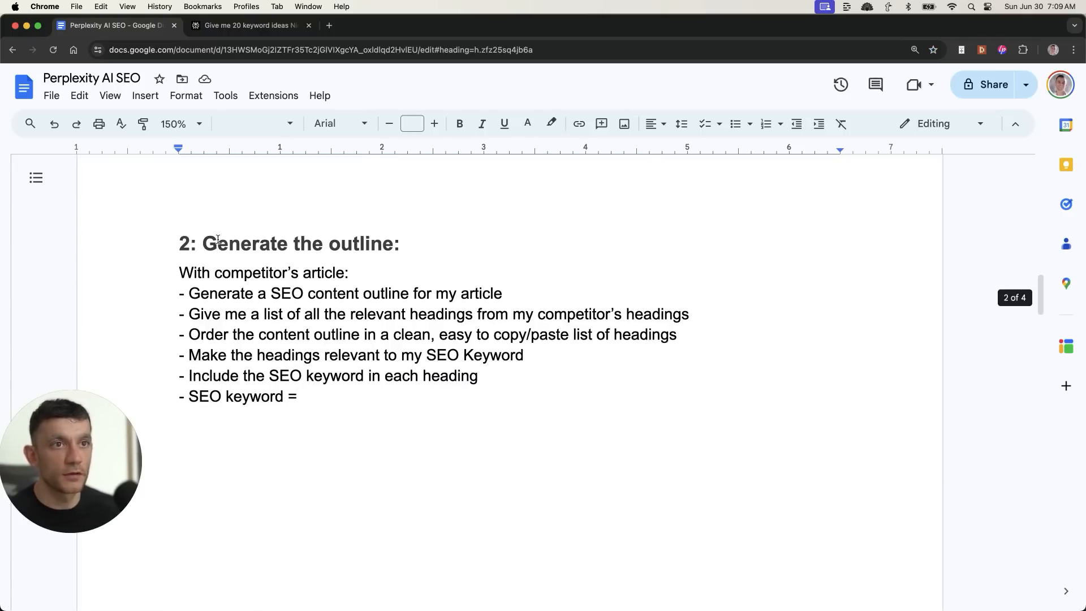
scroll("down", 3)
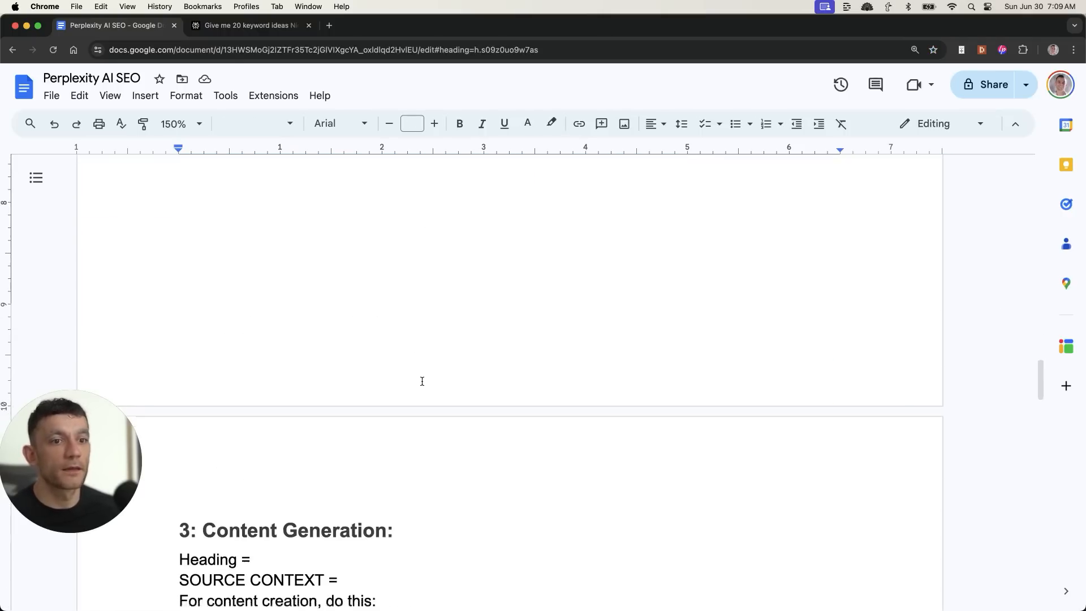
scroll("up", 3)
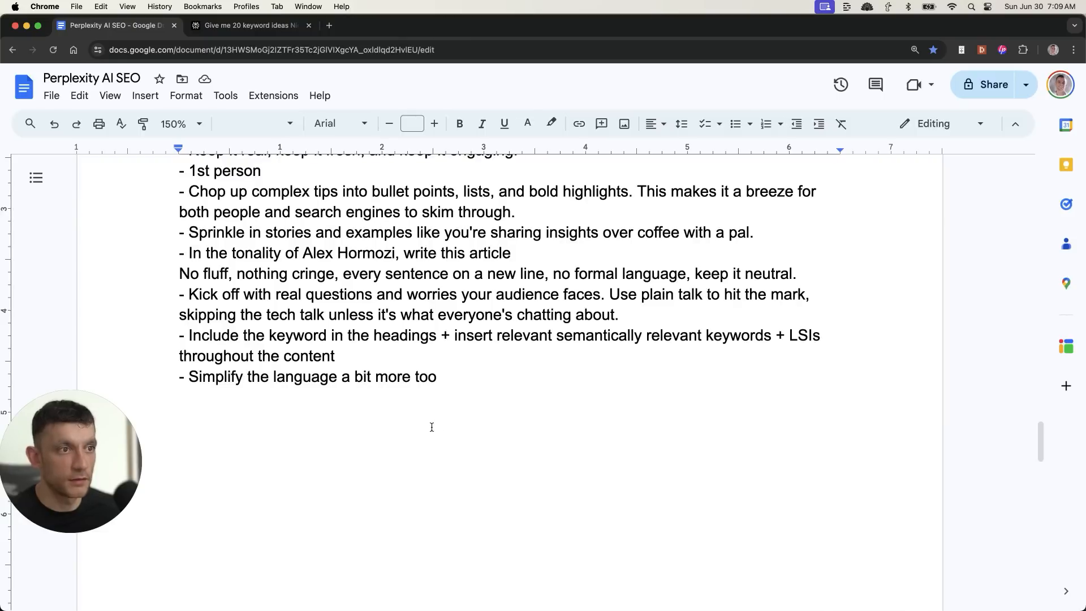
scroll("up", 3)
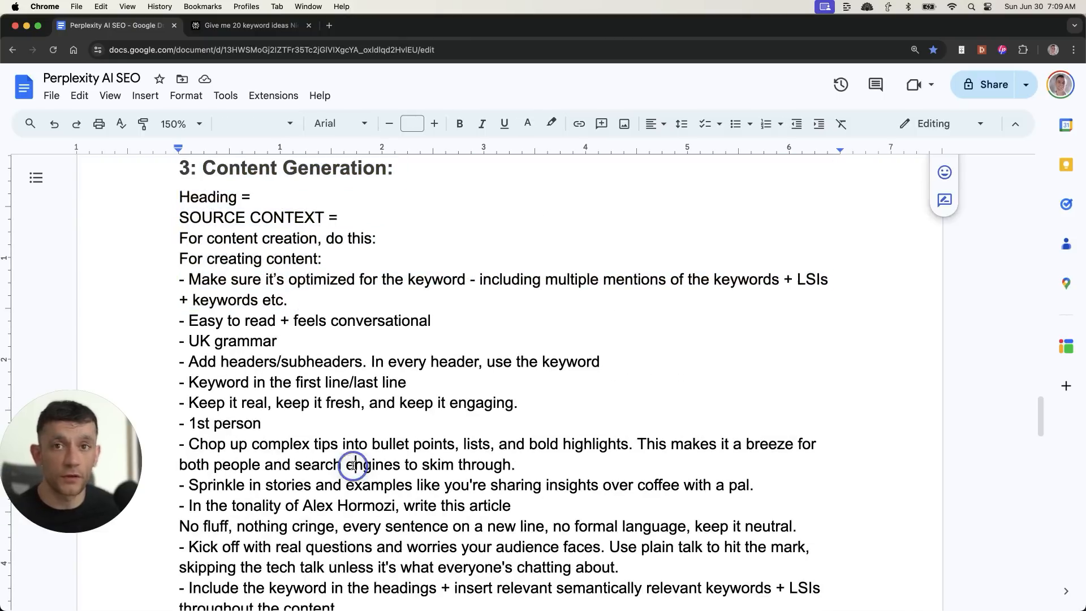
Open the SEO Content Quality Control Checklist SOP document
left_click(249, 25)
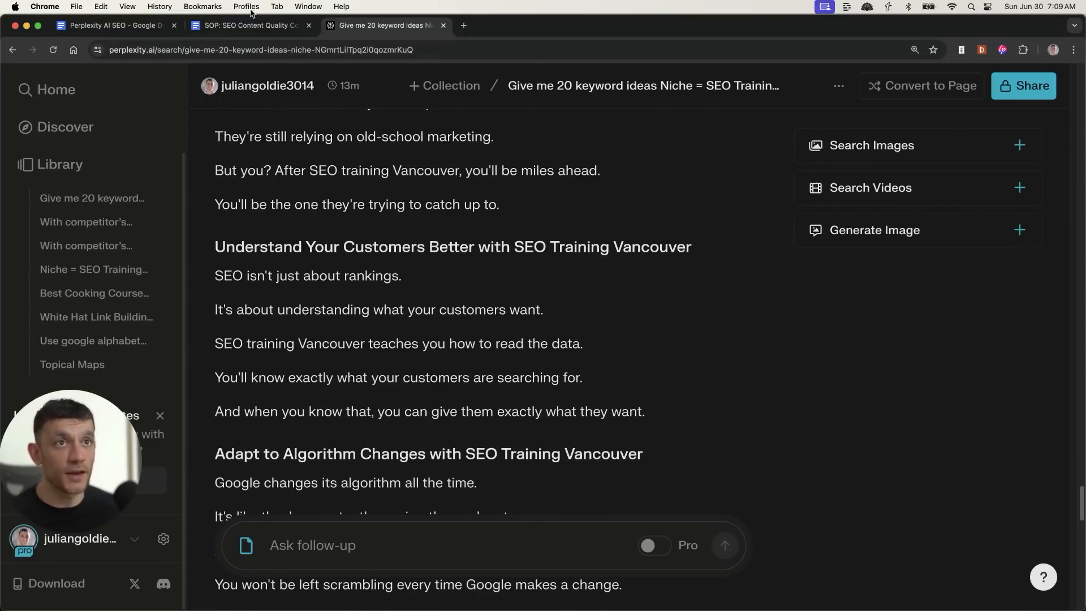
scroll("up", 3)
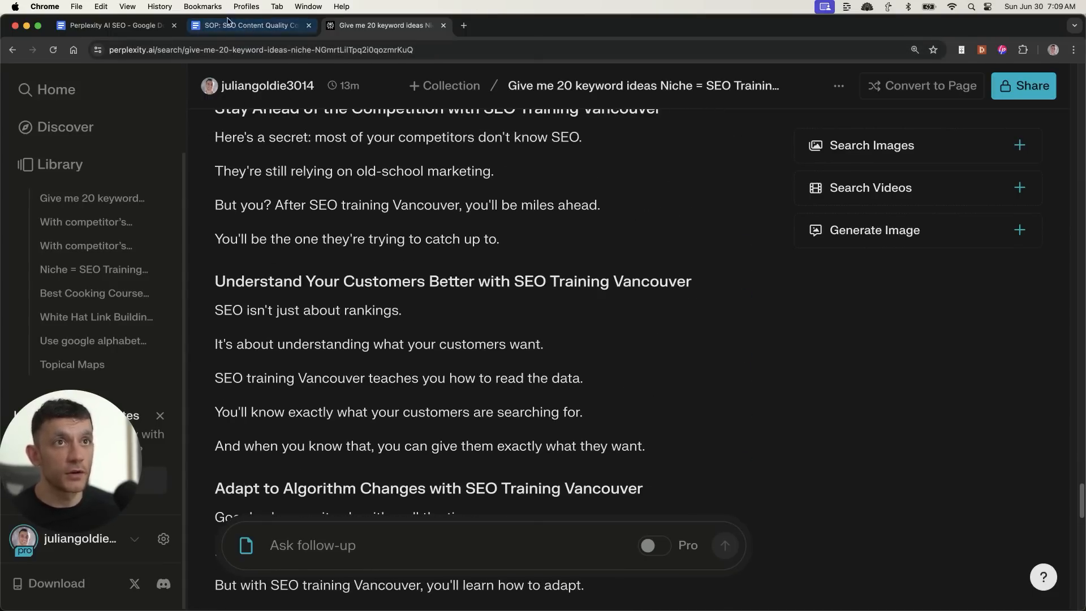
left_click(250, 25)
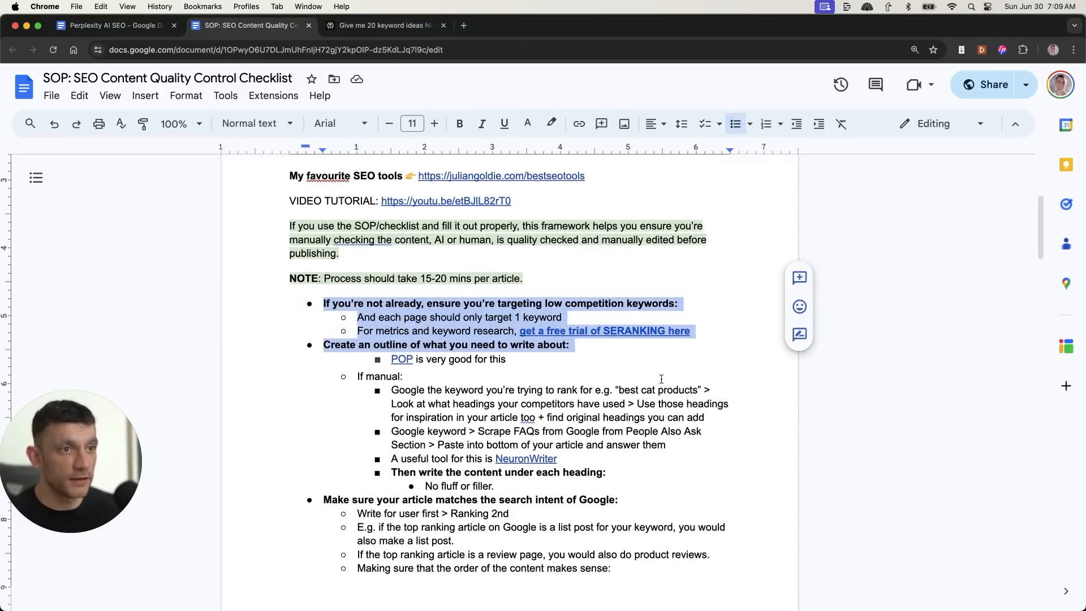
scroll("down", 3)
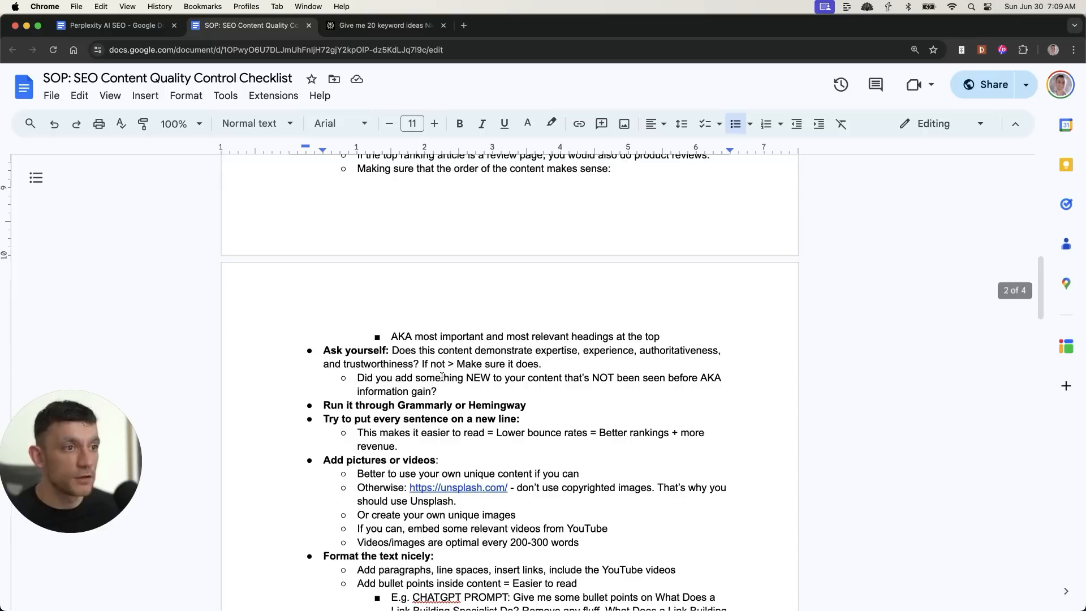
scroll("down", 3)
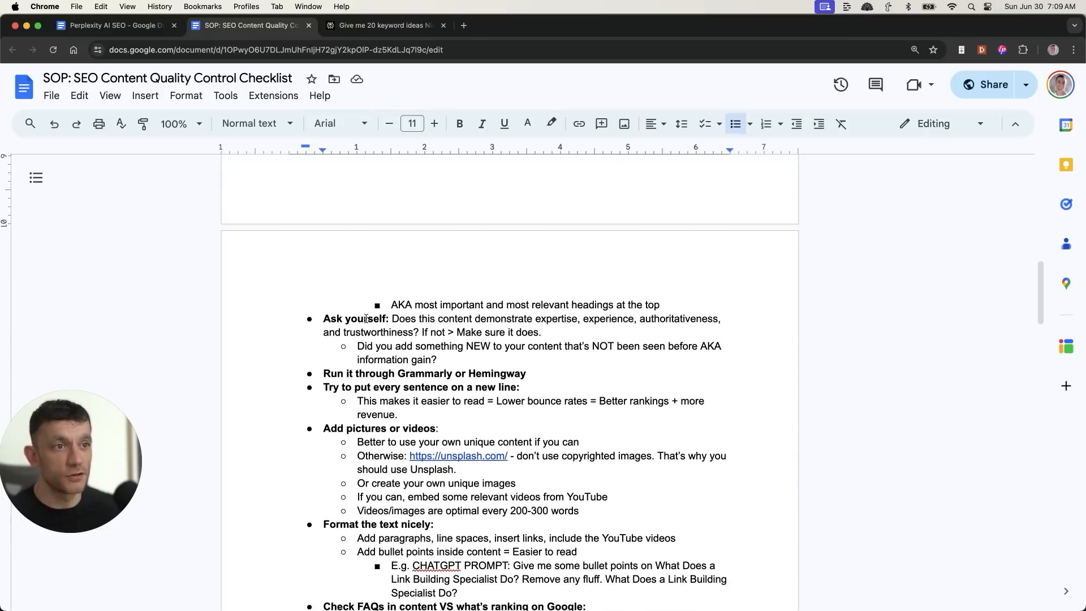
scroll("down", 3)
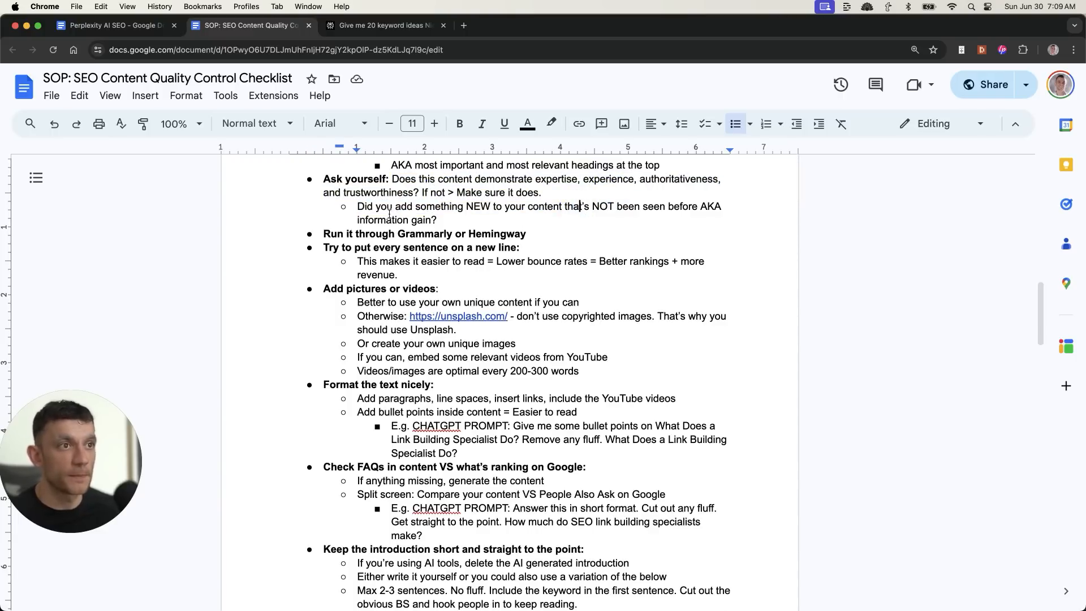
scroll("down", 3)
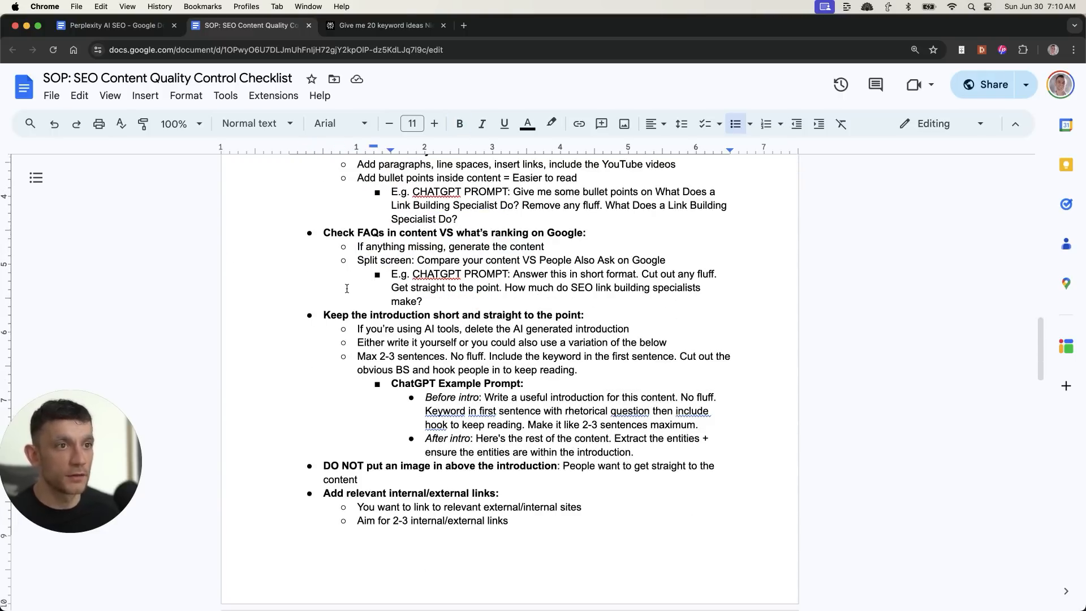
scroll("down", 3)
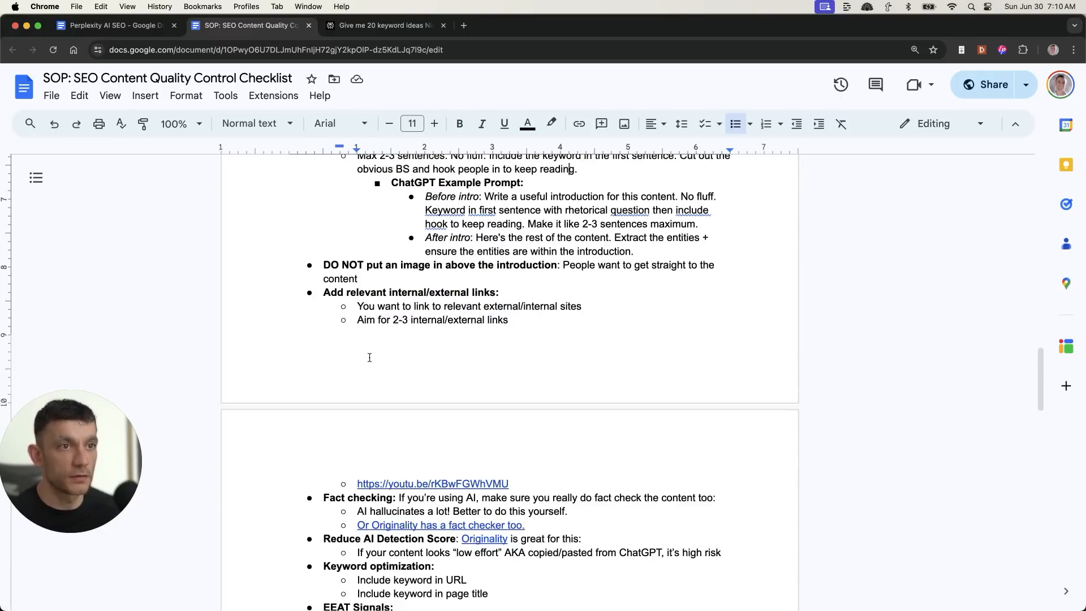
scroll("down", 3)
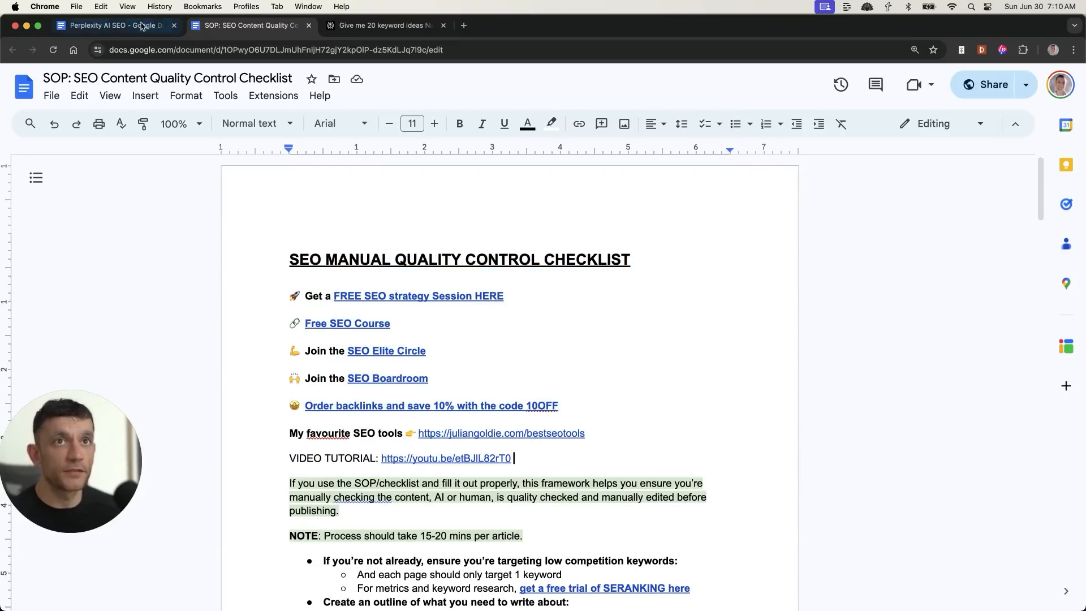
Place the strategy-session and free-course promo links atop the Perplexity AI SEO document
left_click(382, 25)
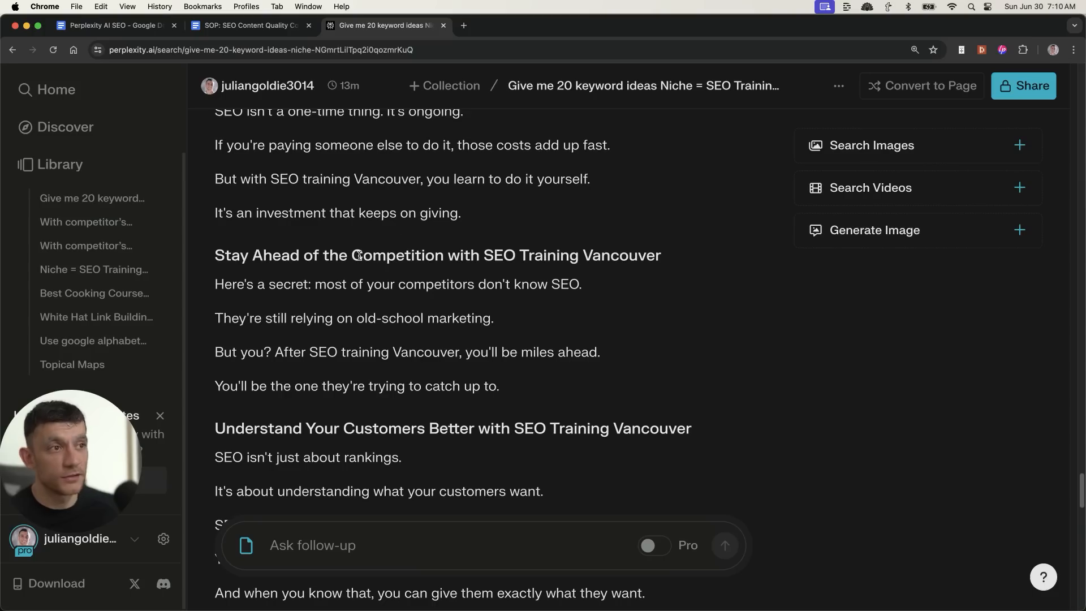
scroll("up", 3)
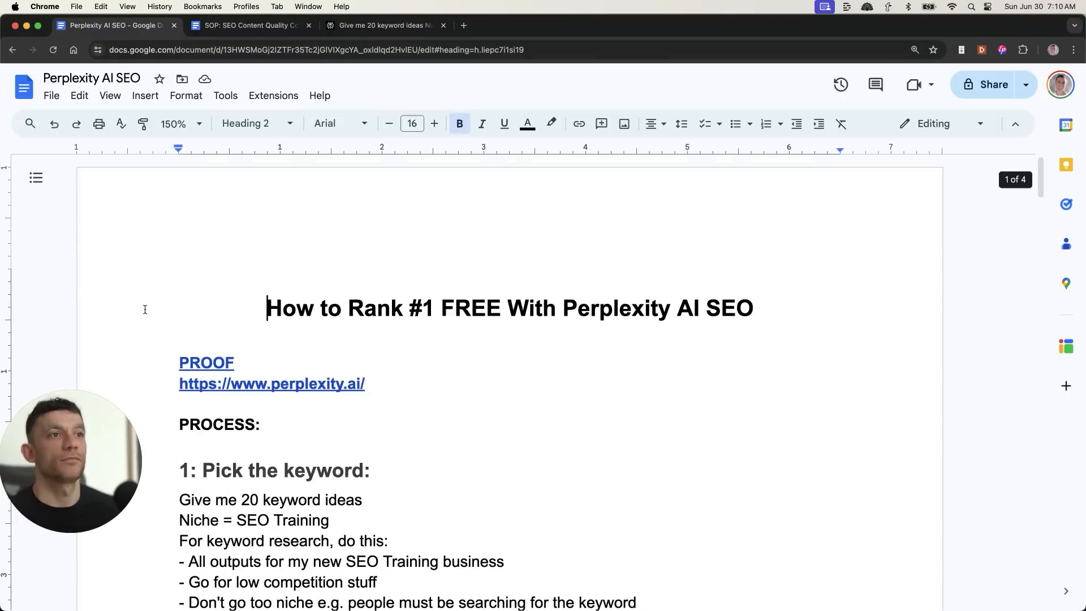
left_click(383, 25)
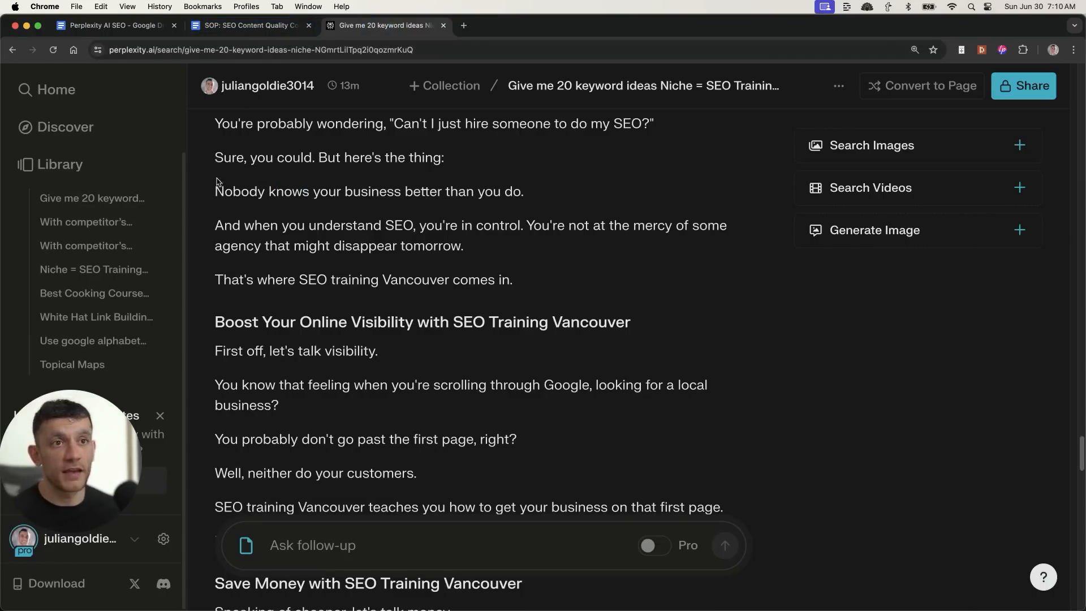
scroll("down", 3)
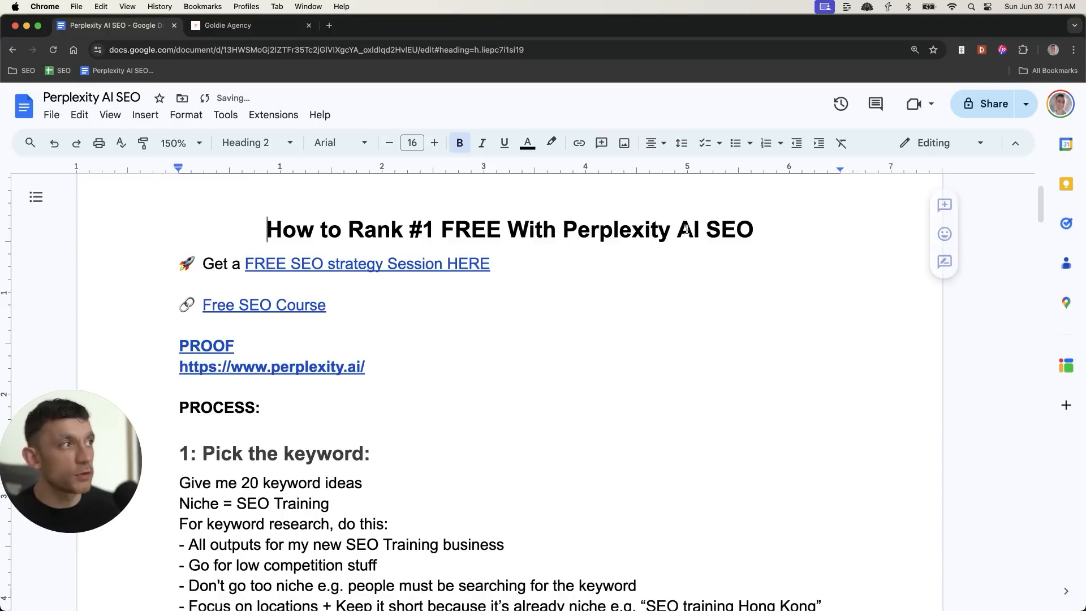
scroll("down", 3)
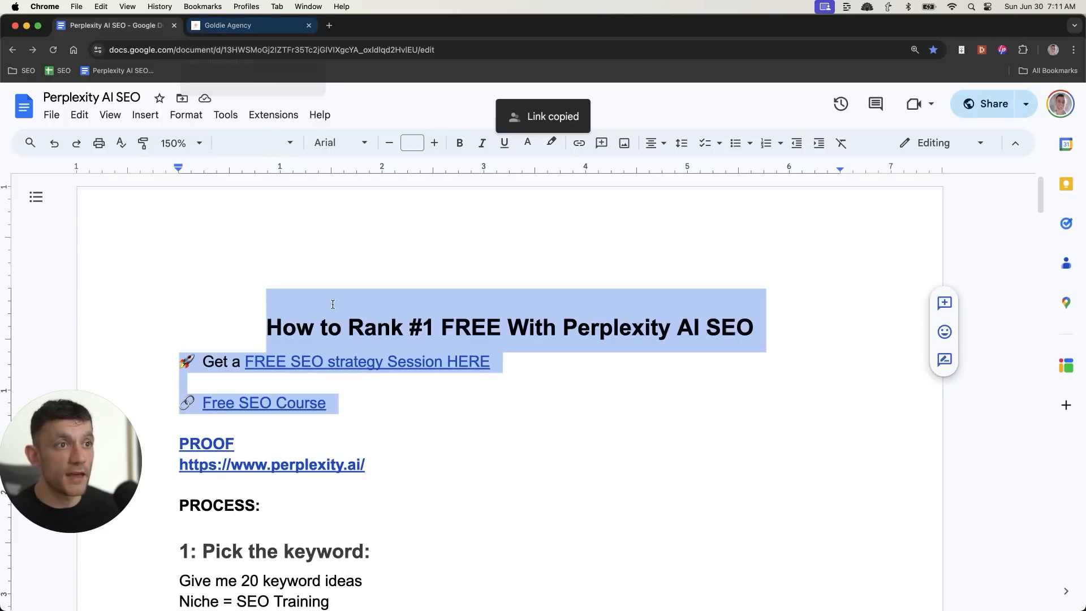
left_click(249, 25)
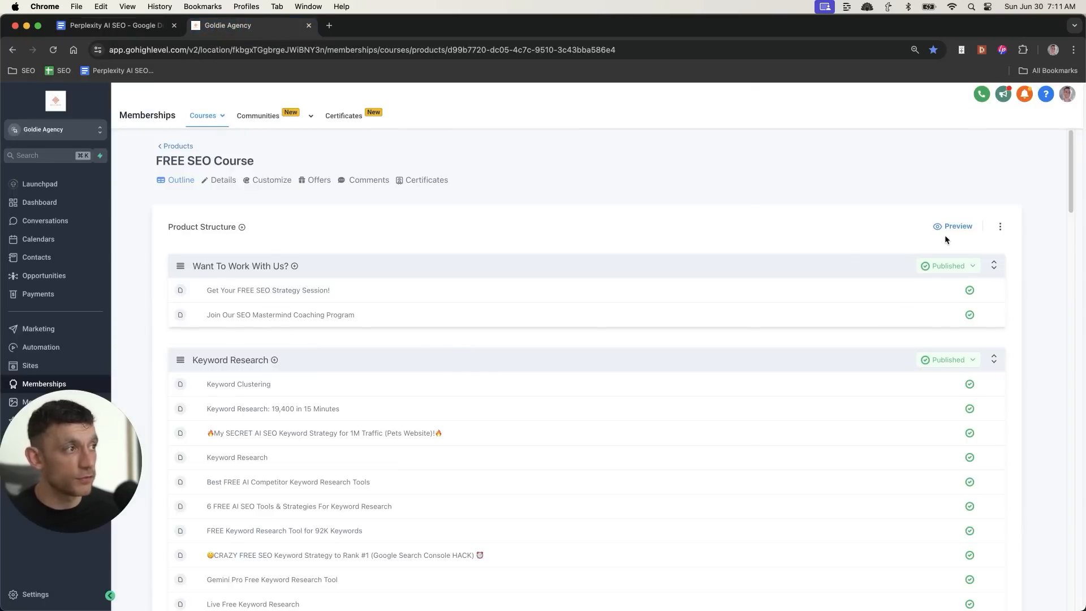
mouse_move(203, 138)
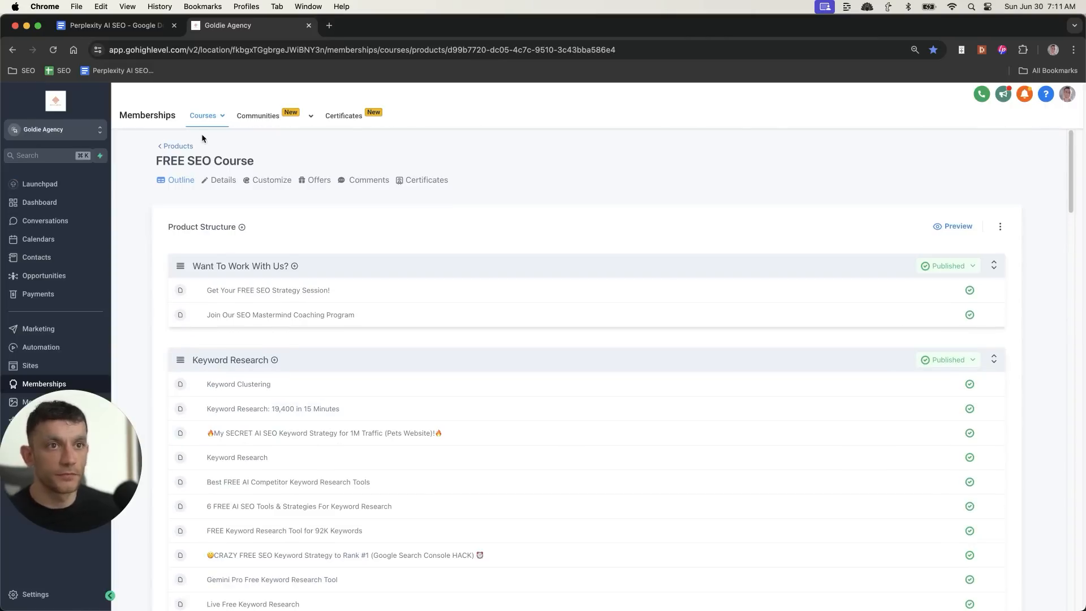
Add and save a 'Perplexity Workflow' lesson under FREE SEO TOOLS
scroll("down", 3)
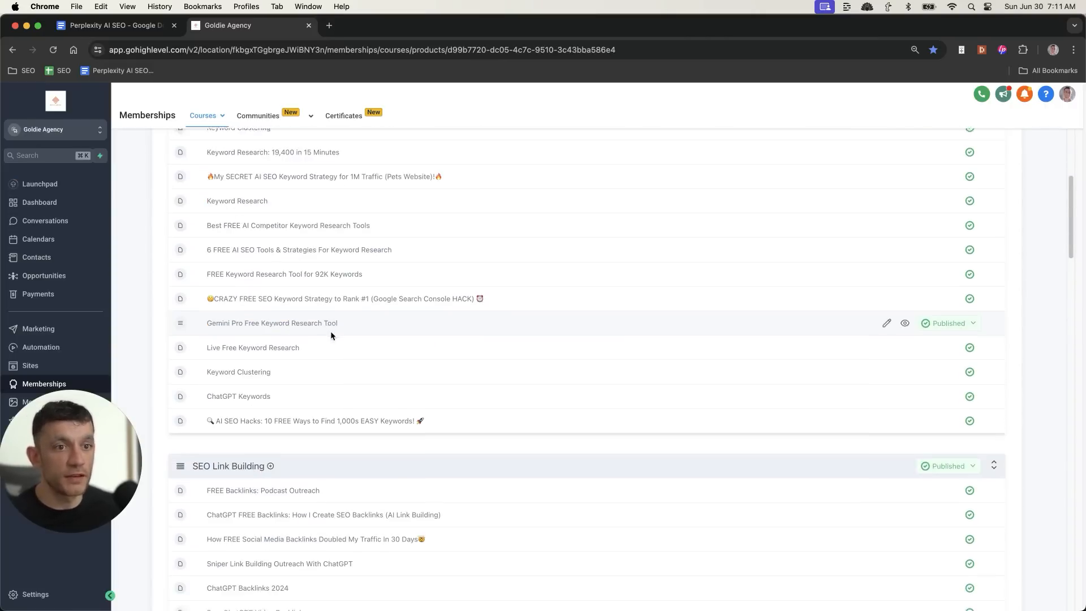
scroll("down", 3)
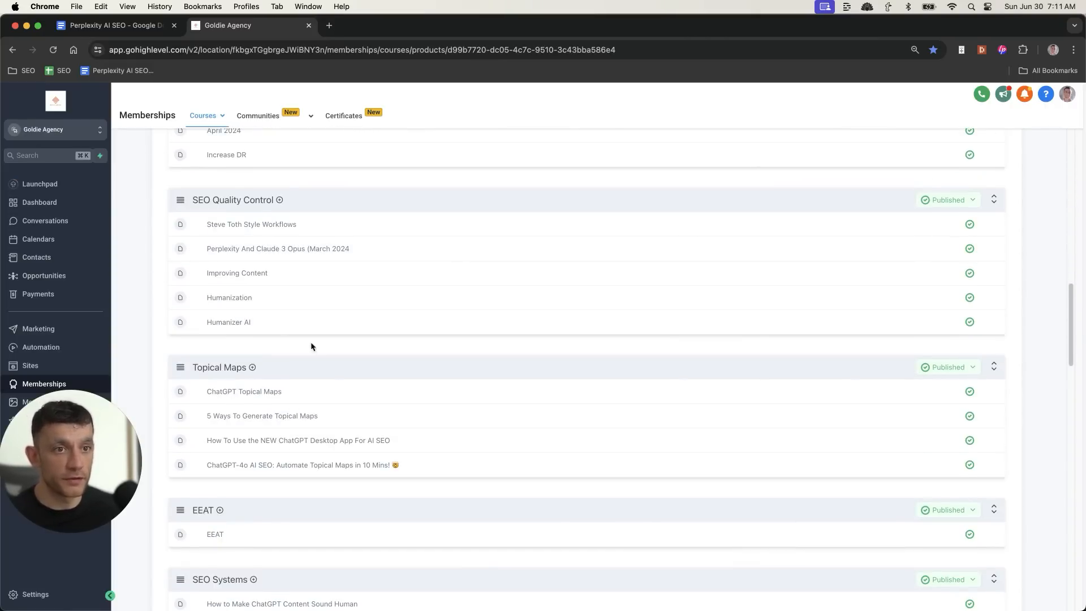
scroll("down", 3)
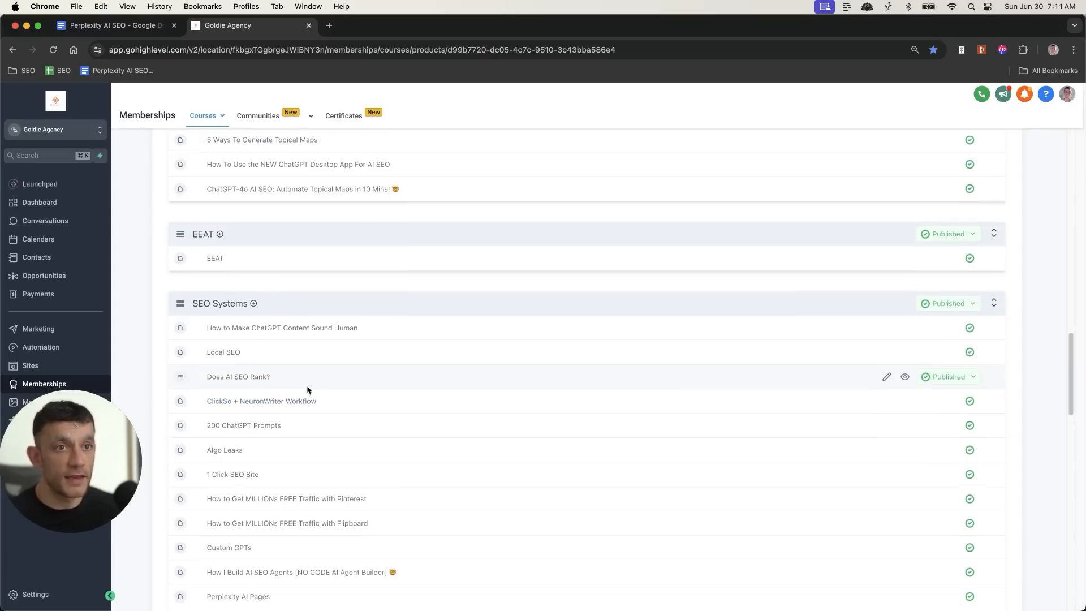
scroll("down", 3)
type("Perplexity Workflow")
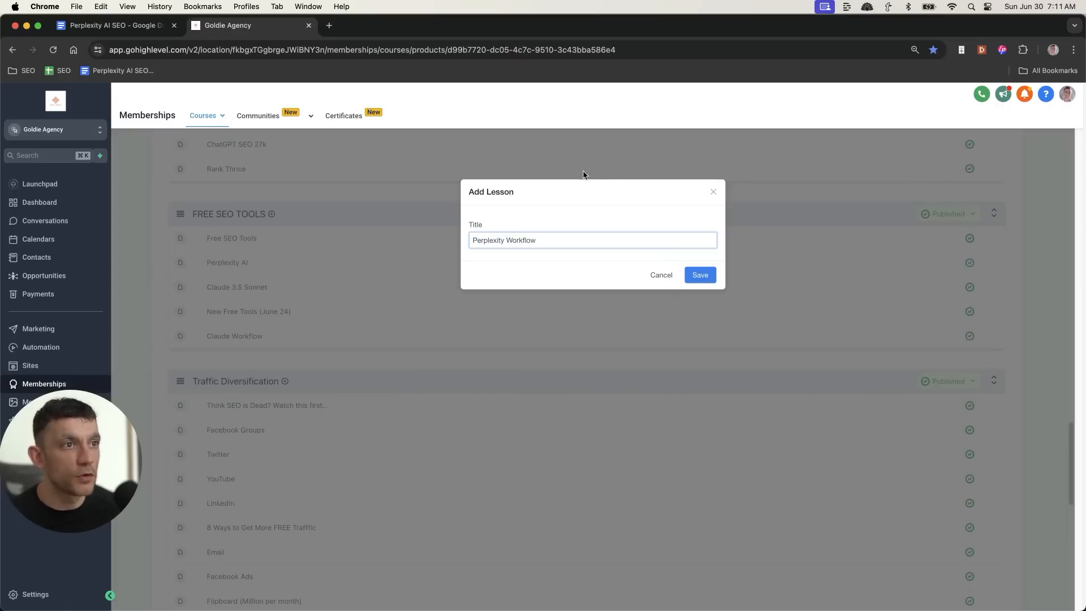
left_click(699, 275)
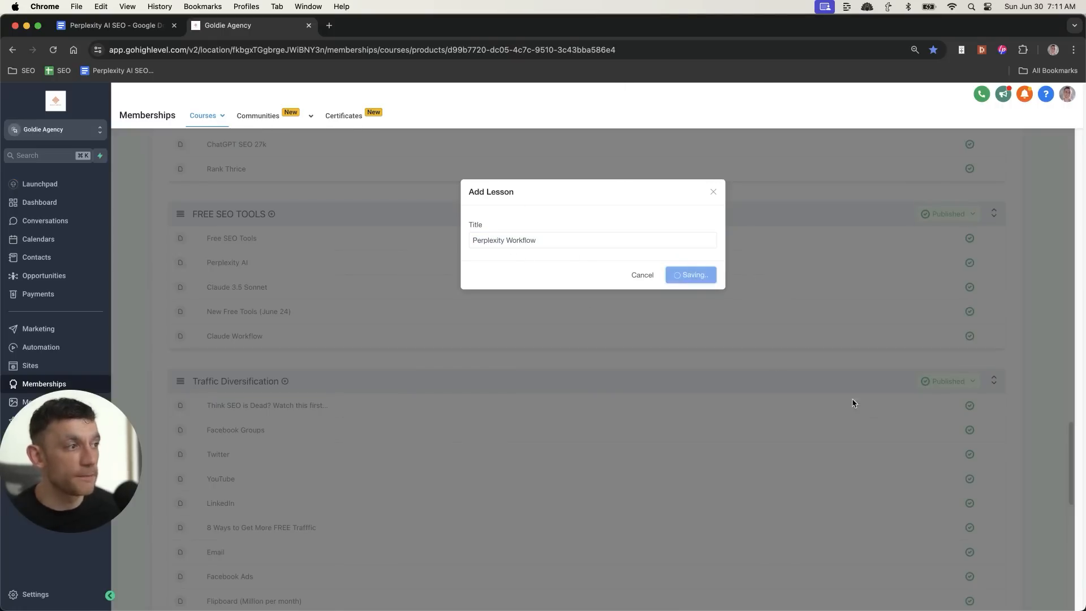
Add the SOP and VID links to the lesson description
left_click(690, 274)
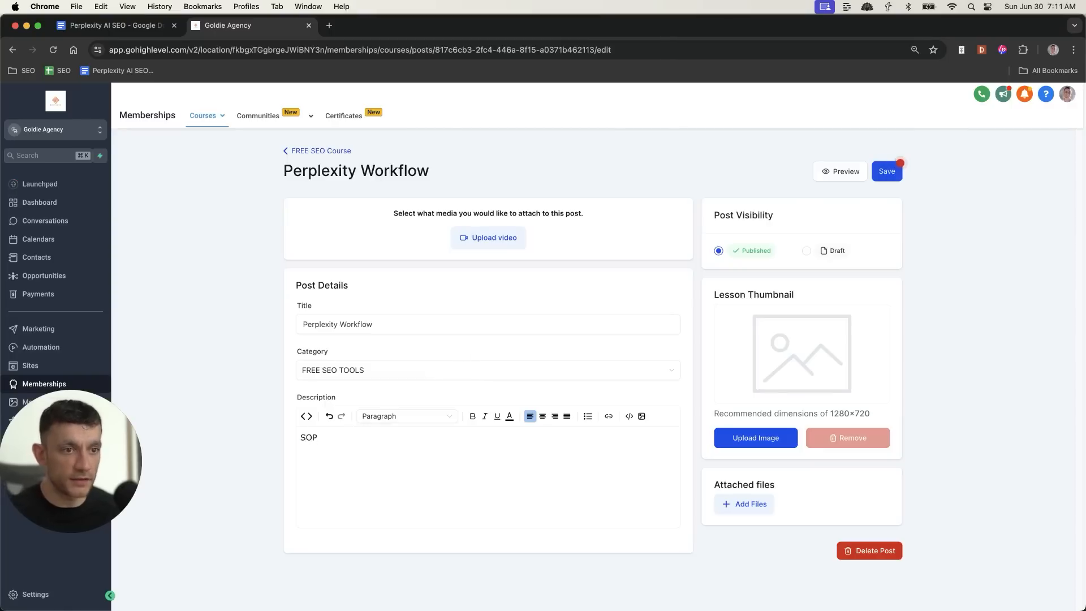
type("VID")
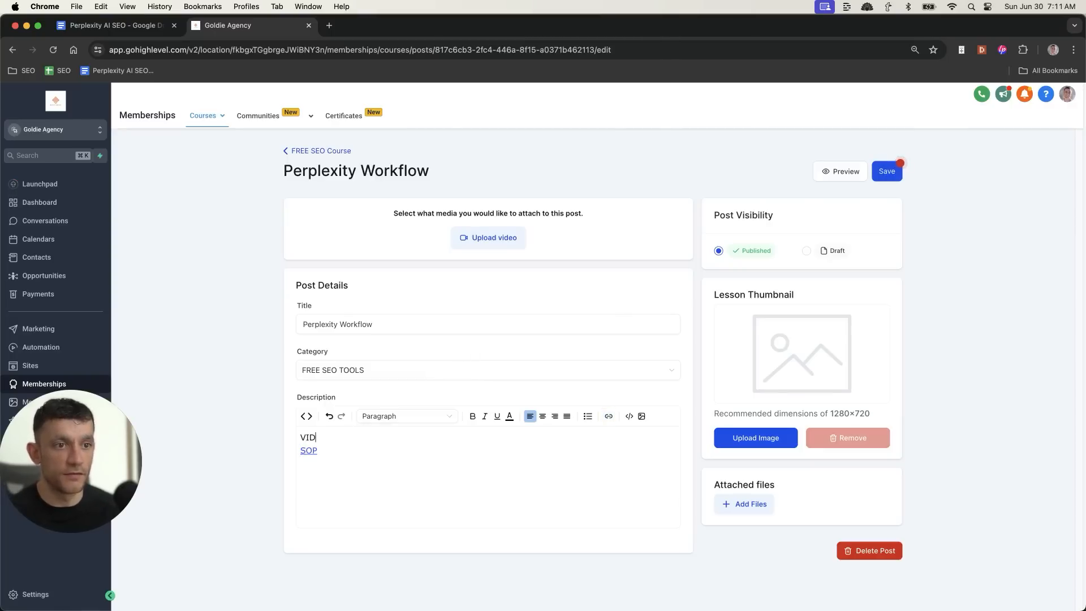
left_click(114, 25)
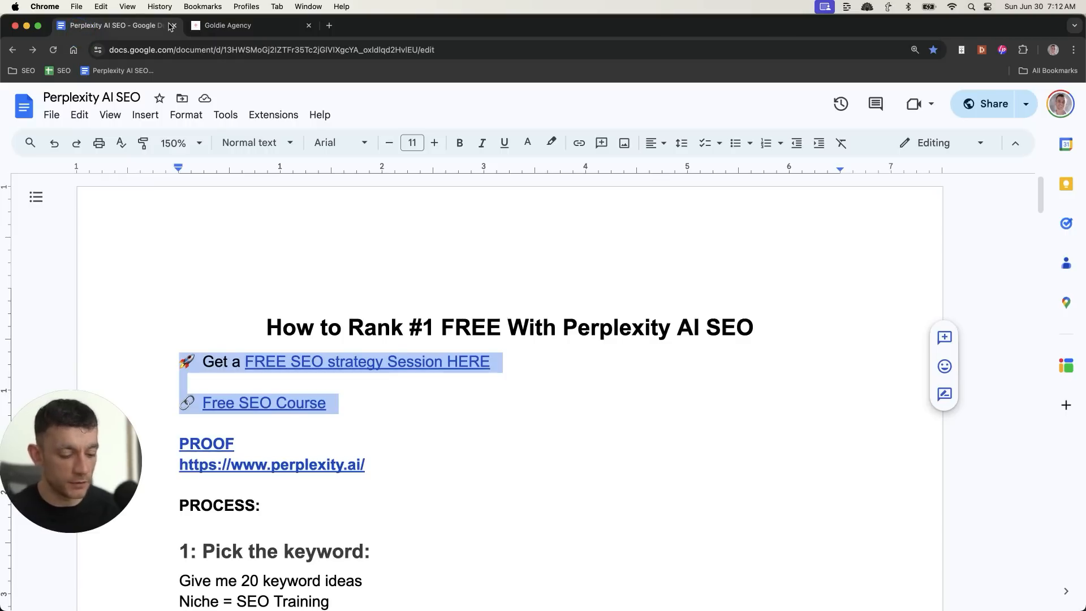
Start a new Library collection titled 'Keyword Planner' with a key emoji
left_click(249, 25)
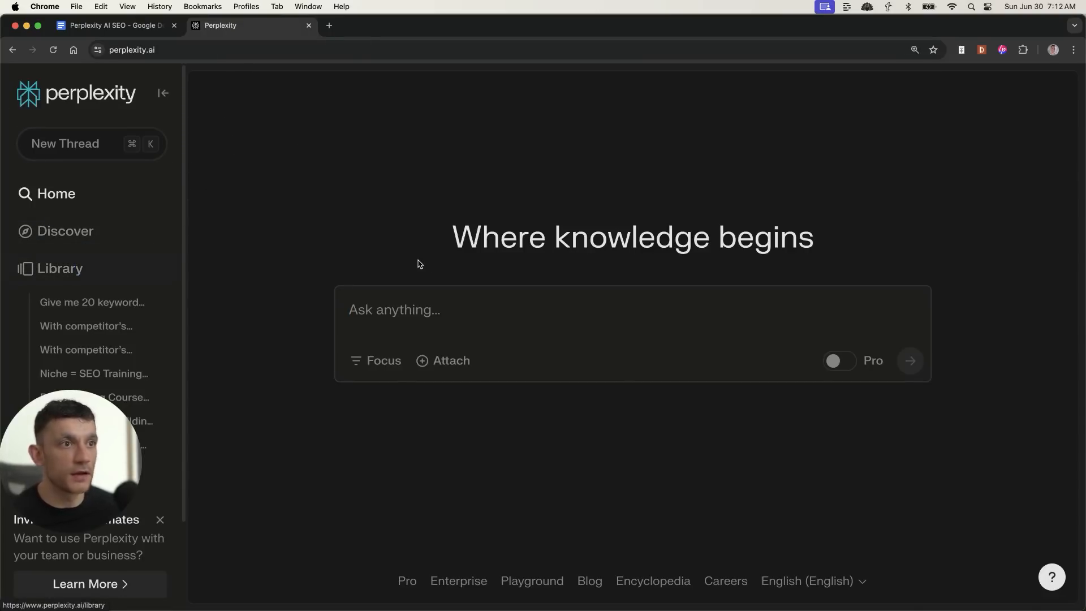
left_click(59, 268)
type("Keyword")
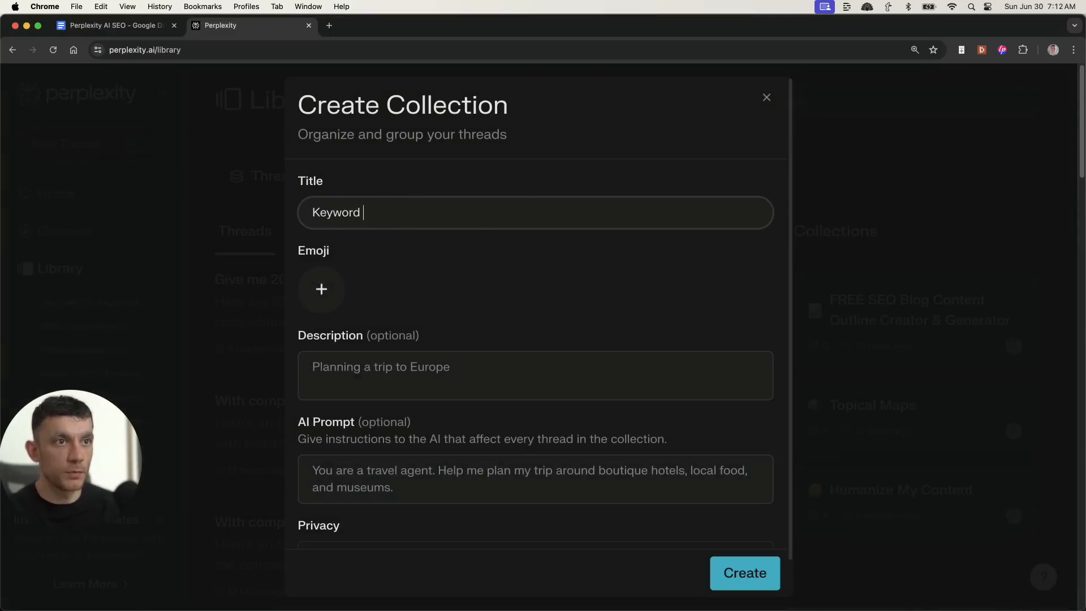
type("Planner")
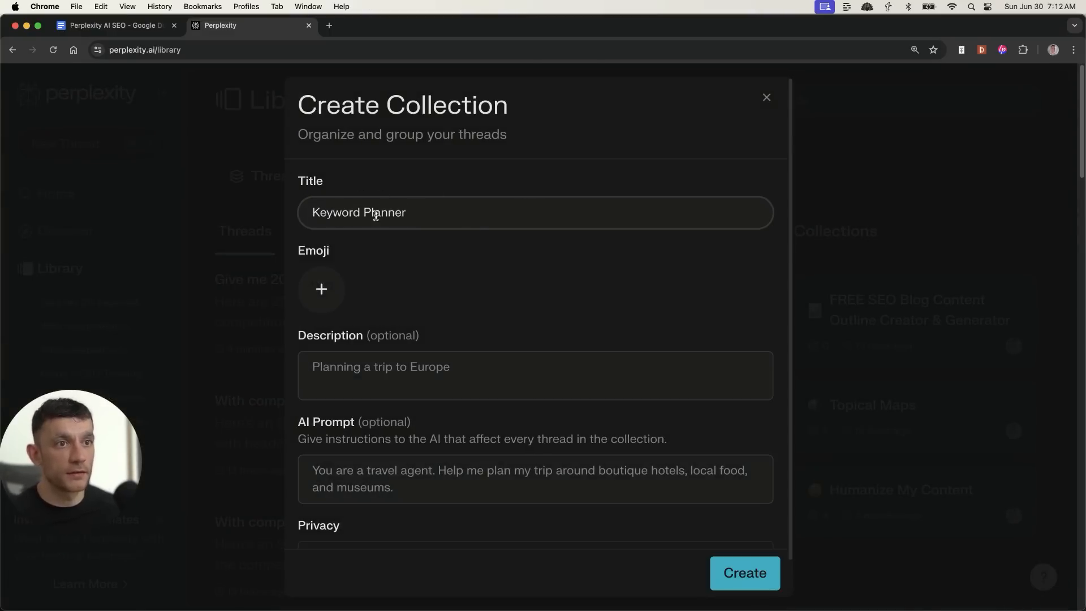
left_click(320, 289)
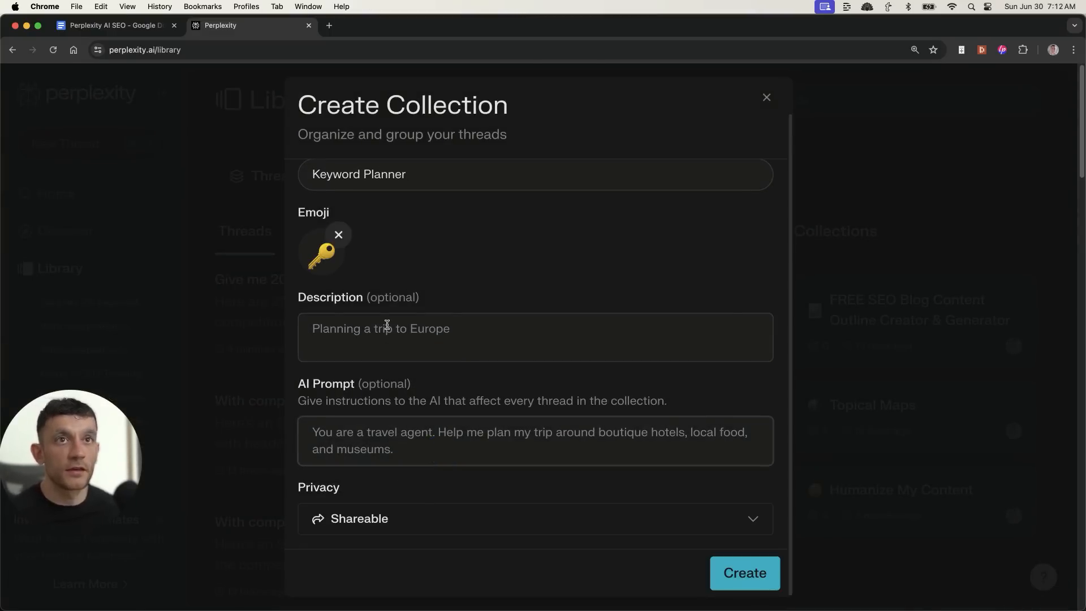
Use the doc's keyword-research instructions as the AI prompt, keep it shareable, and create it
left_click(114, 25)
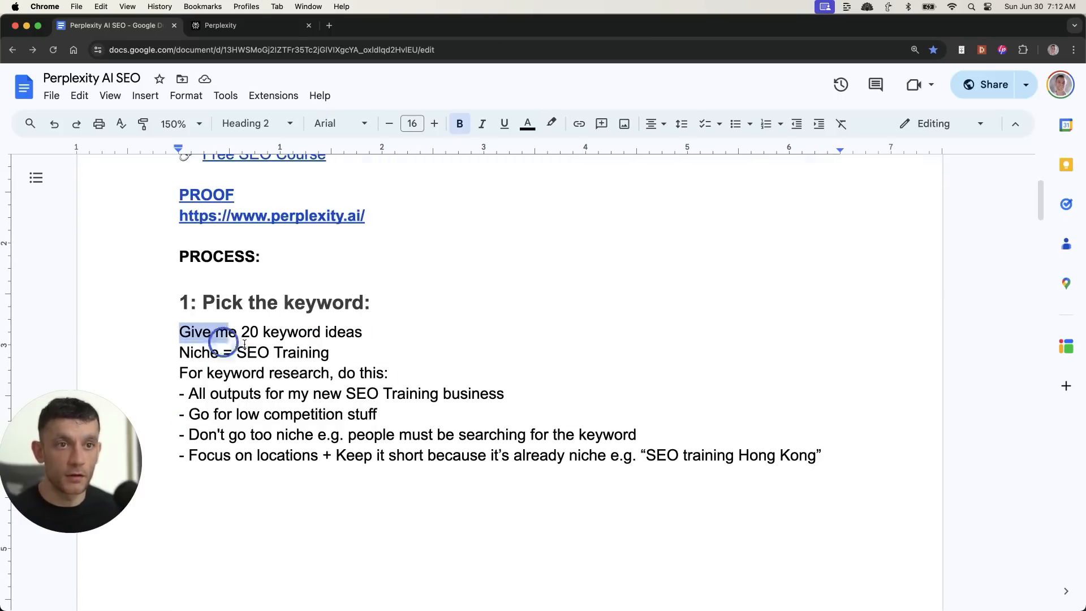
left_click(248, 25)
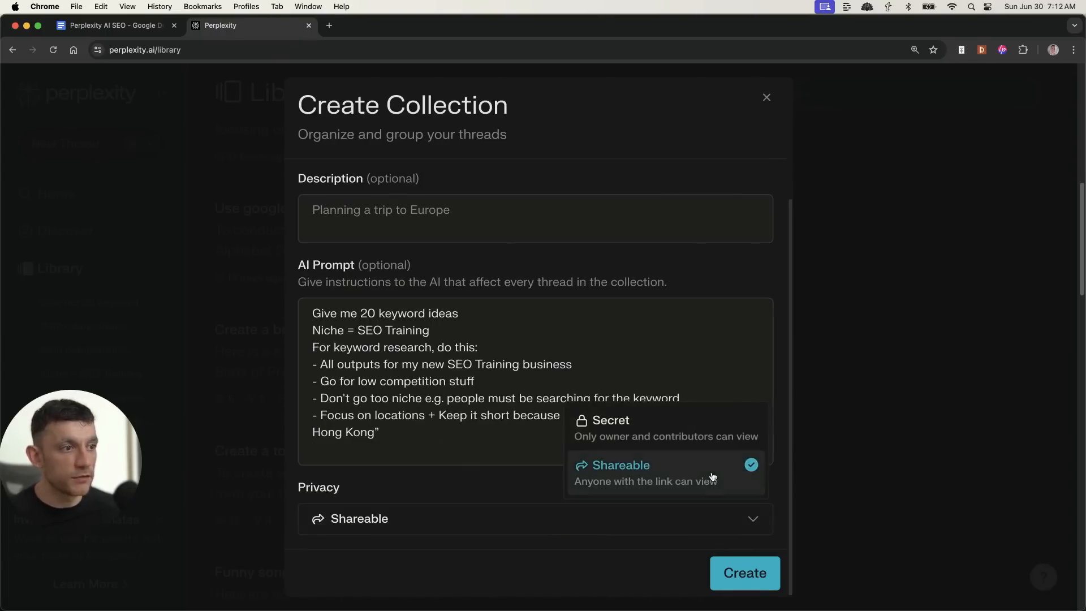
left_click(744, 573)
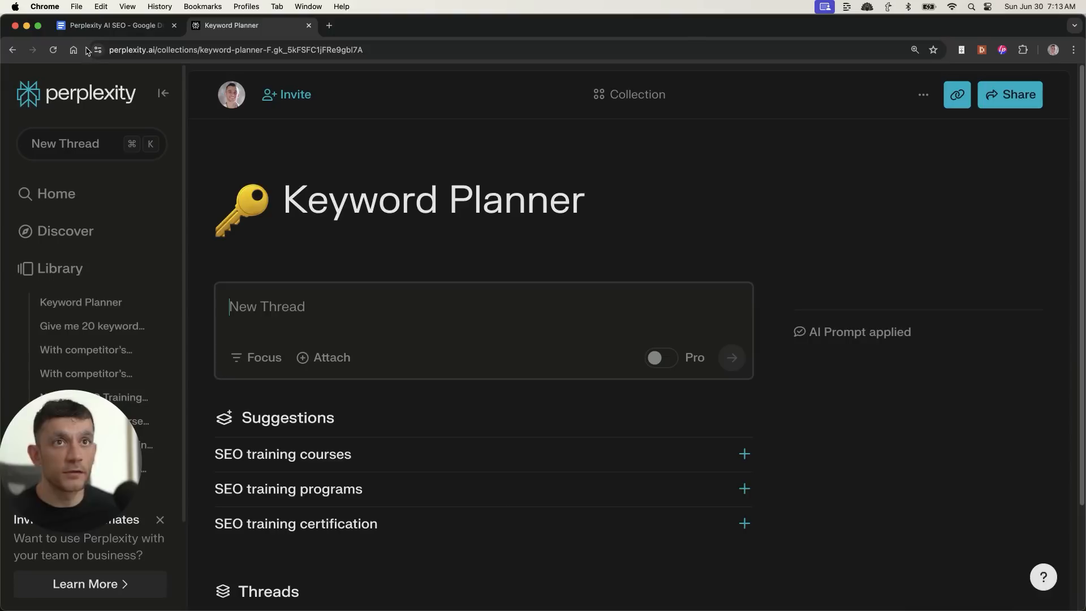
mouse_move(318, 244)
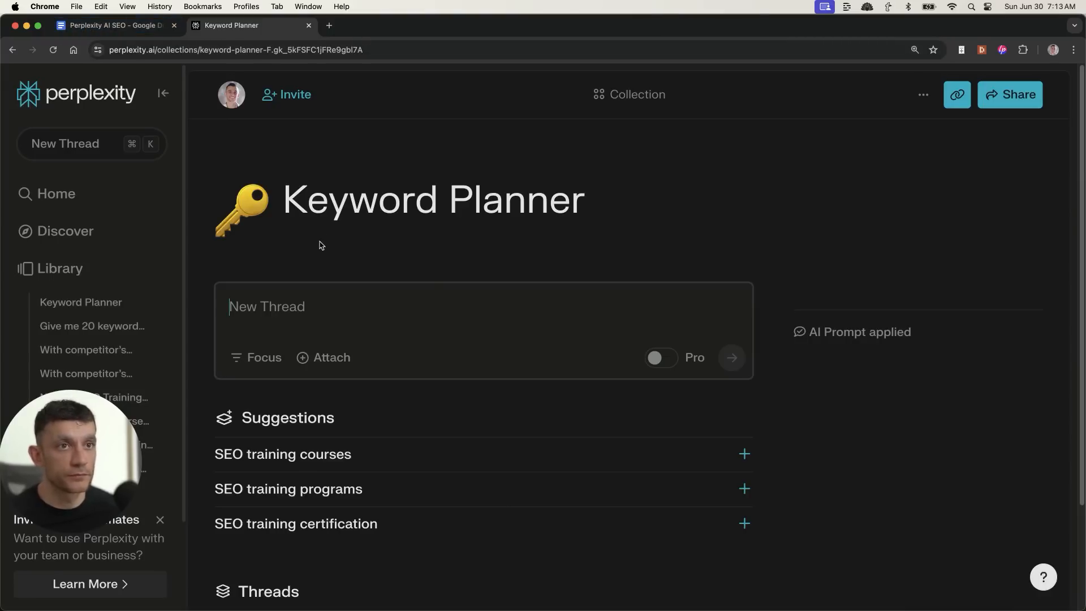
Save the collection link in the doc, then run 'Niche = SEO Training' for 20 keyword ideas
left_click(114, 25)
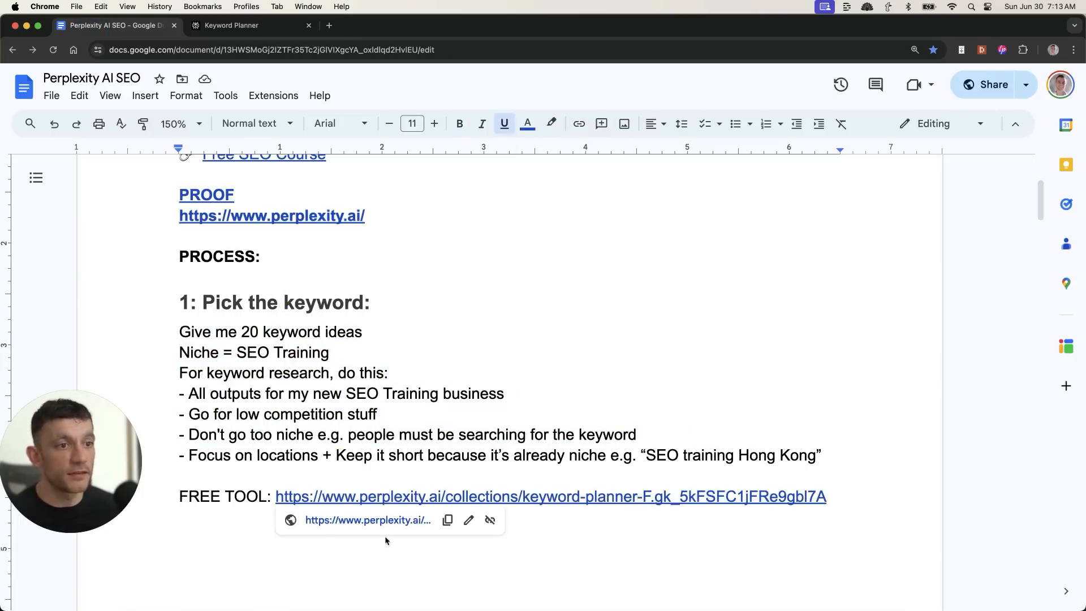
left_click(219, 496)
type("Niche =")
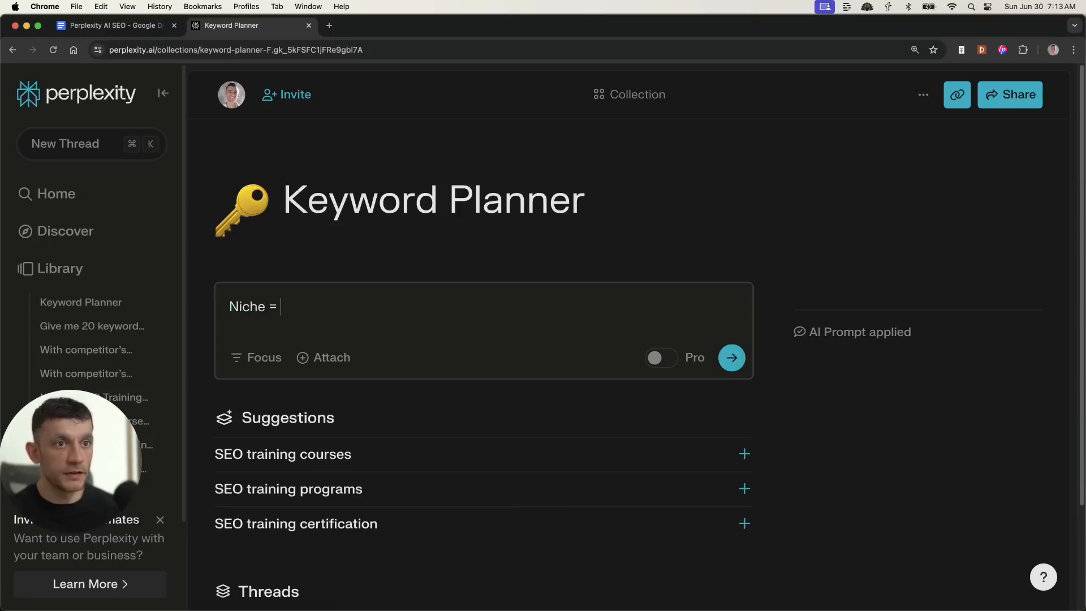
type("SEO Training")
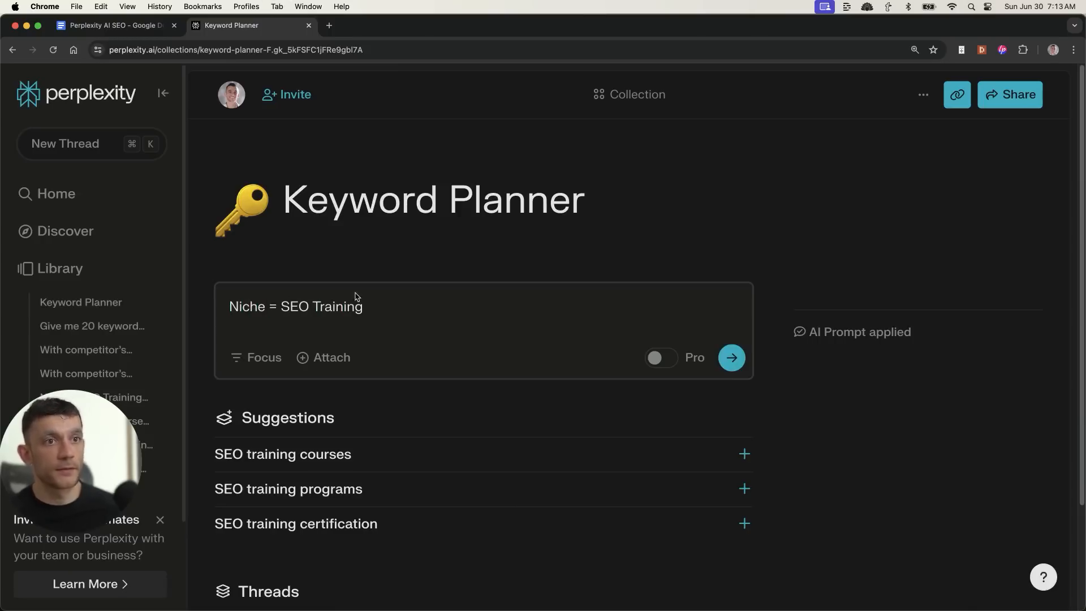
left_click(730, 357)
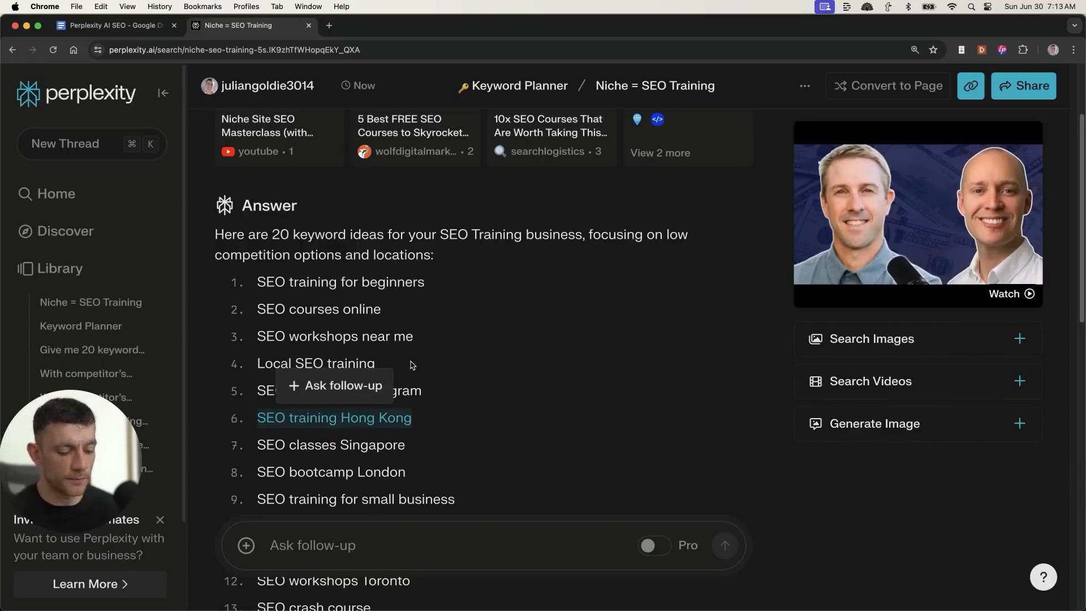
left_click(359, 417)
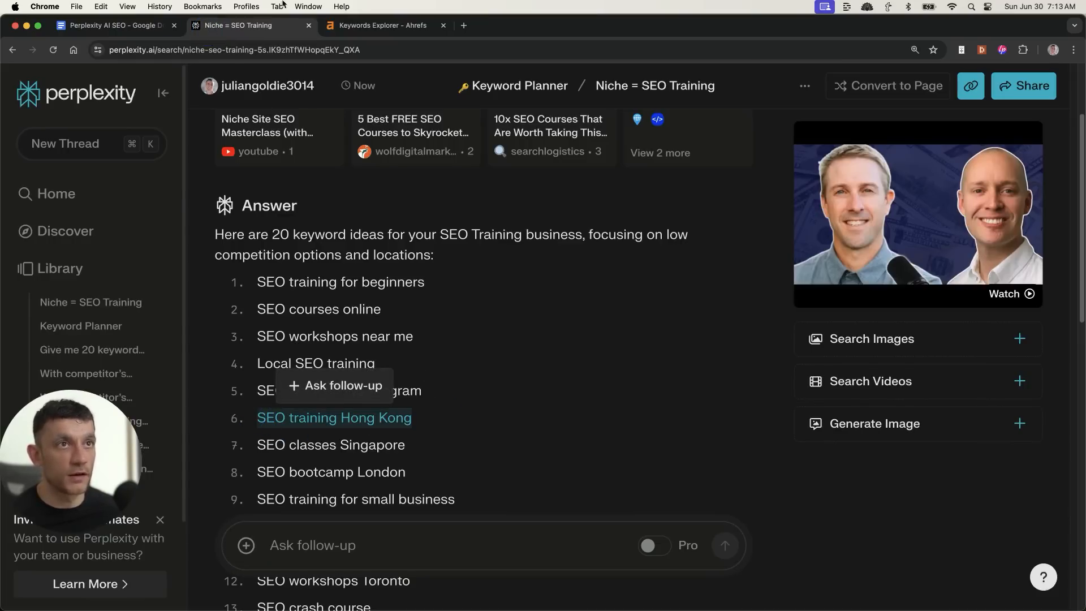
left_click(381, 25)
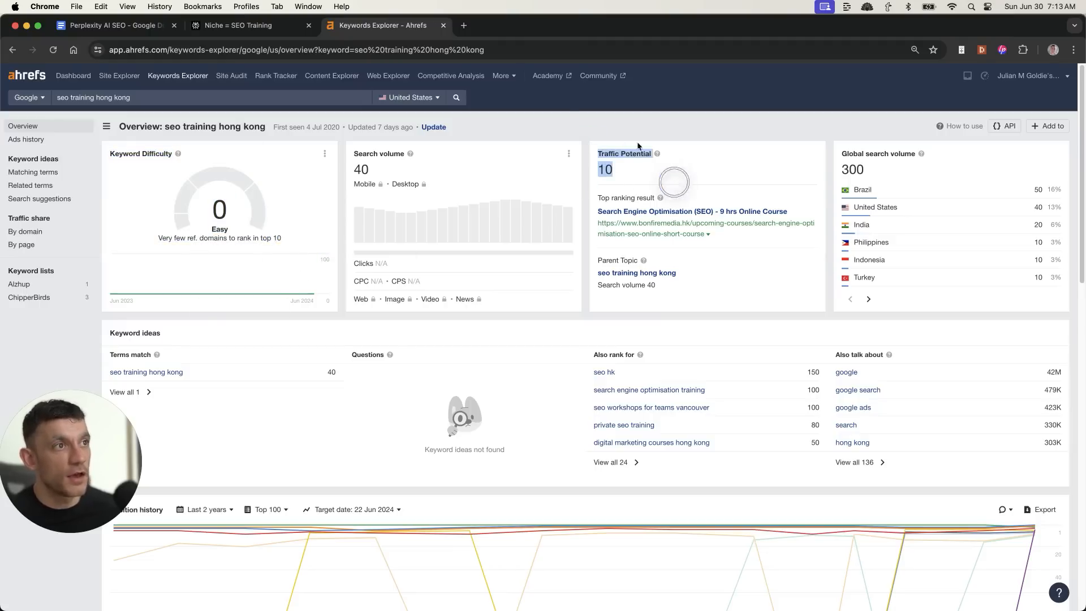
Review 'seo training hong kong' in Ahrefs: difficulty 0, volume 40, few SERP backlinks
scroll("down", 3)
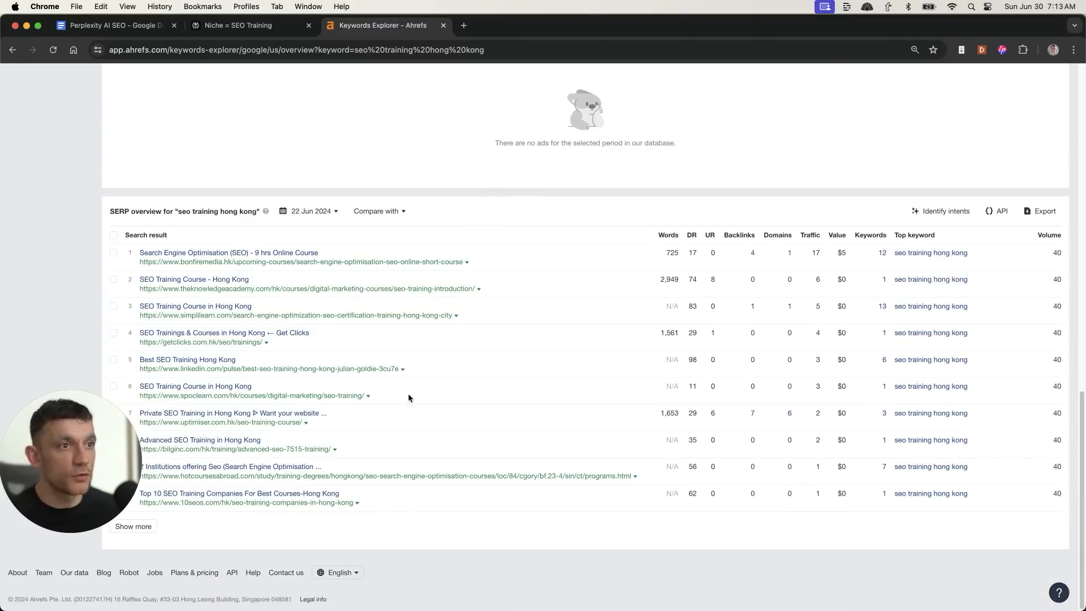
mouse_move(787, 294)
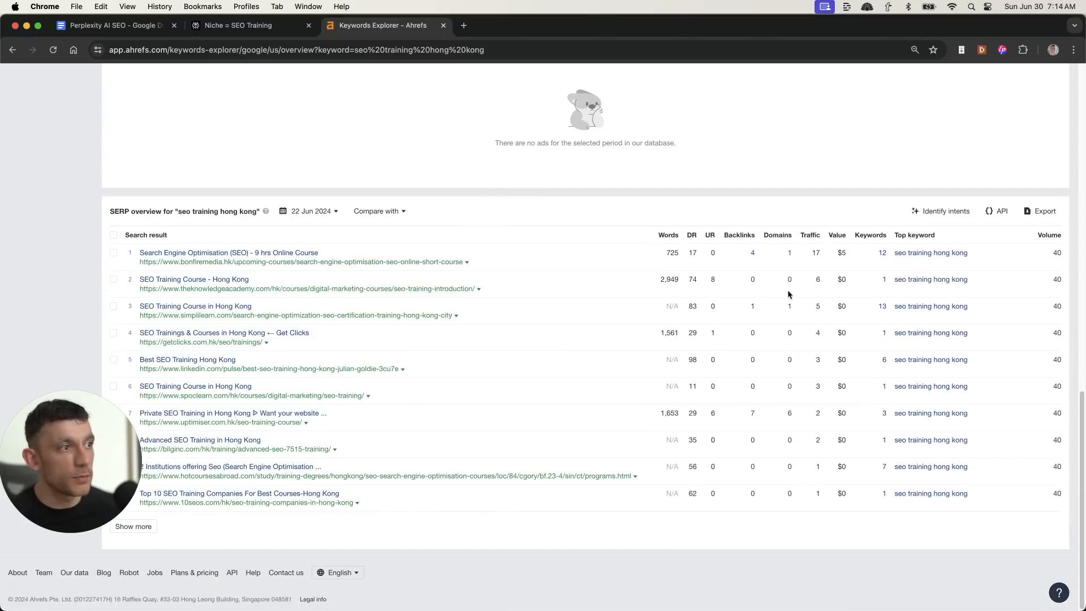
mouse_move(772, 379)
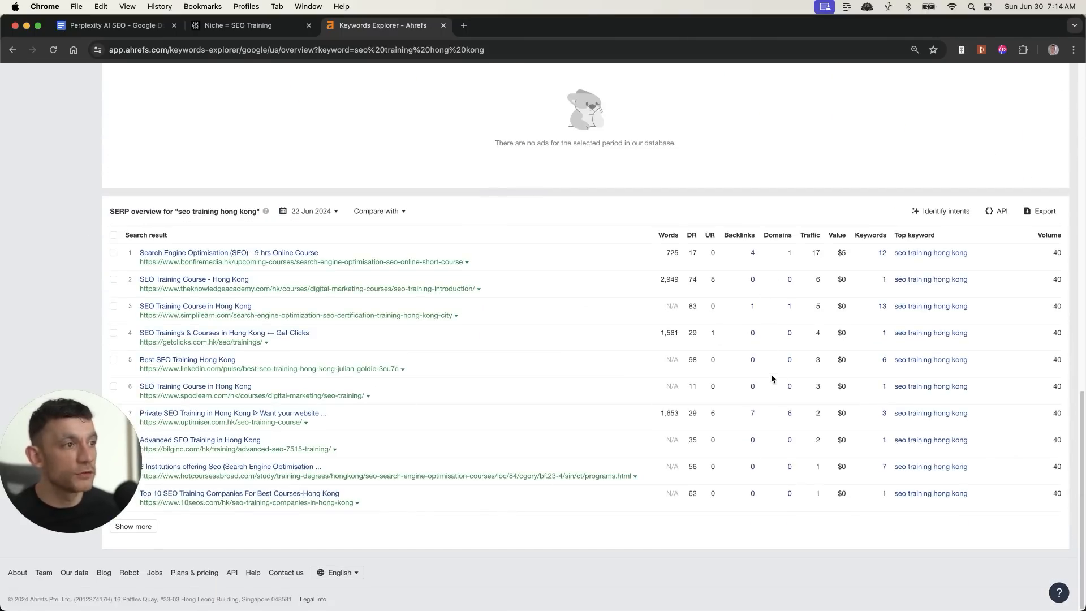
mouse_move(796, 440)
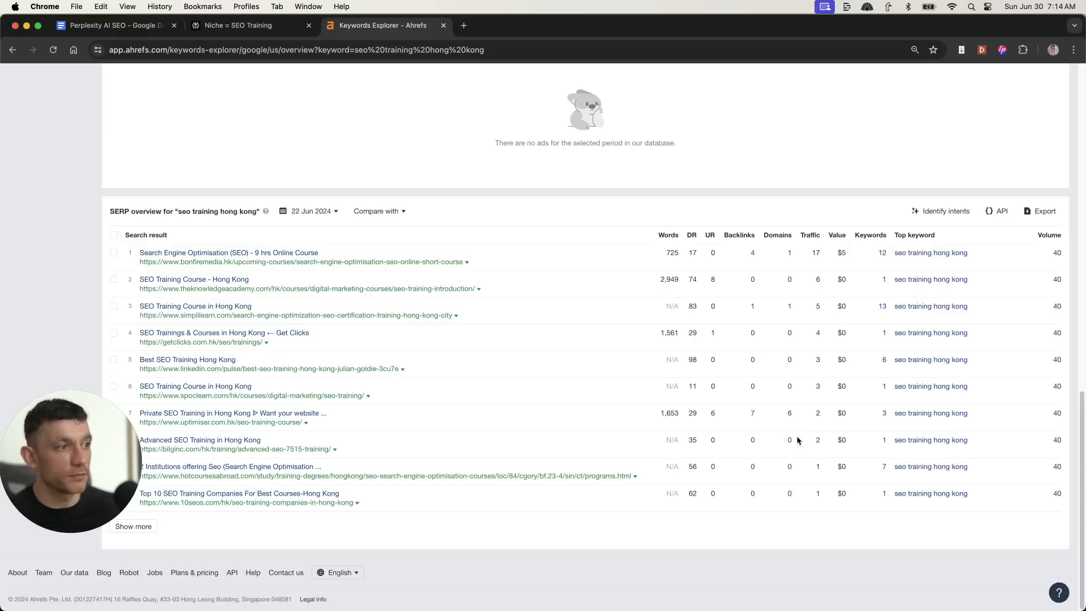
scroll("up", 3)
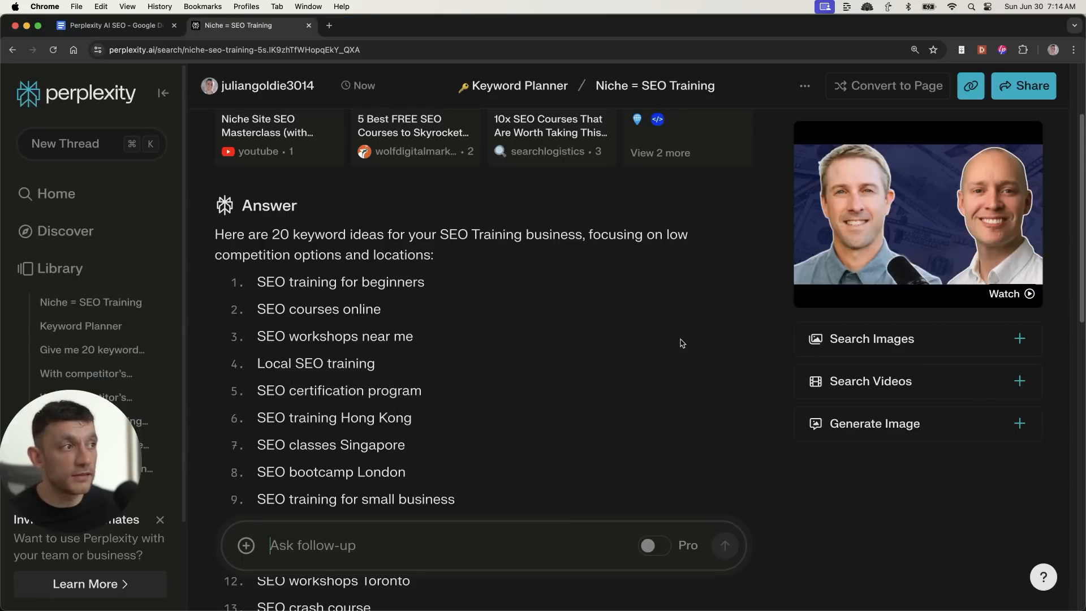
Revisit the Keyword Planner collection, then go to the free SEO strategy session page
left_click(518, 85)
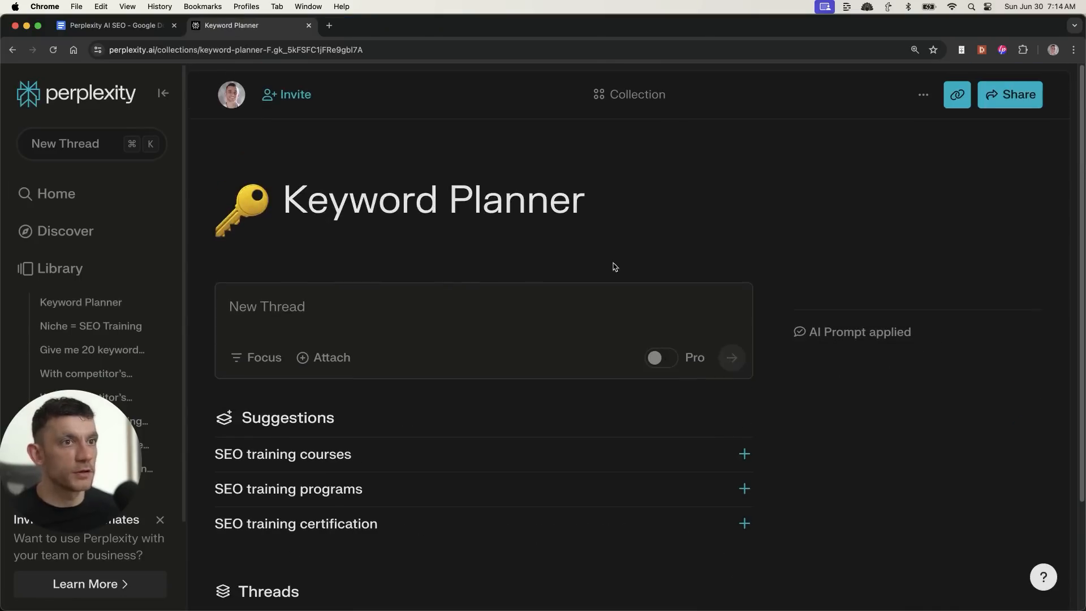
left_click(115, 25)
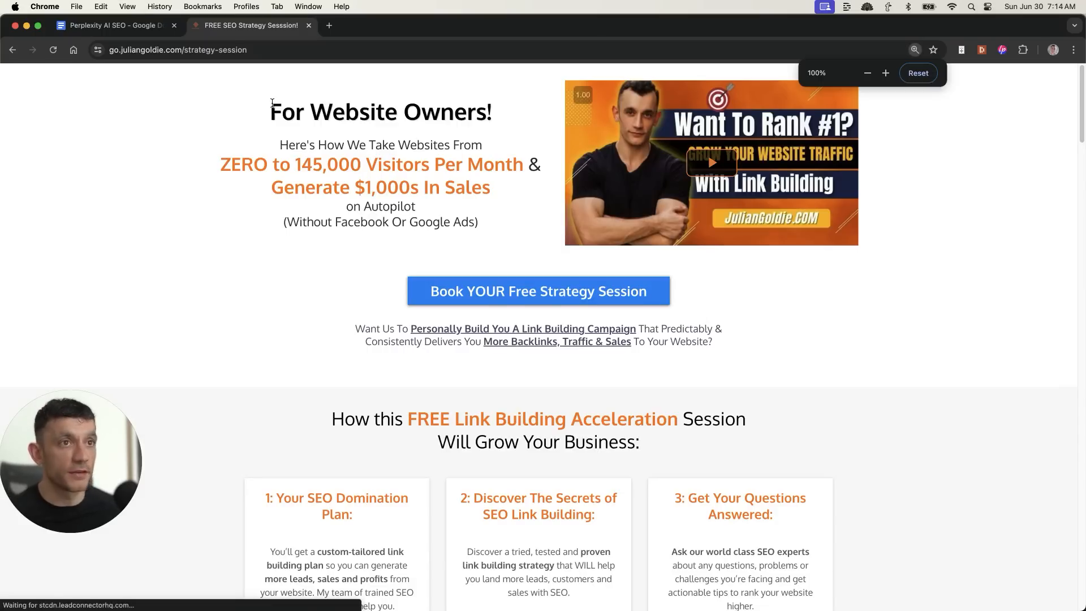
left_click(885, 73)
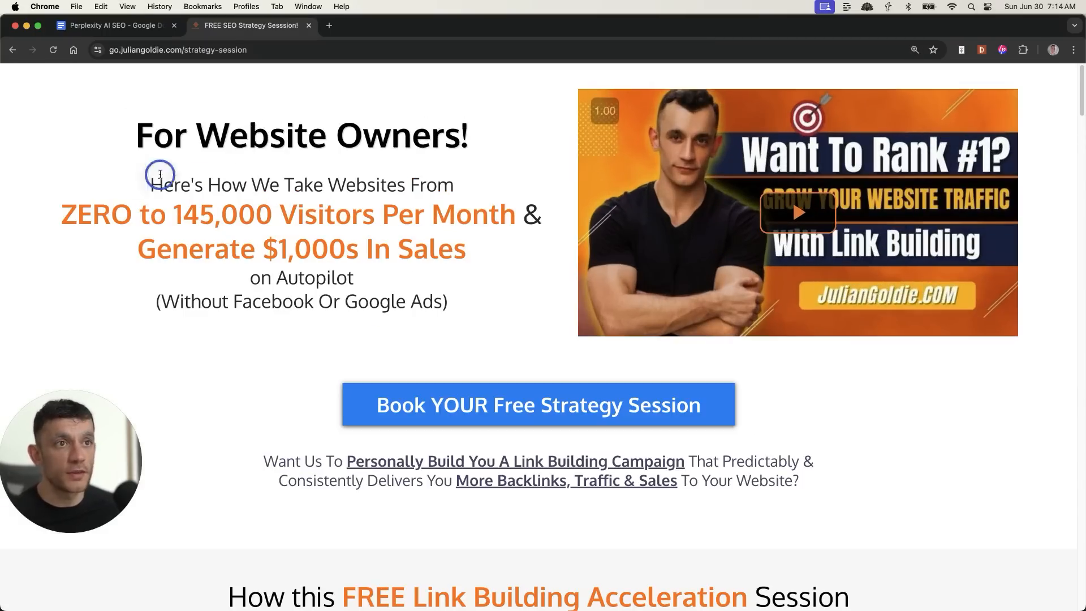
left_click_drag(159, 175, 242, 213)
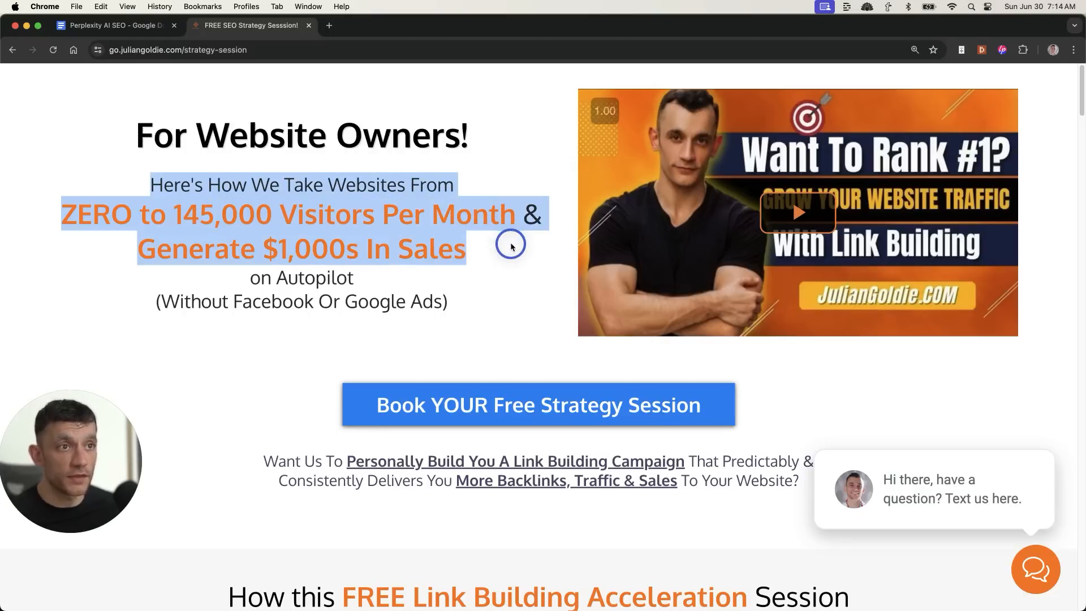
scroll("down", 3)
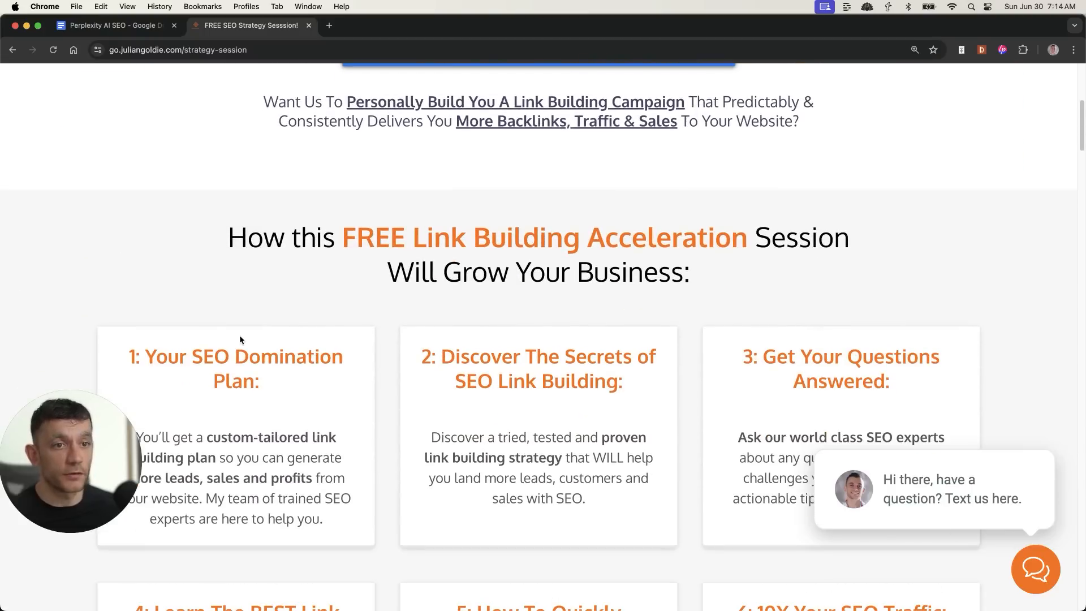
scroll("down", 3)
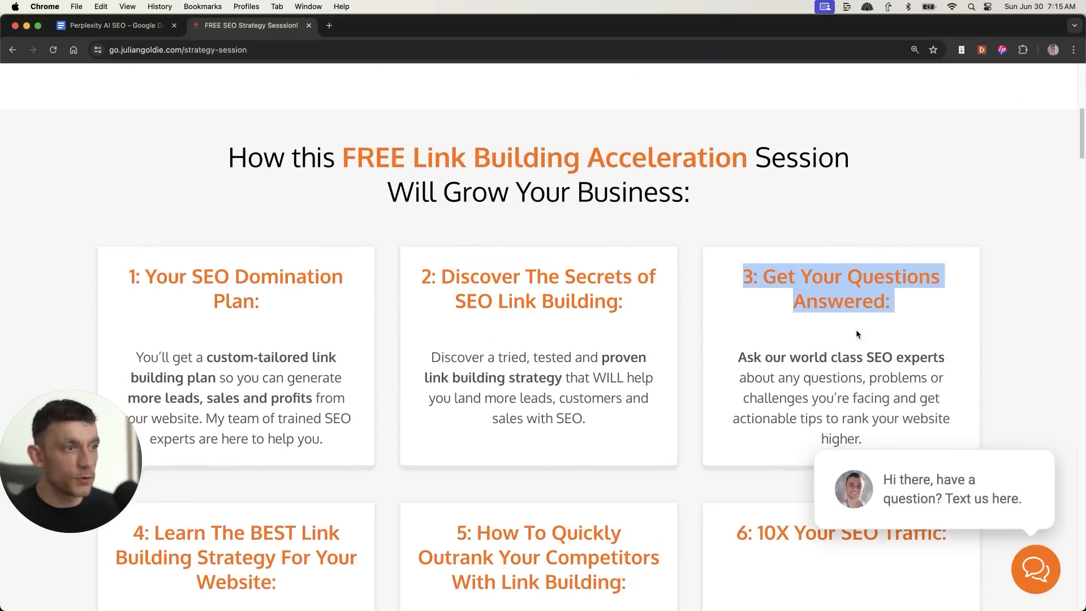
scroll("down", 3)
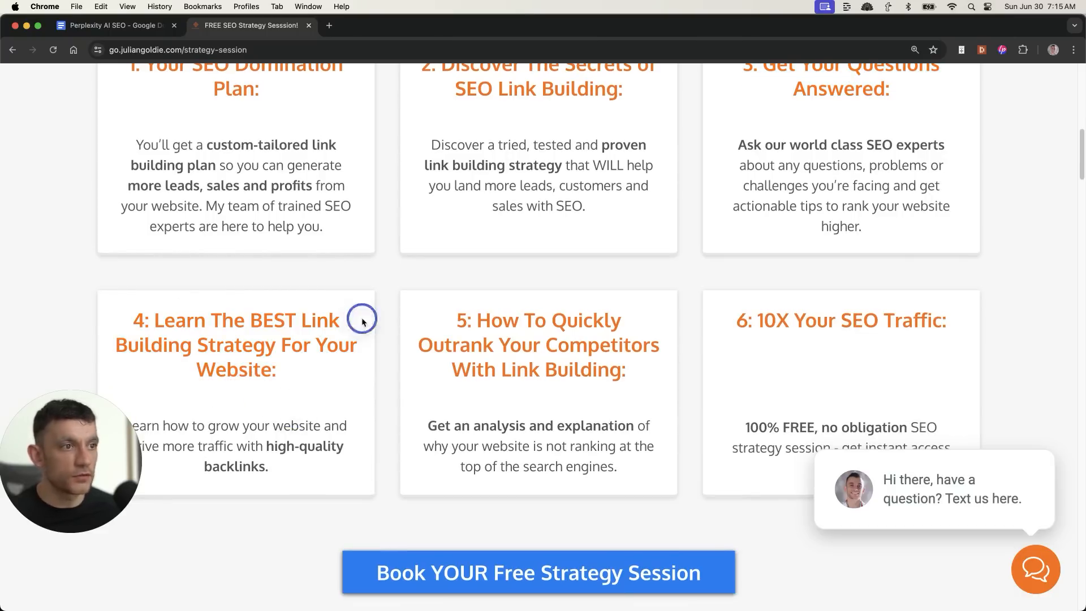
scroll("up", 3)
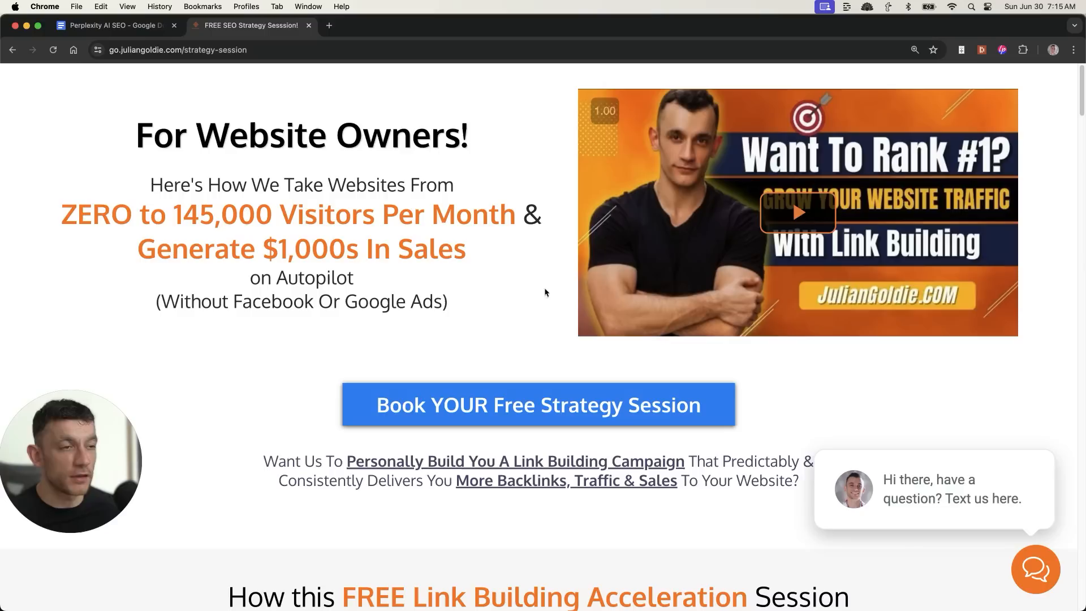